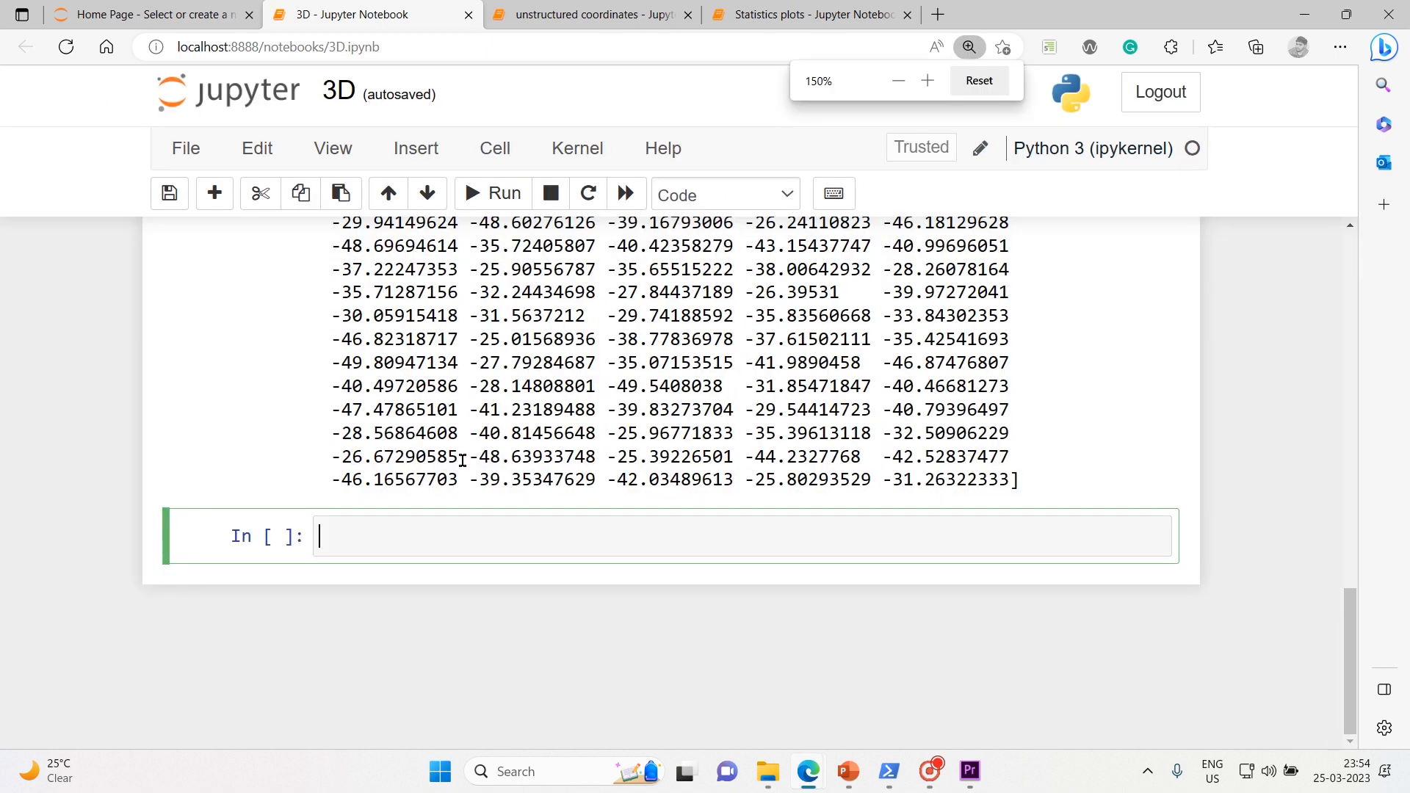
Step: Turn the cell into a Markdown '## 3D surface plot' heading and run it
type("3D surfa")
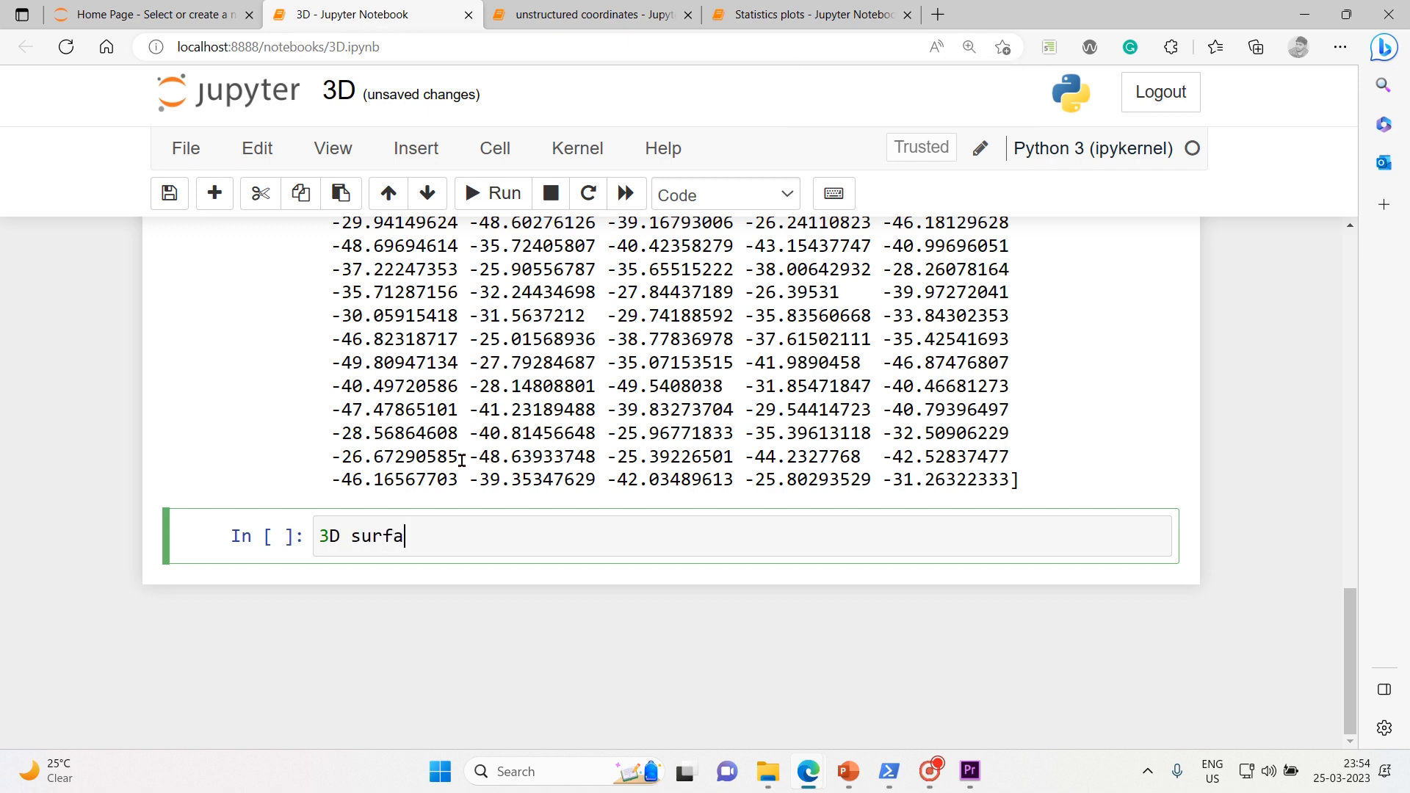
type("ce plot")
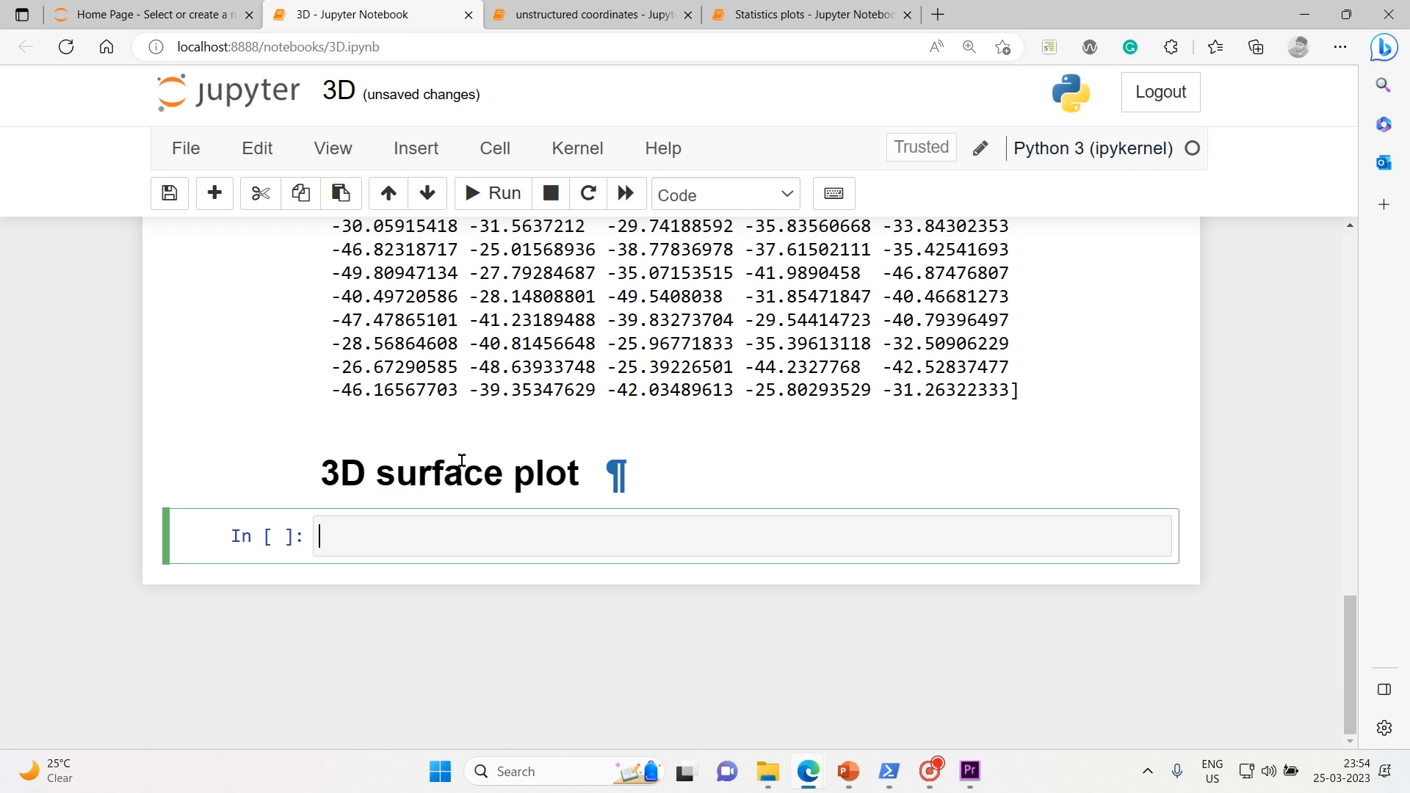
mouse_move(480, 539)
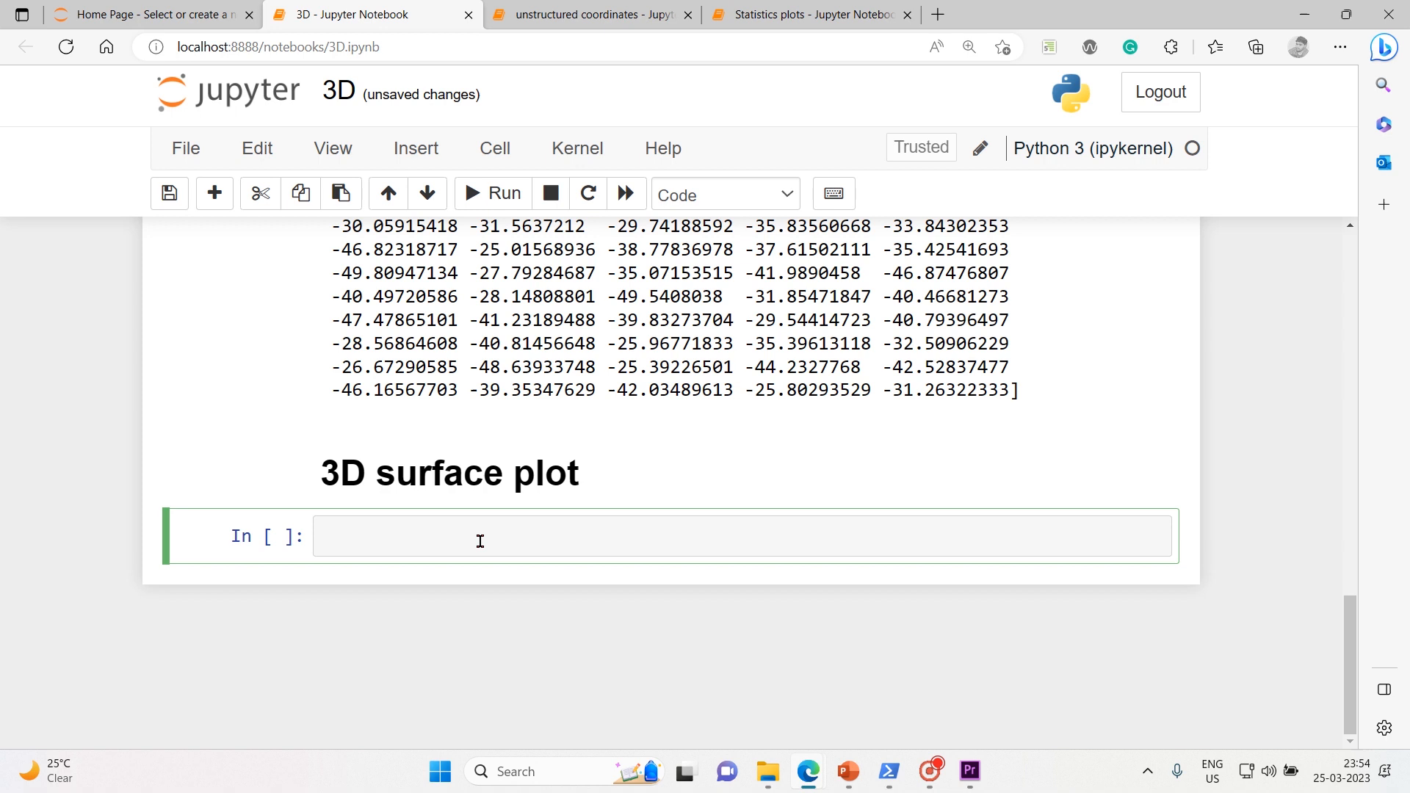
Step: Write and run 'from matplotlib import cm' in a code cell
type("from ma")
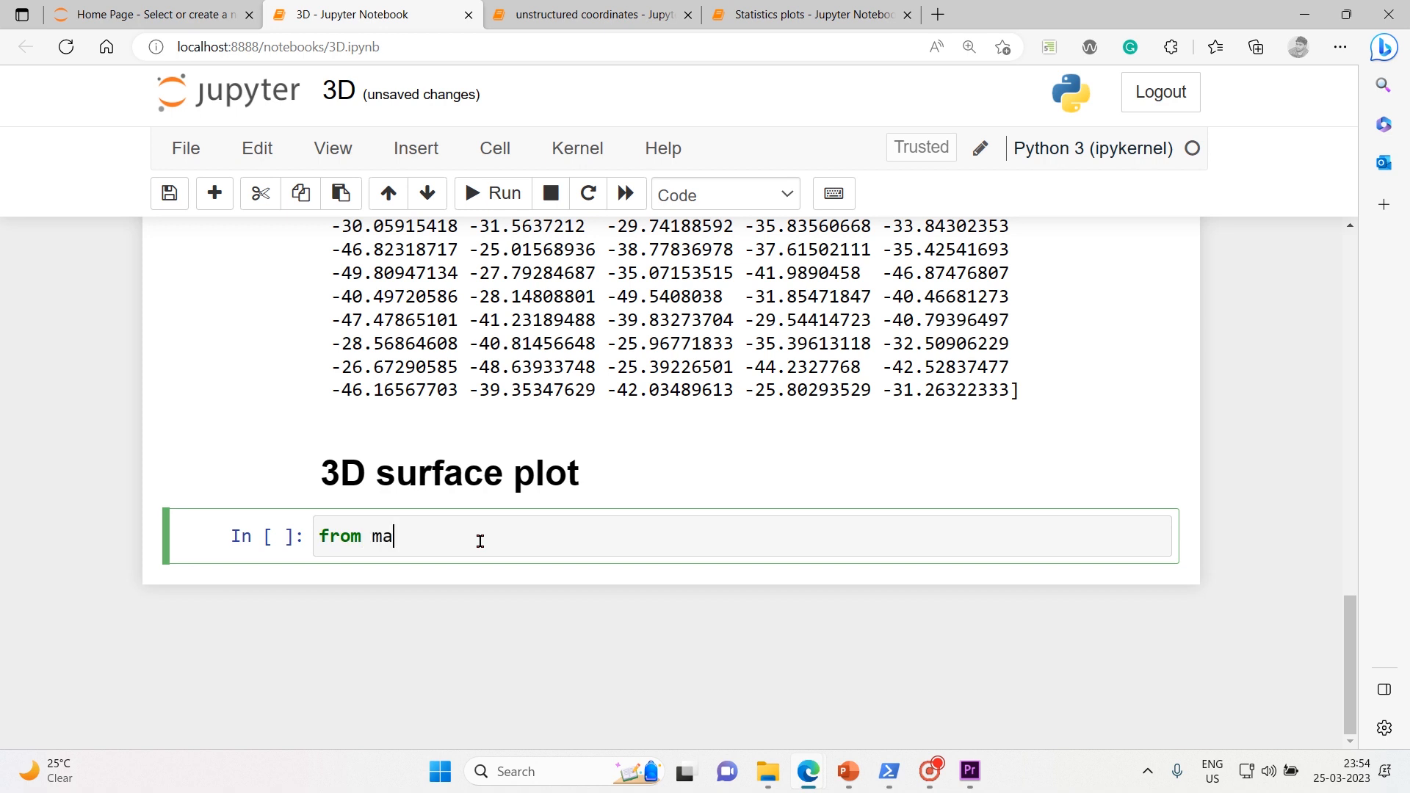
type("tplotlib")
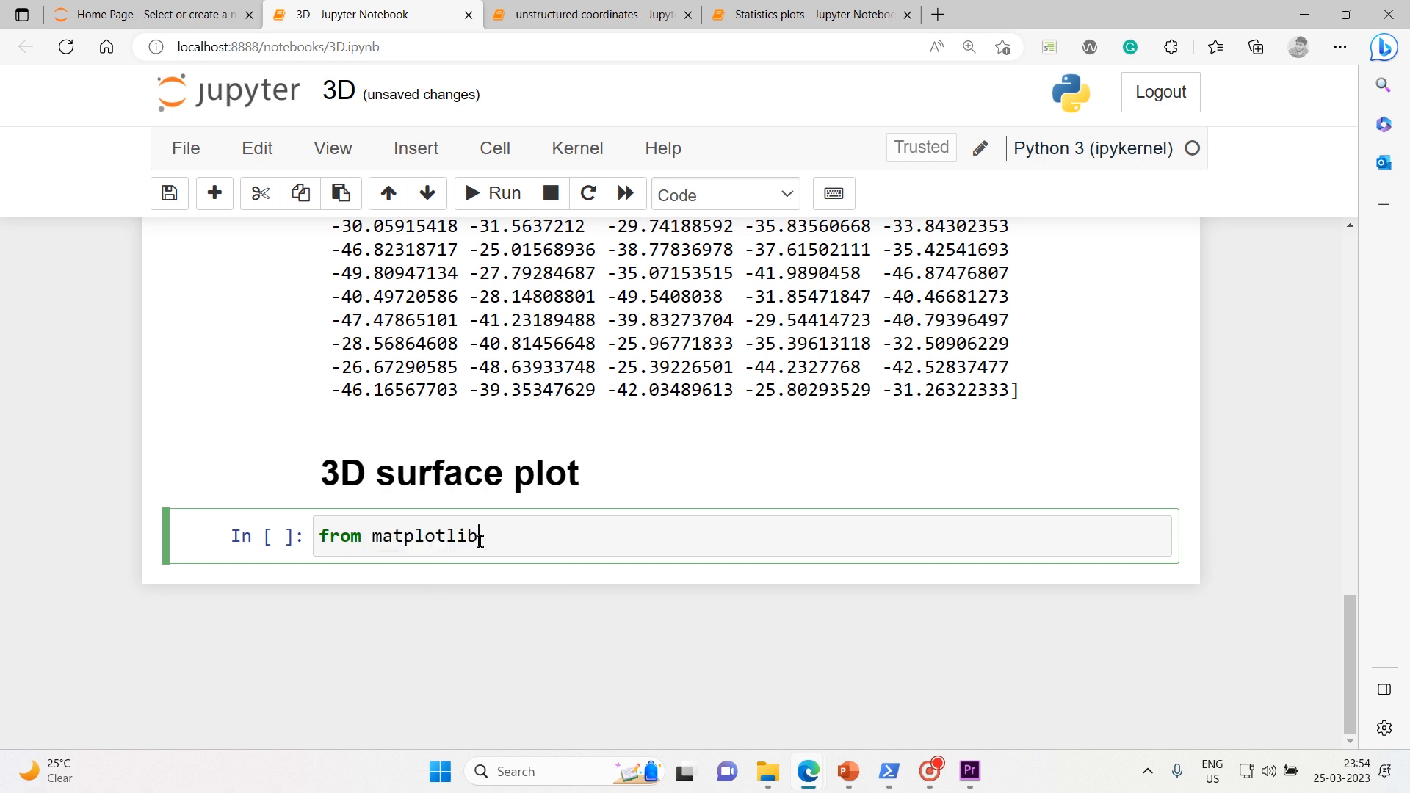
type("import")
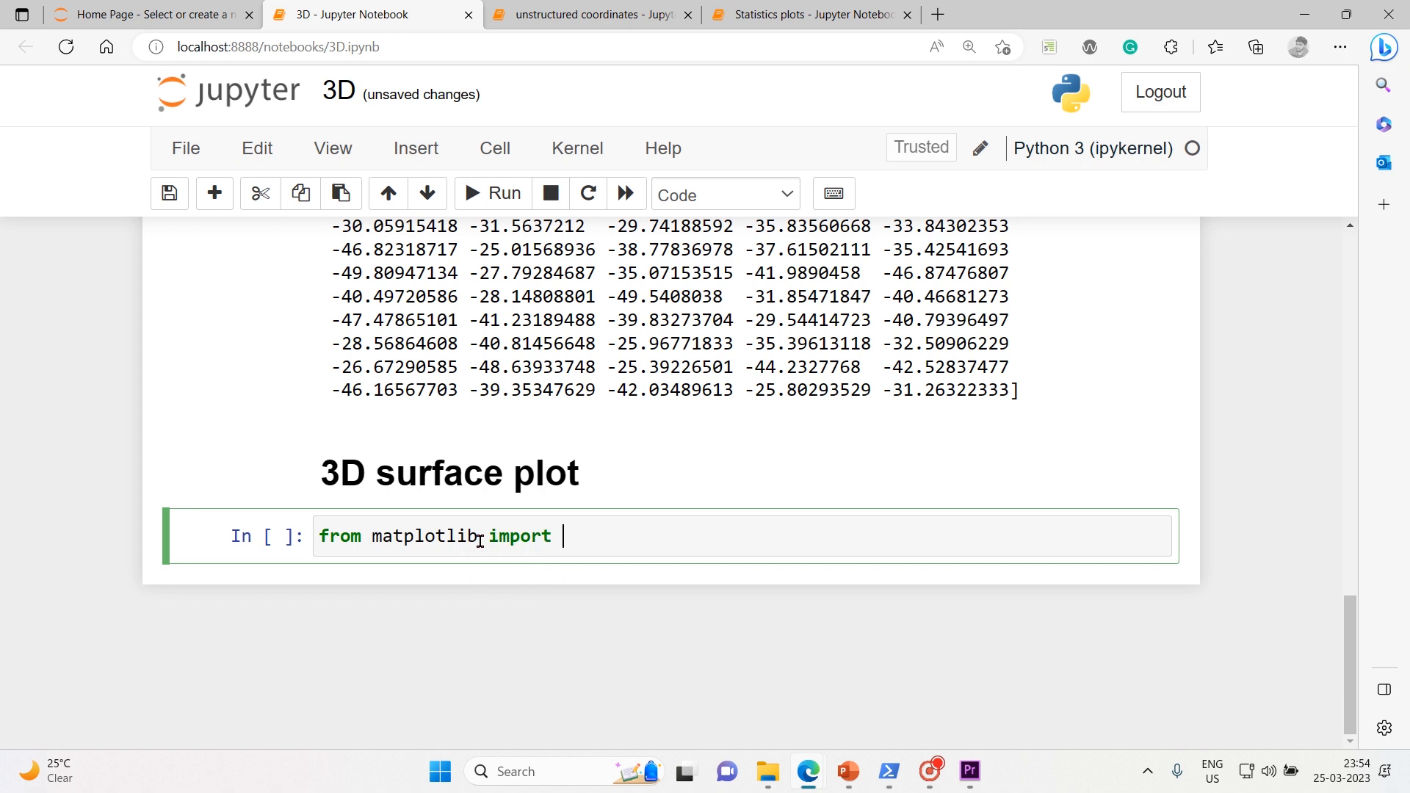
type("c")
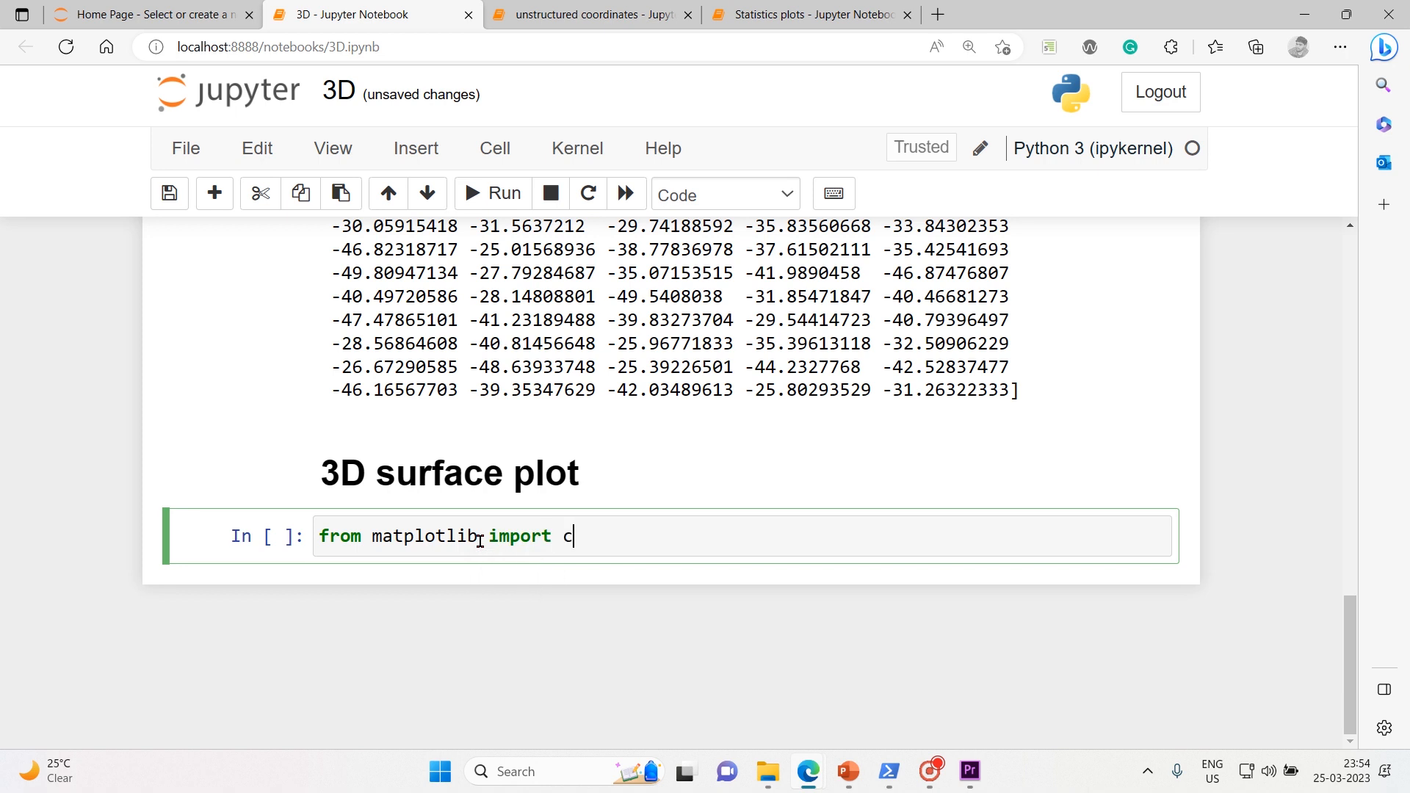
type("m")
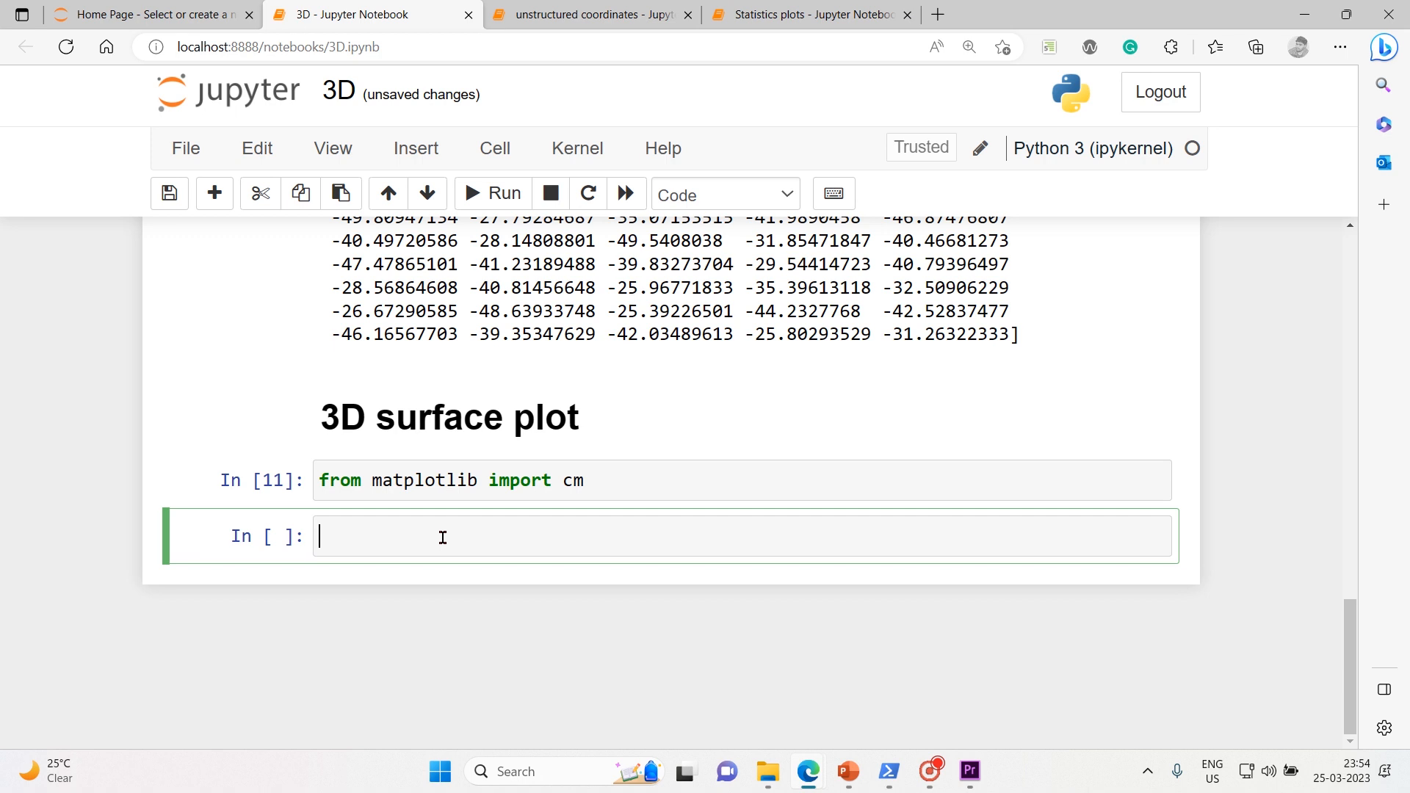
mouse_move(440, 531)
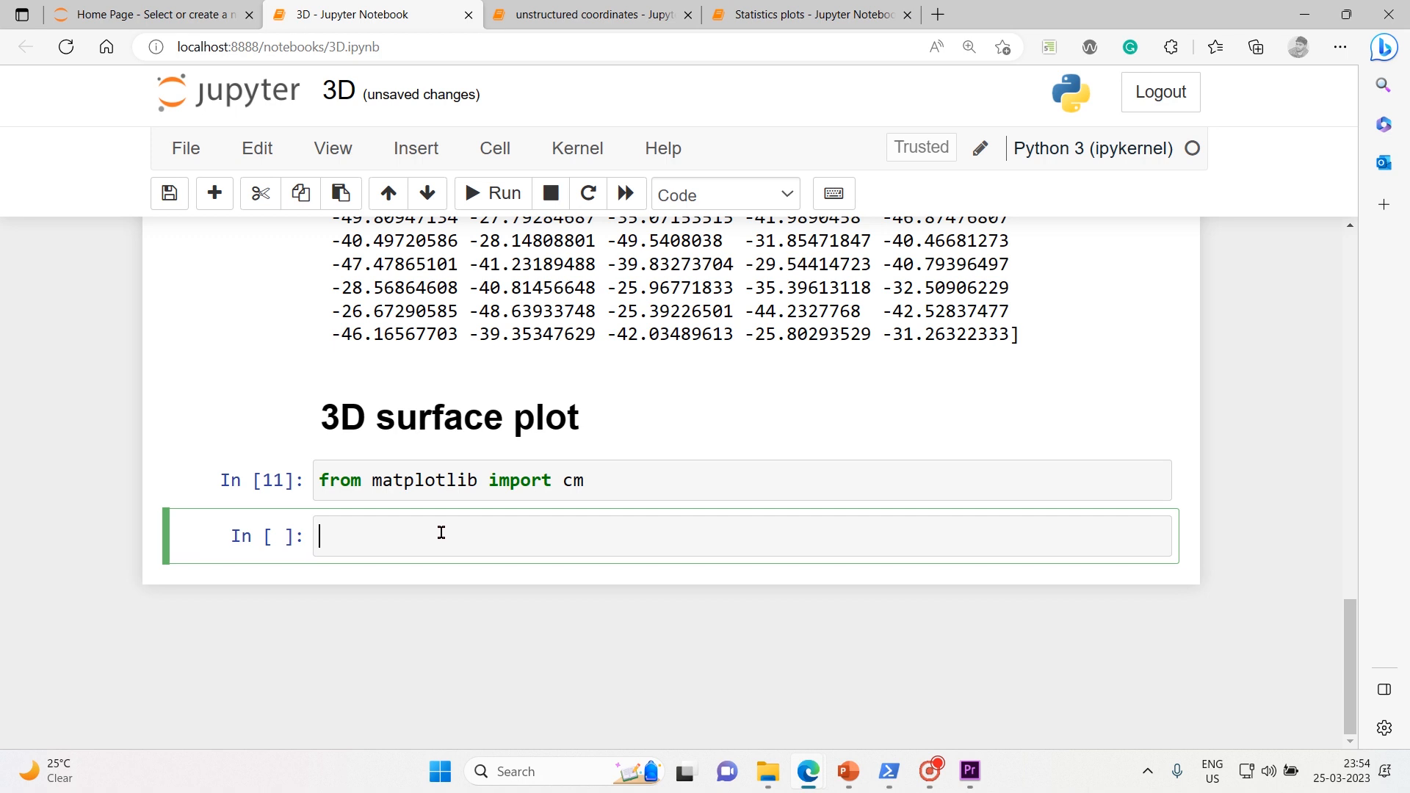
Step: Run plt.style.use('_mpl-gallery') to apply the gallery plot style
type("plt.")
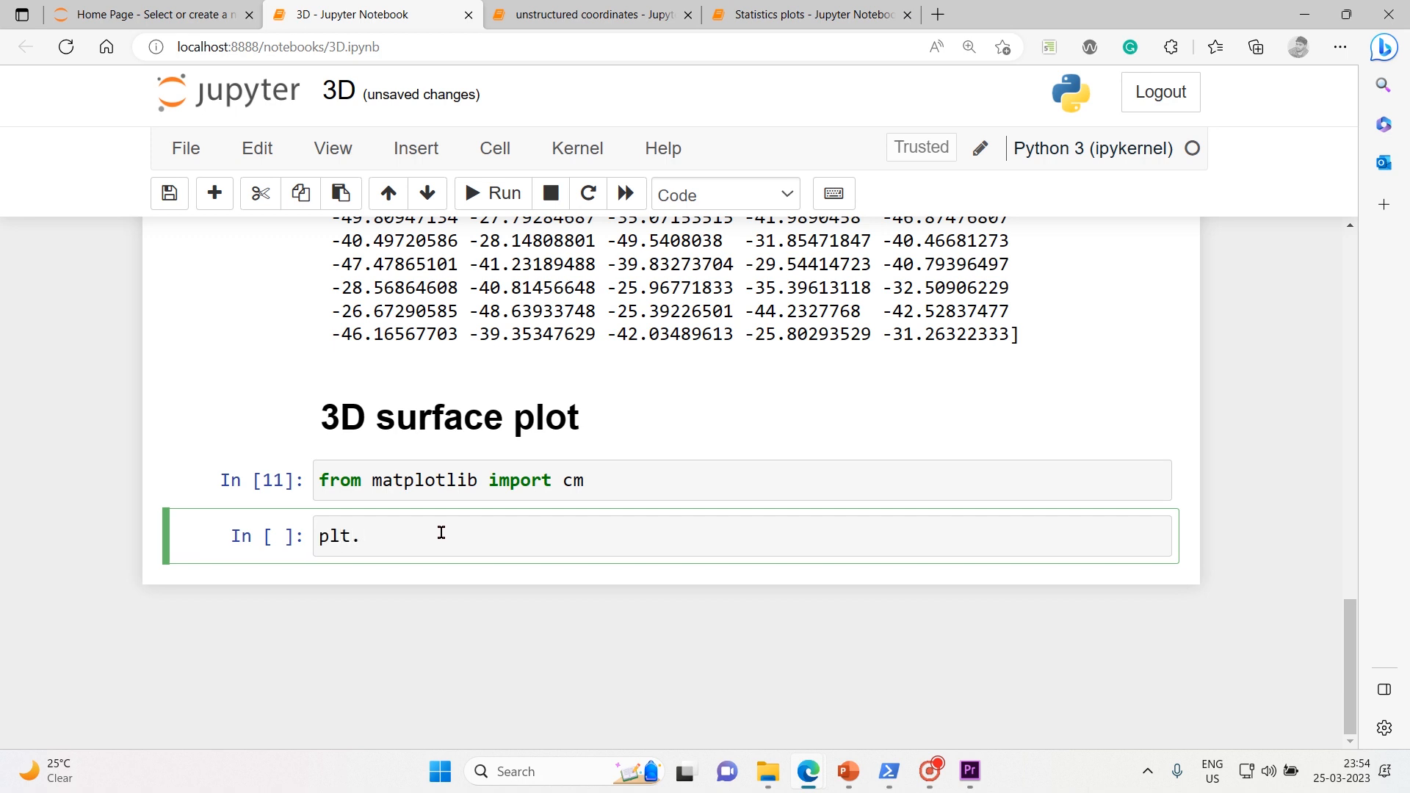
type("style.use")
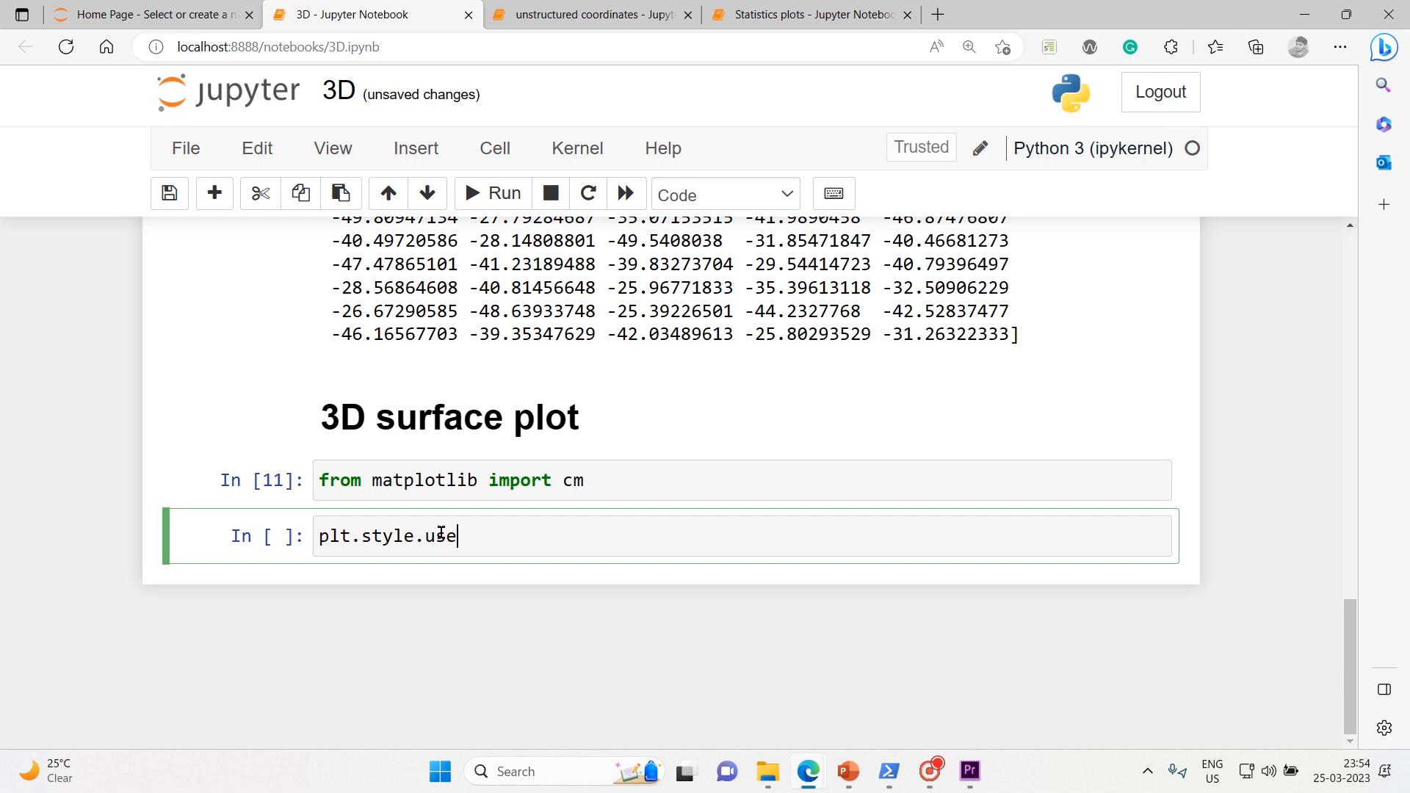
type("()")
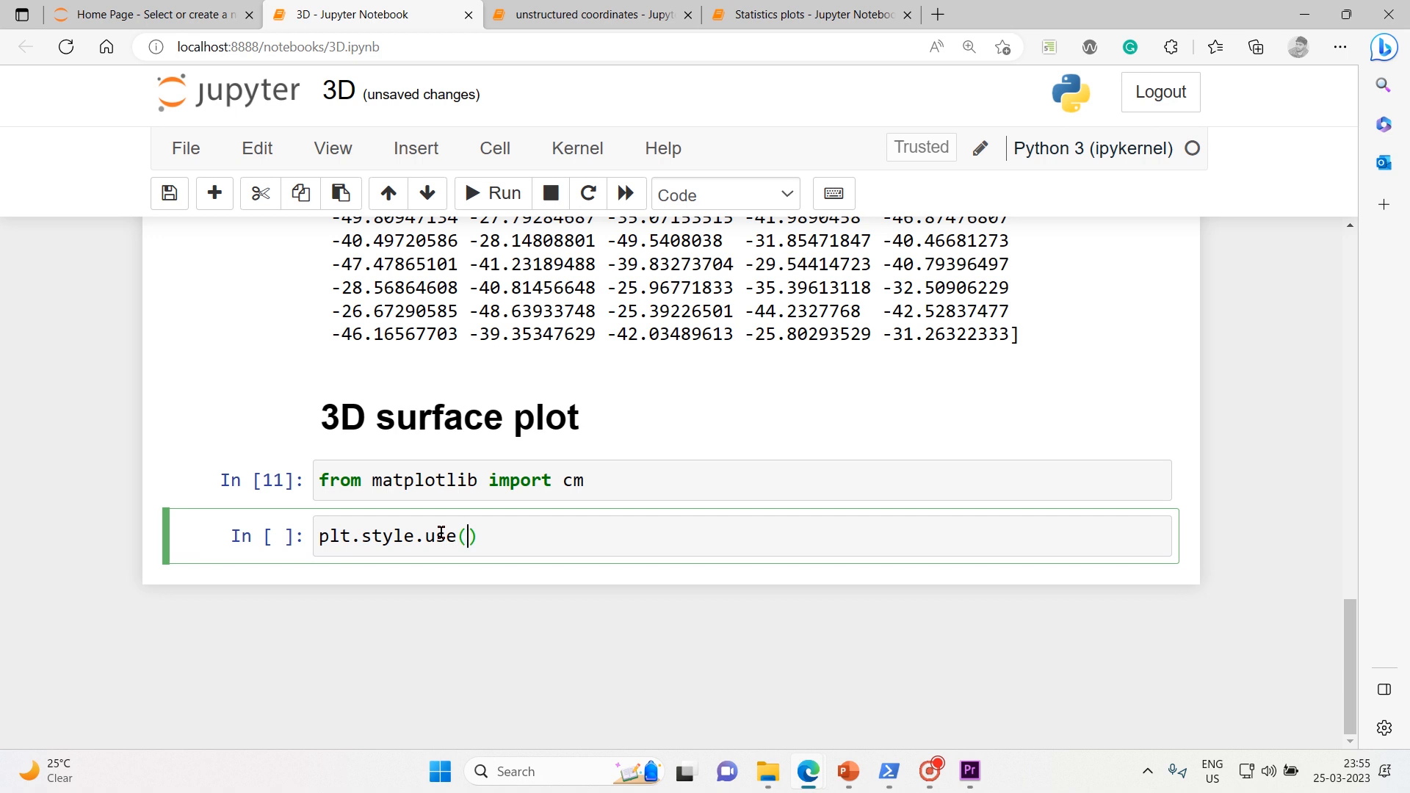
type("''")
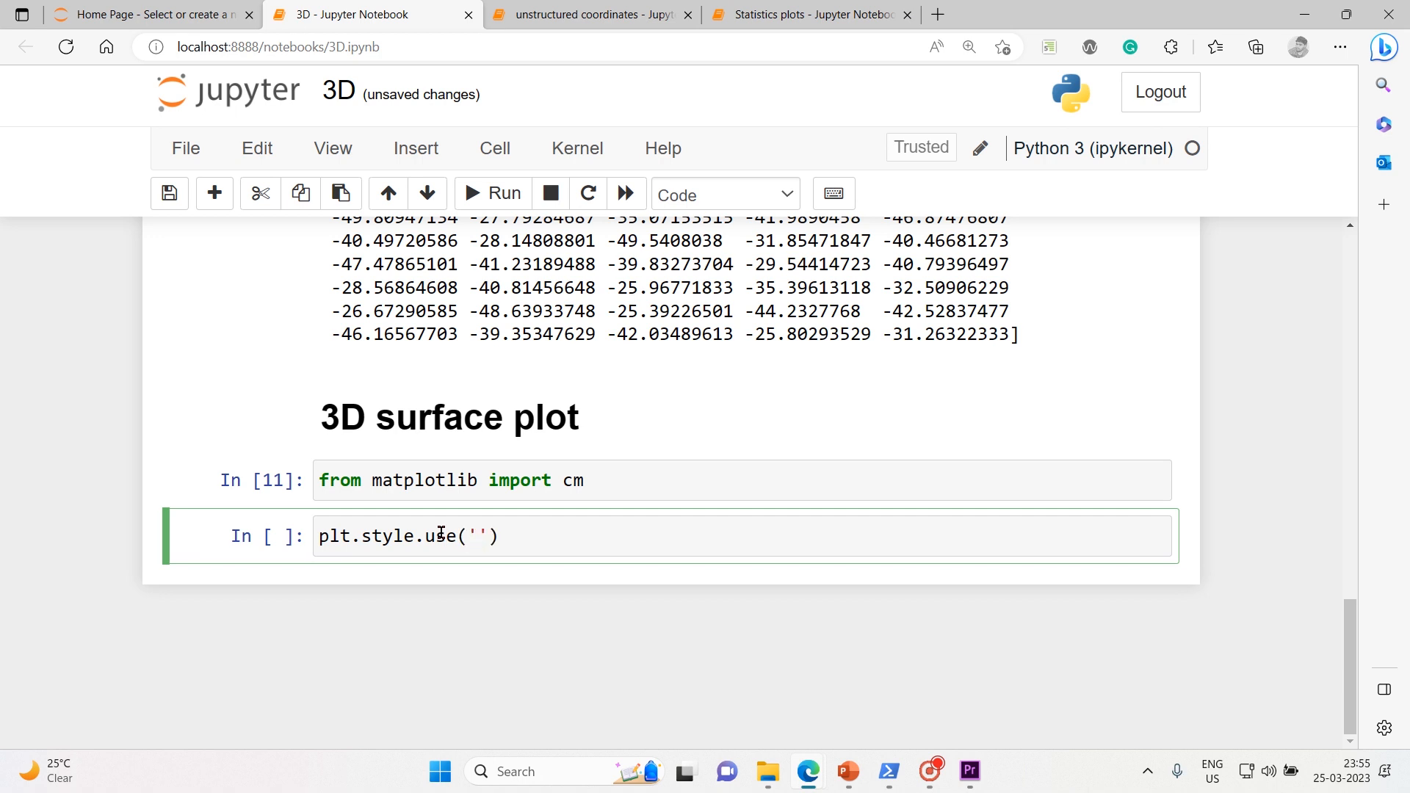
type("_mpl")
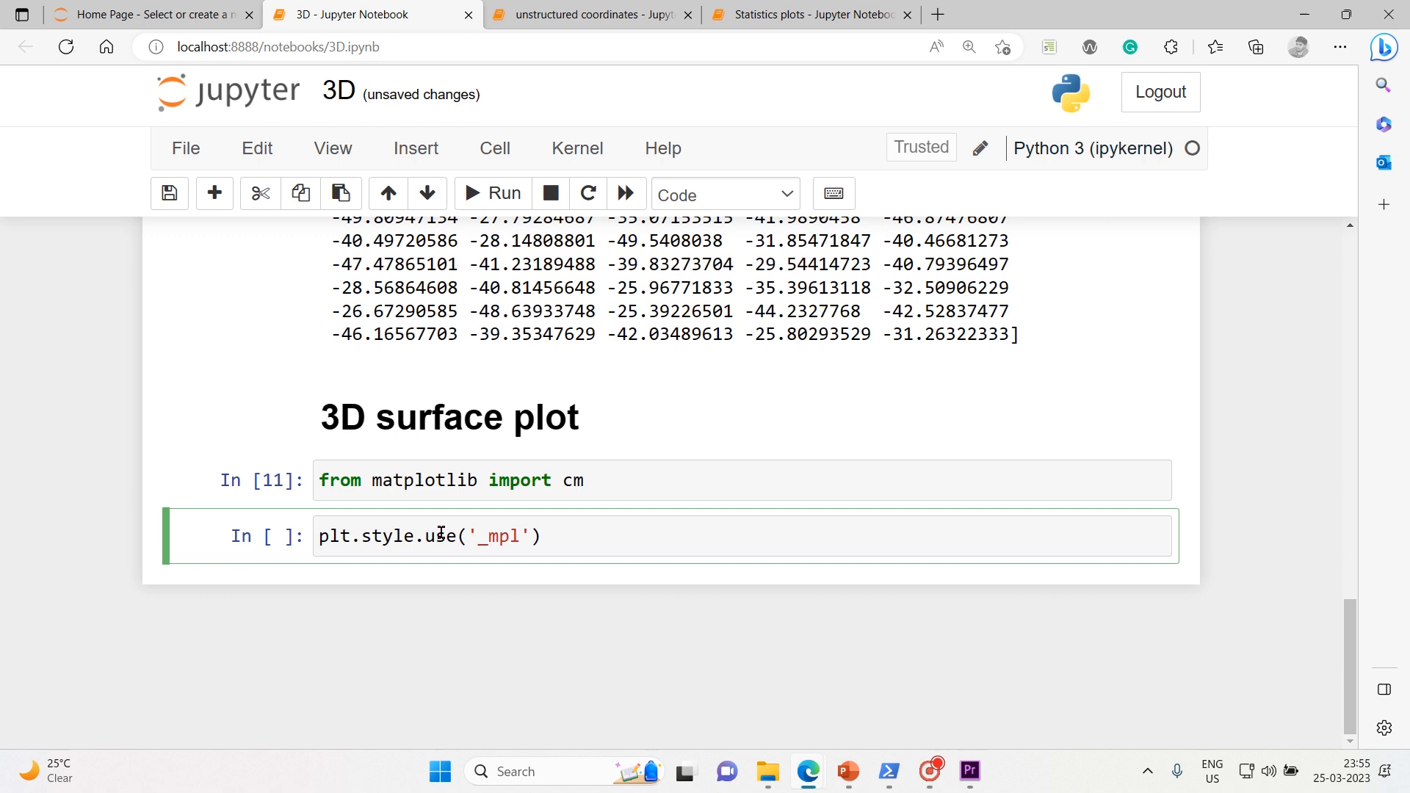
type("-")
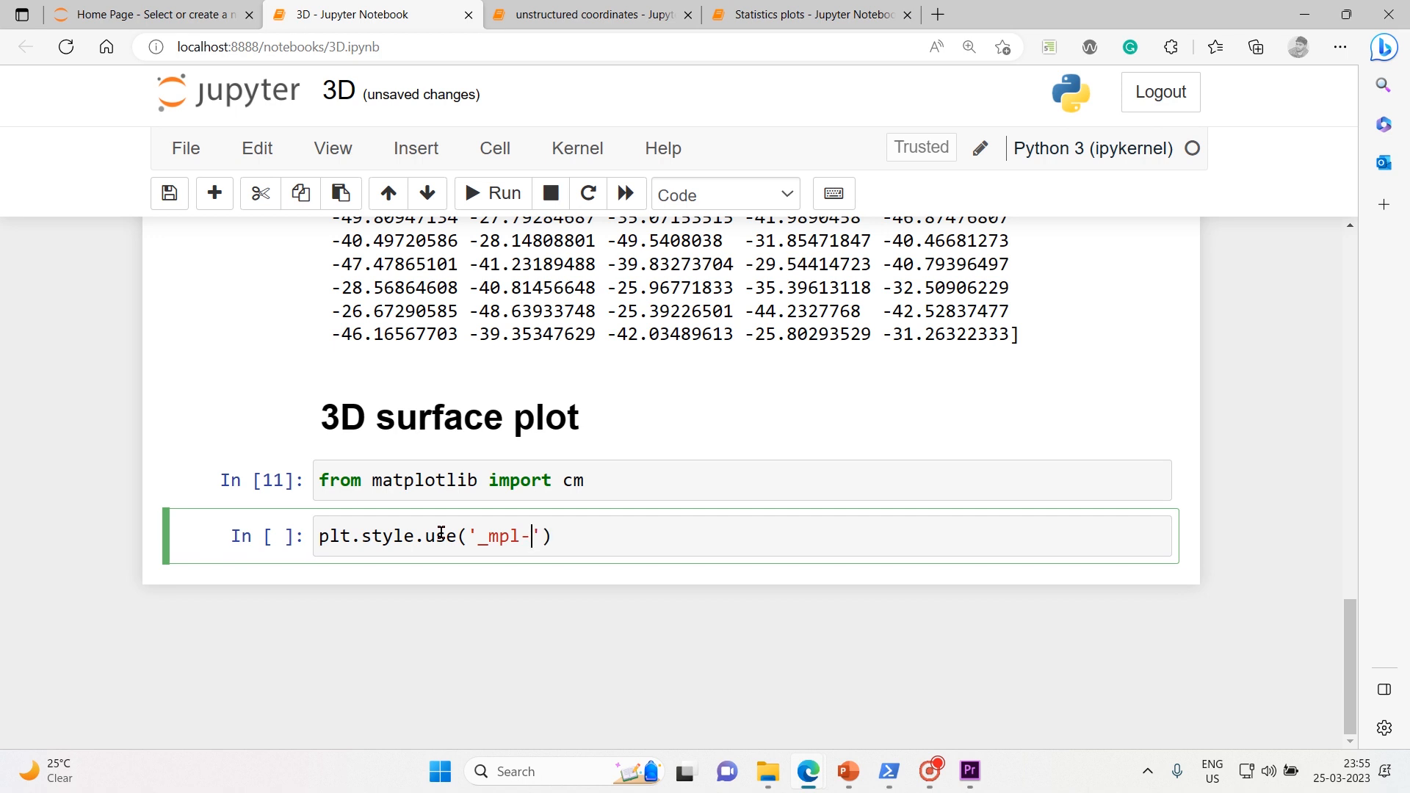
type("gallery")
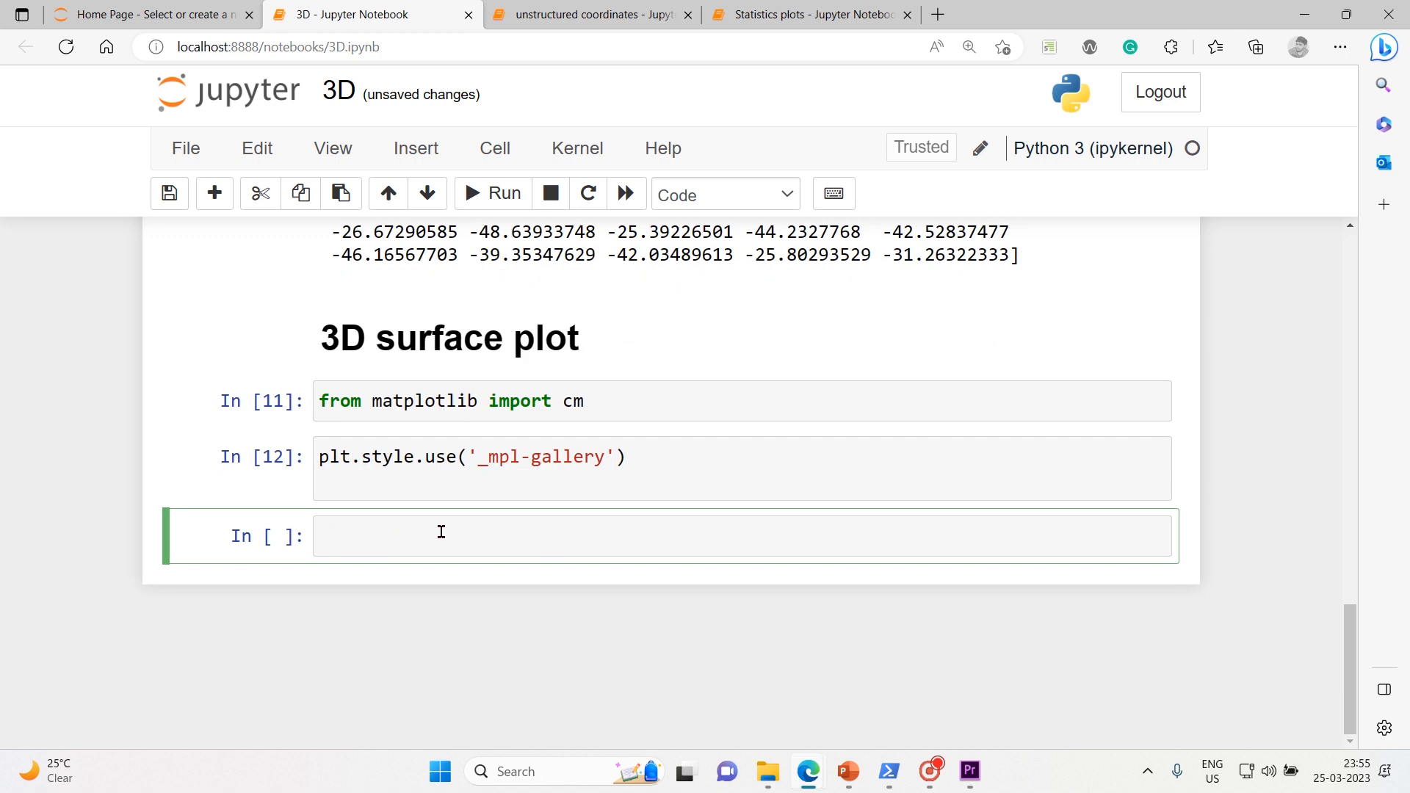
left_click(440, 536)
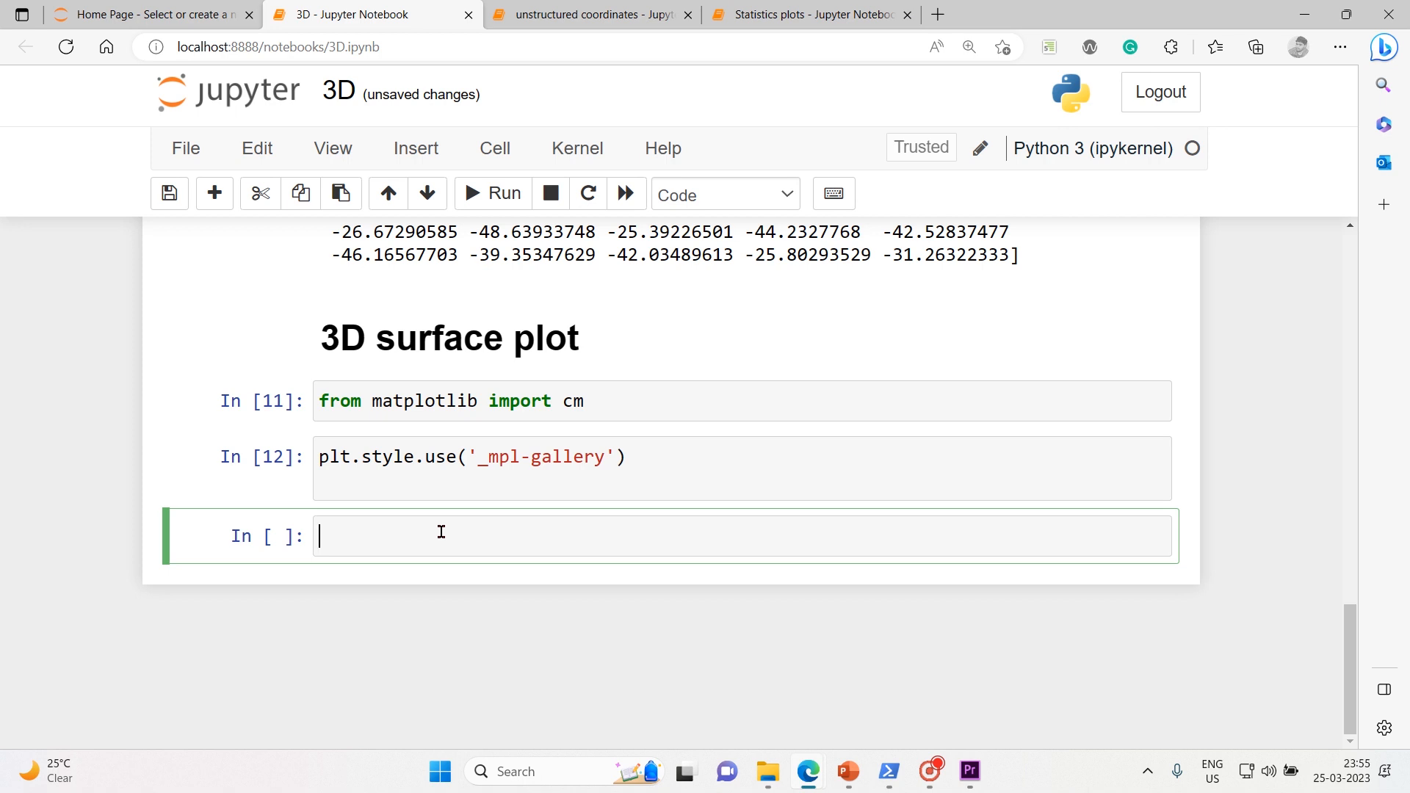
Step: Write a data comment and X = np.arange(-5, 5, 0.25) in the new cell
type("# Le")
type("X")
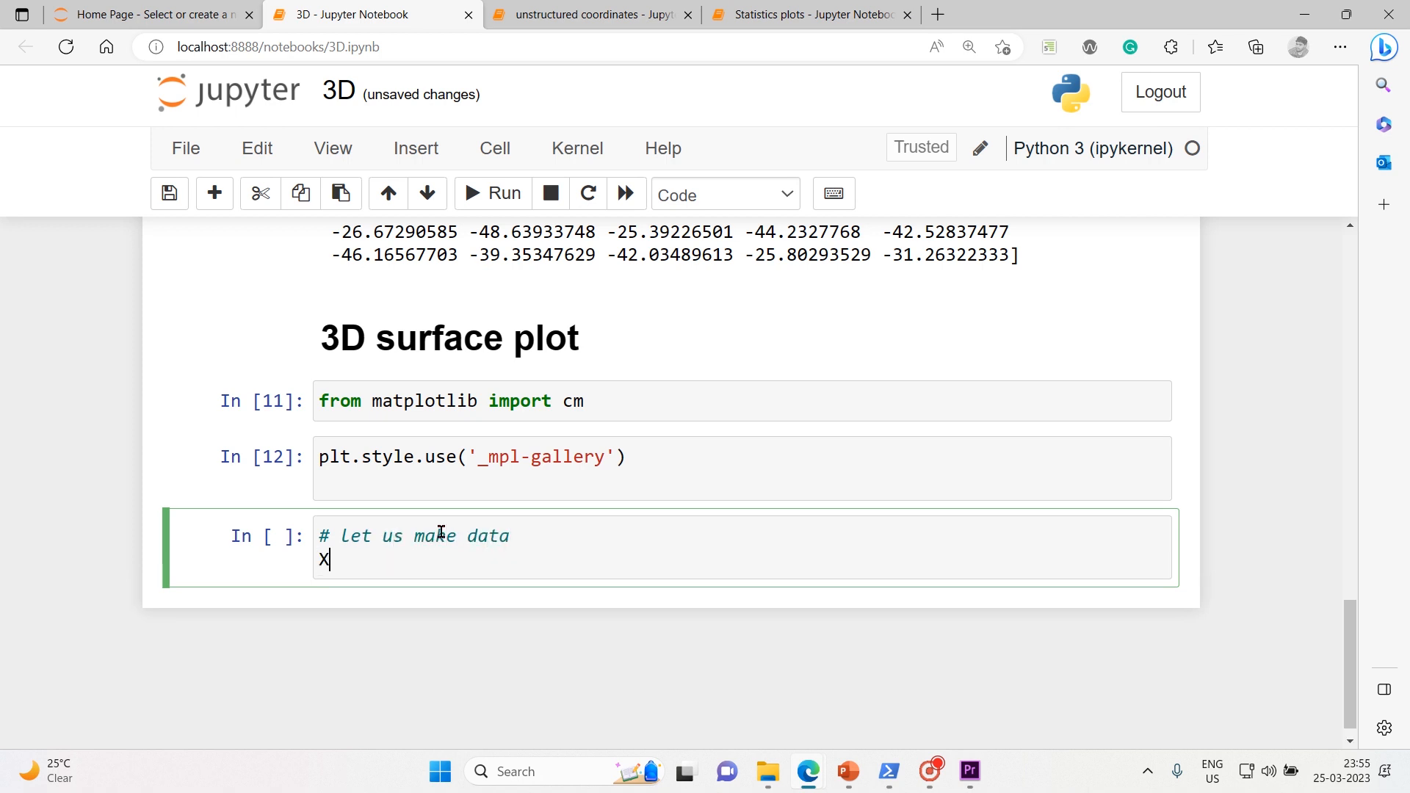
type("= np")
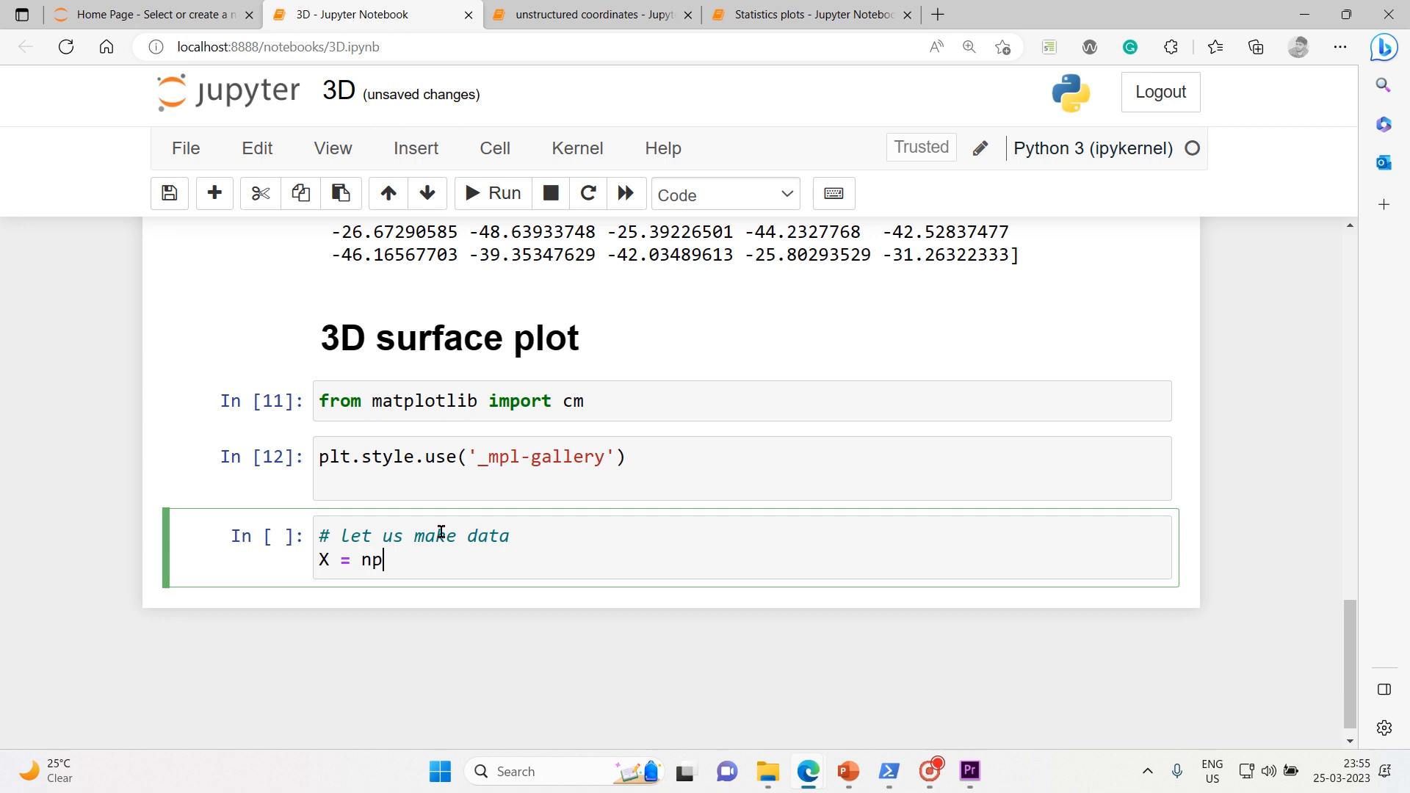
type(".")
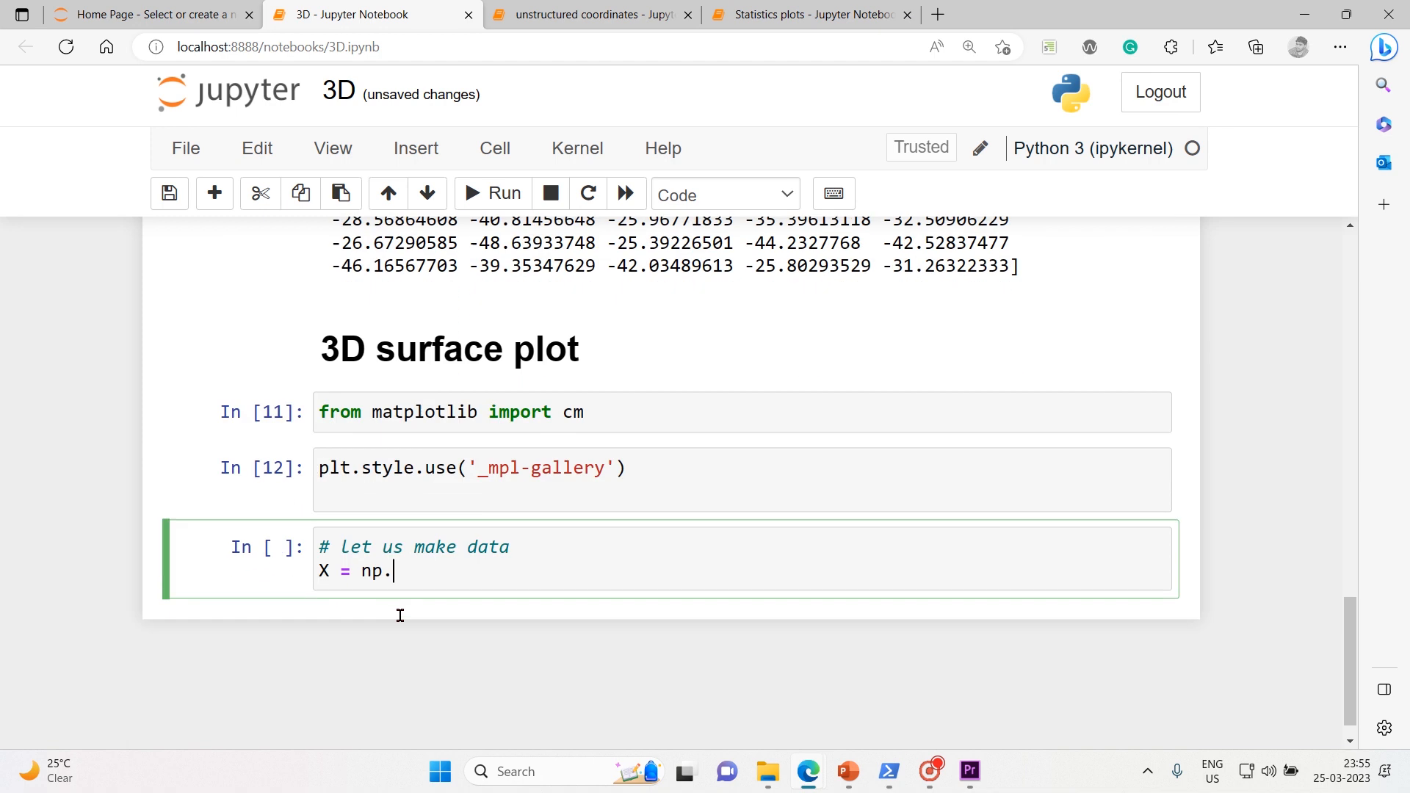
type("ara")
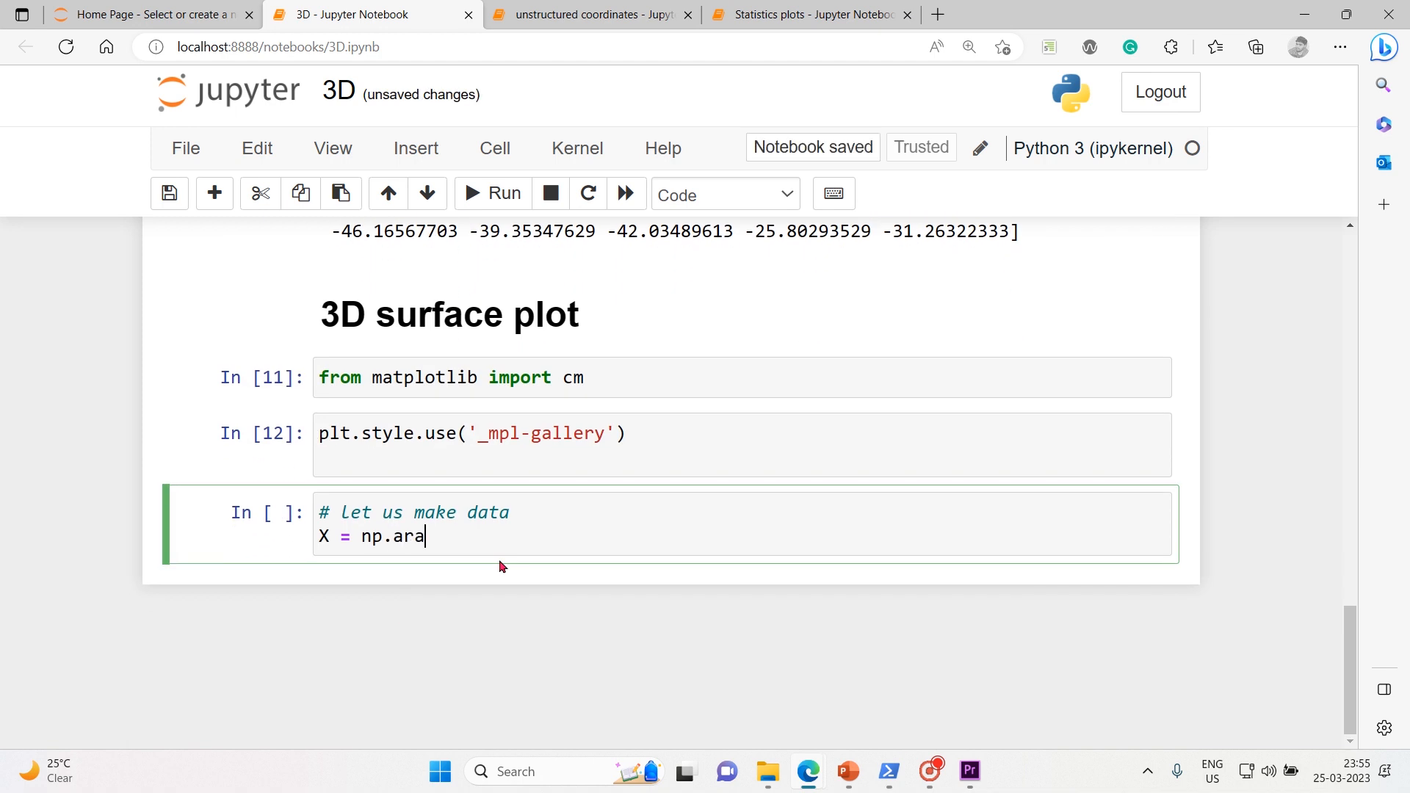
type("nge")
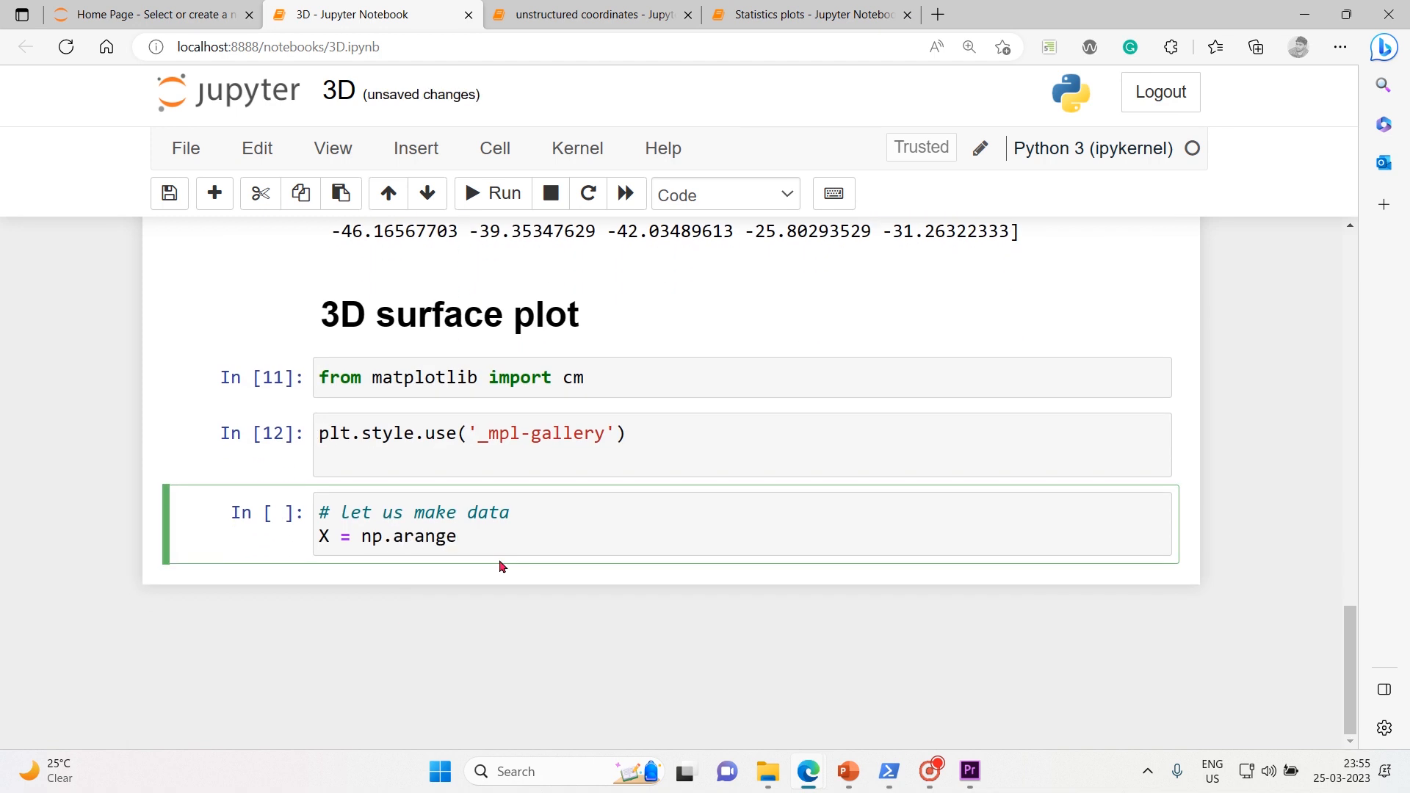
type("(-)")
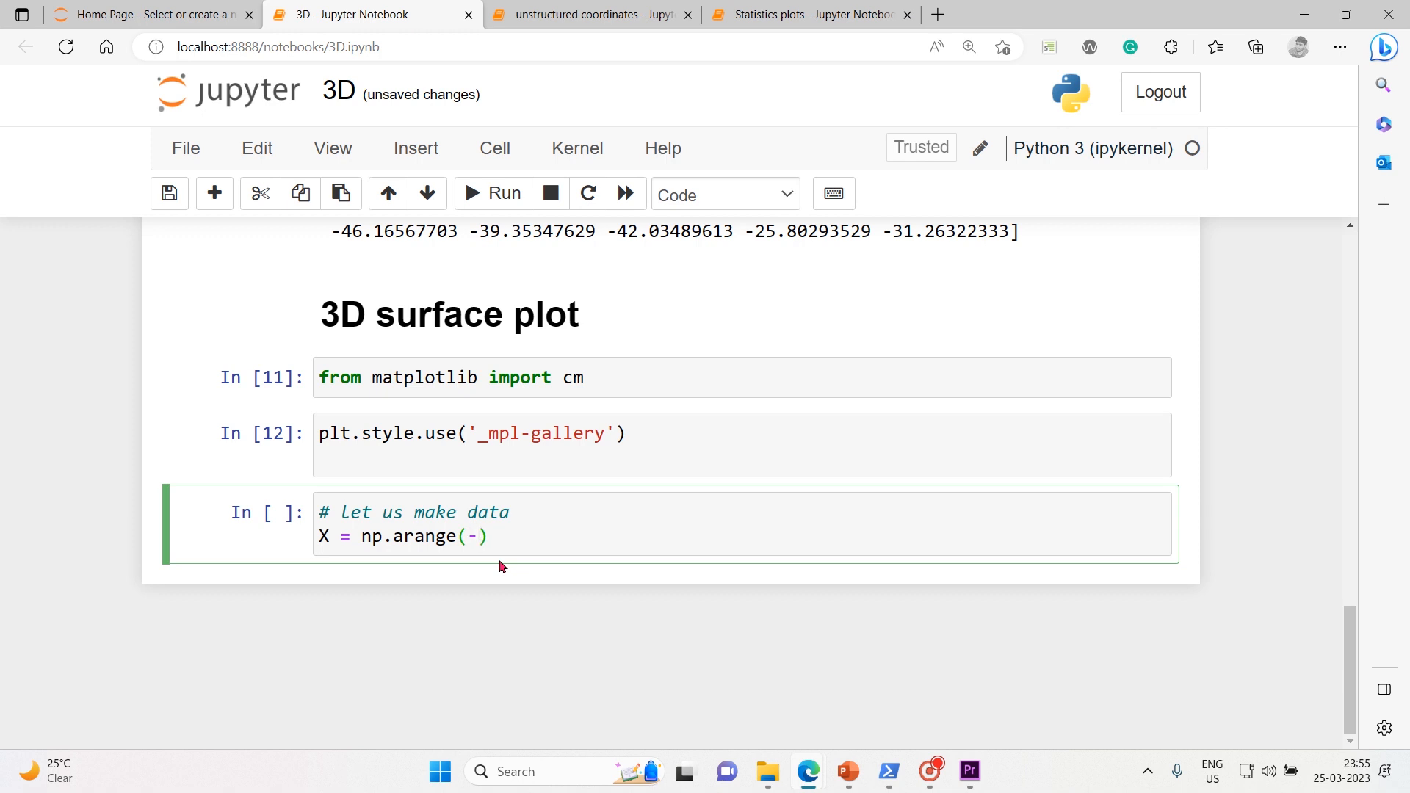
type("5, 5,")
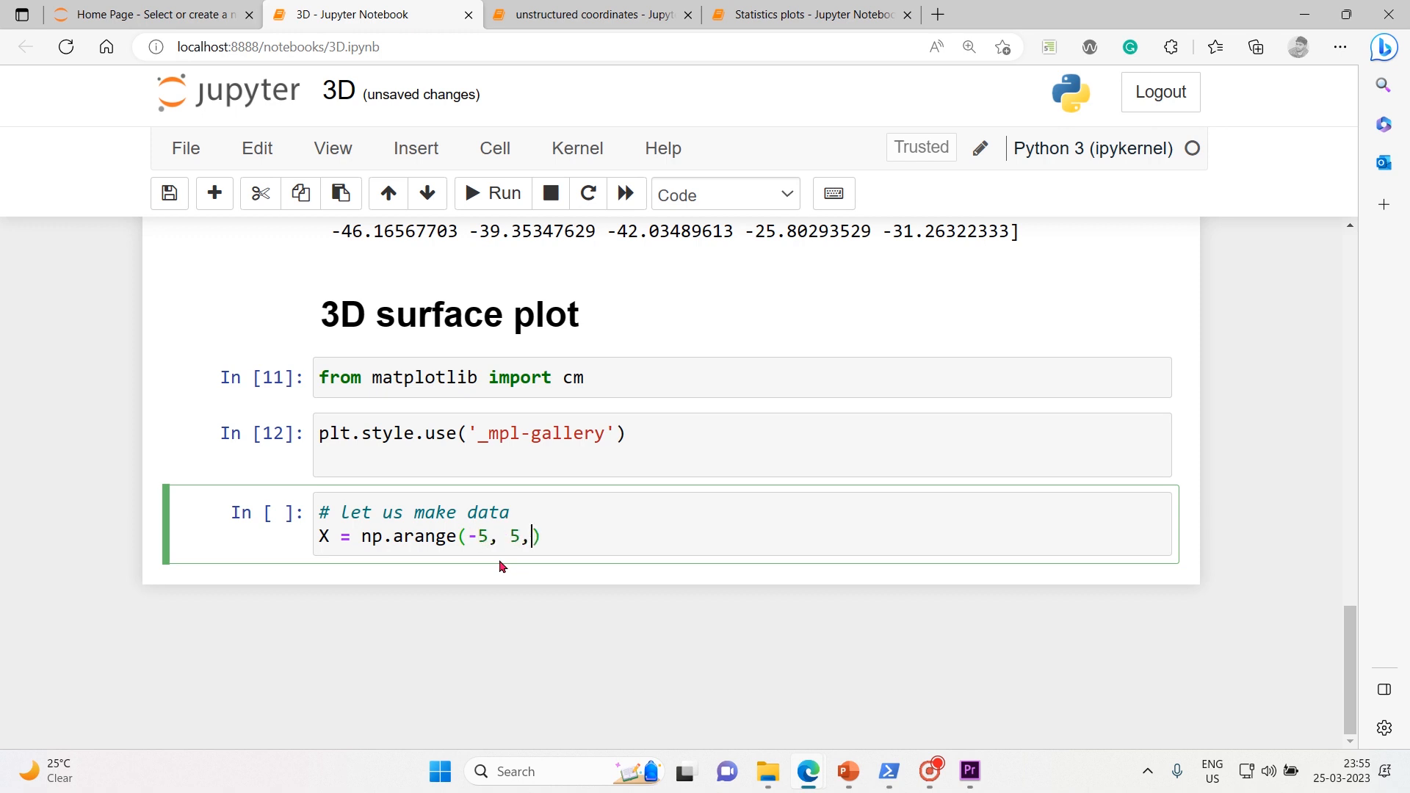
type("0.")
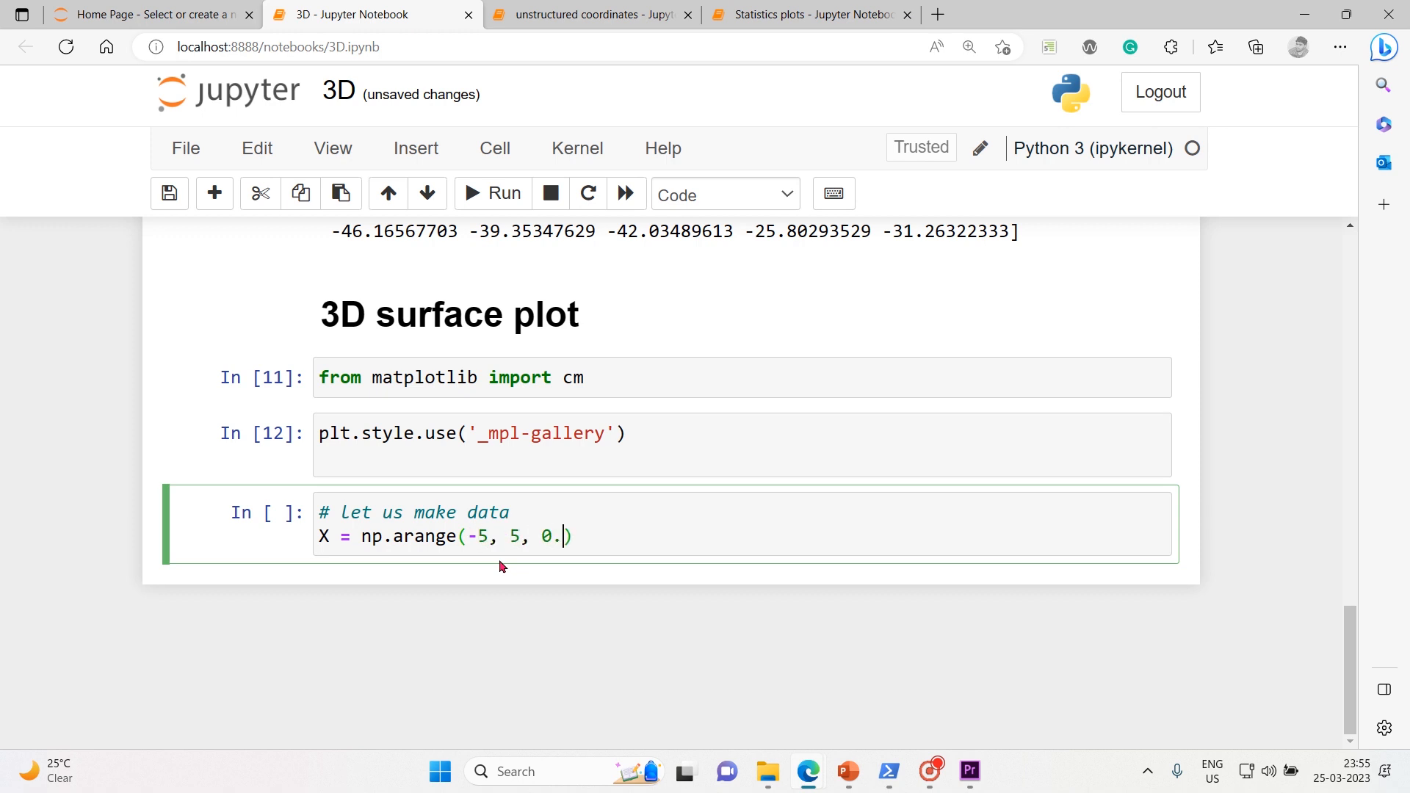
type("25")
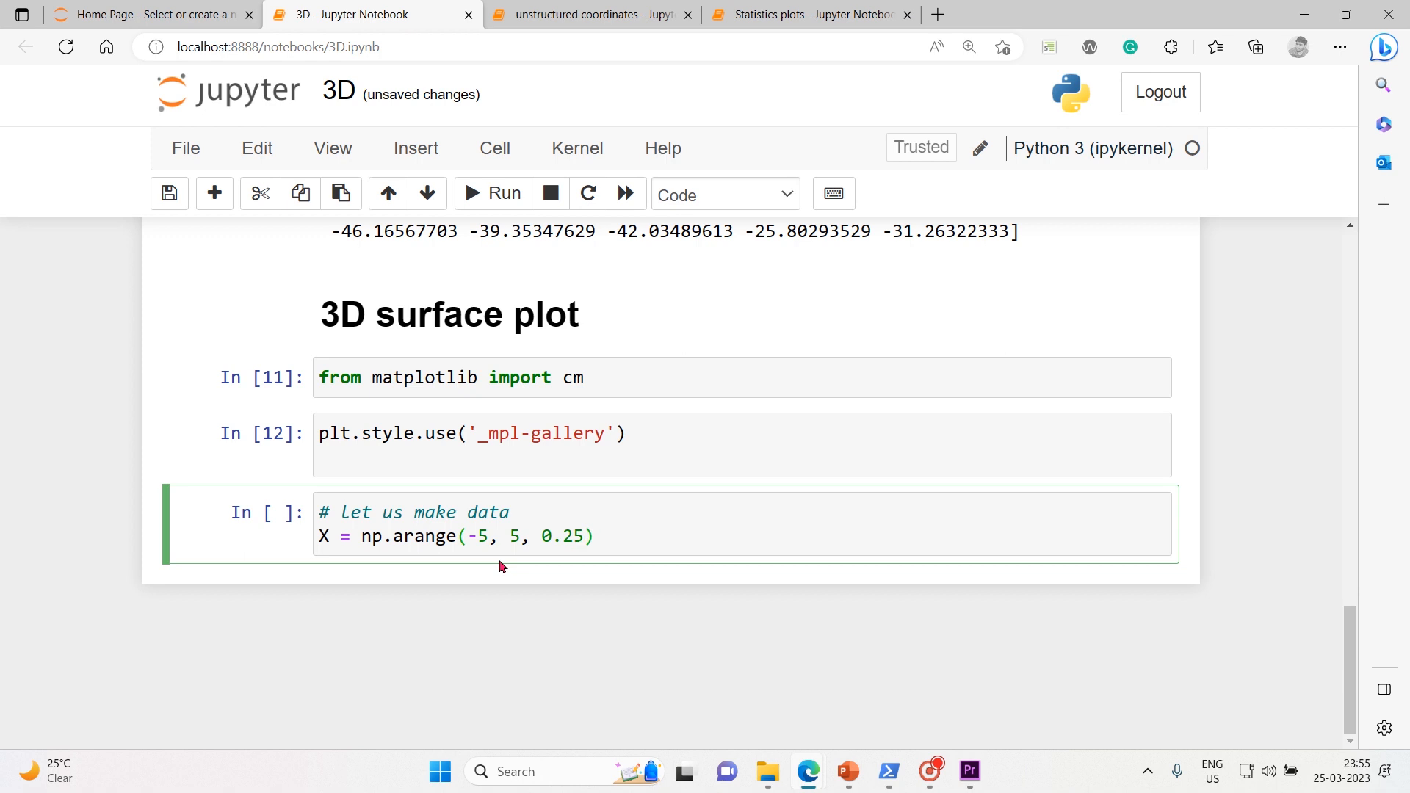
left_click(498, 559)
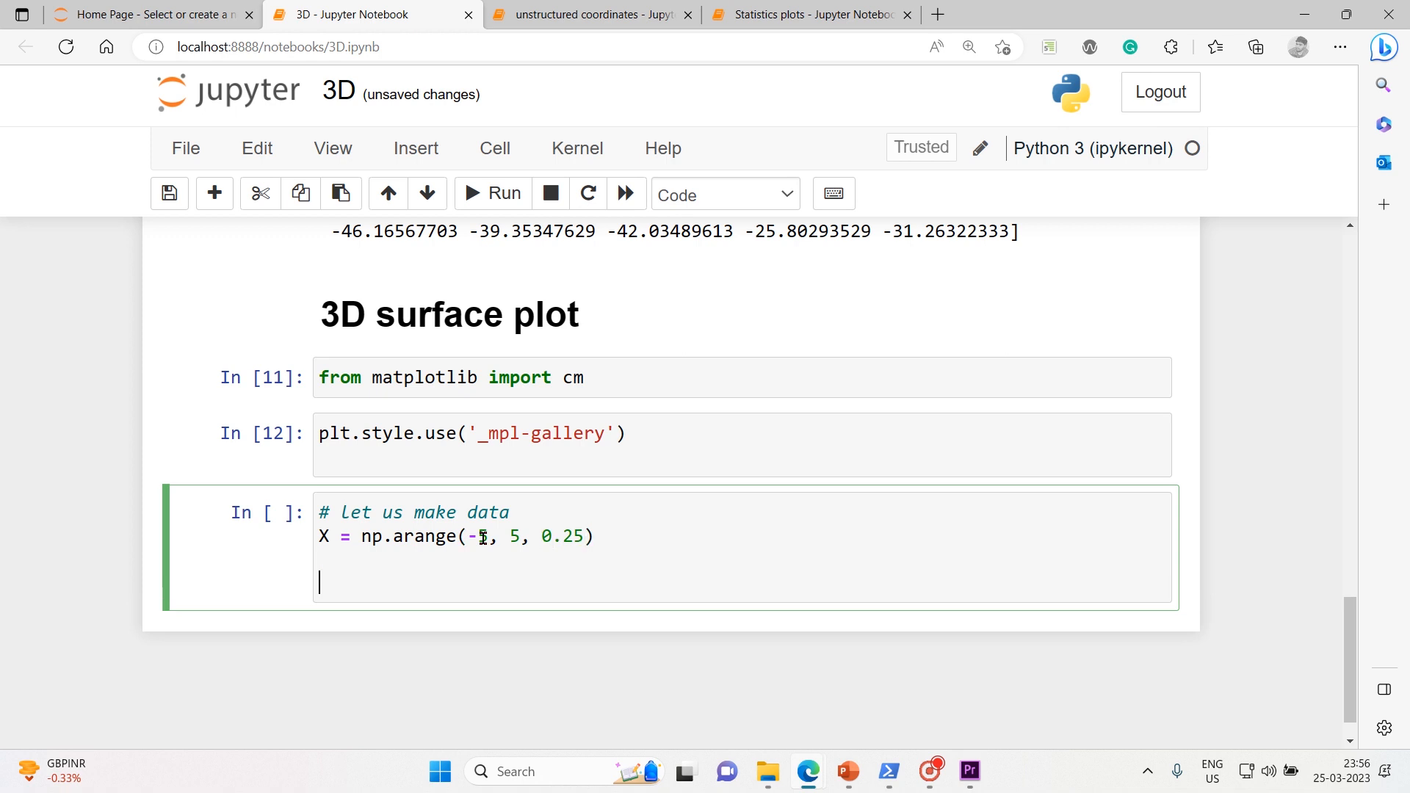
Step: Define Y with np.arange(-5, ...) and build the X, Y meshgrid, then run
type("Y =")
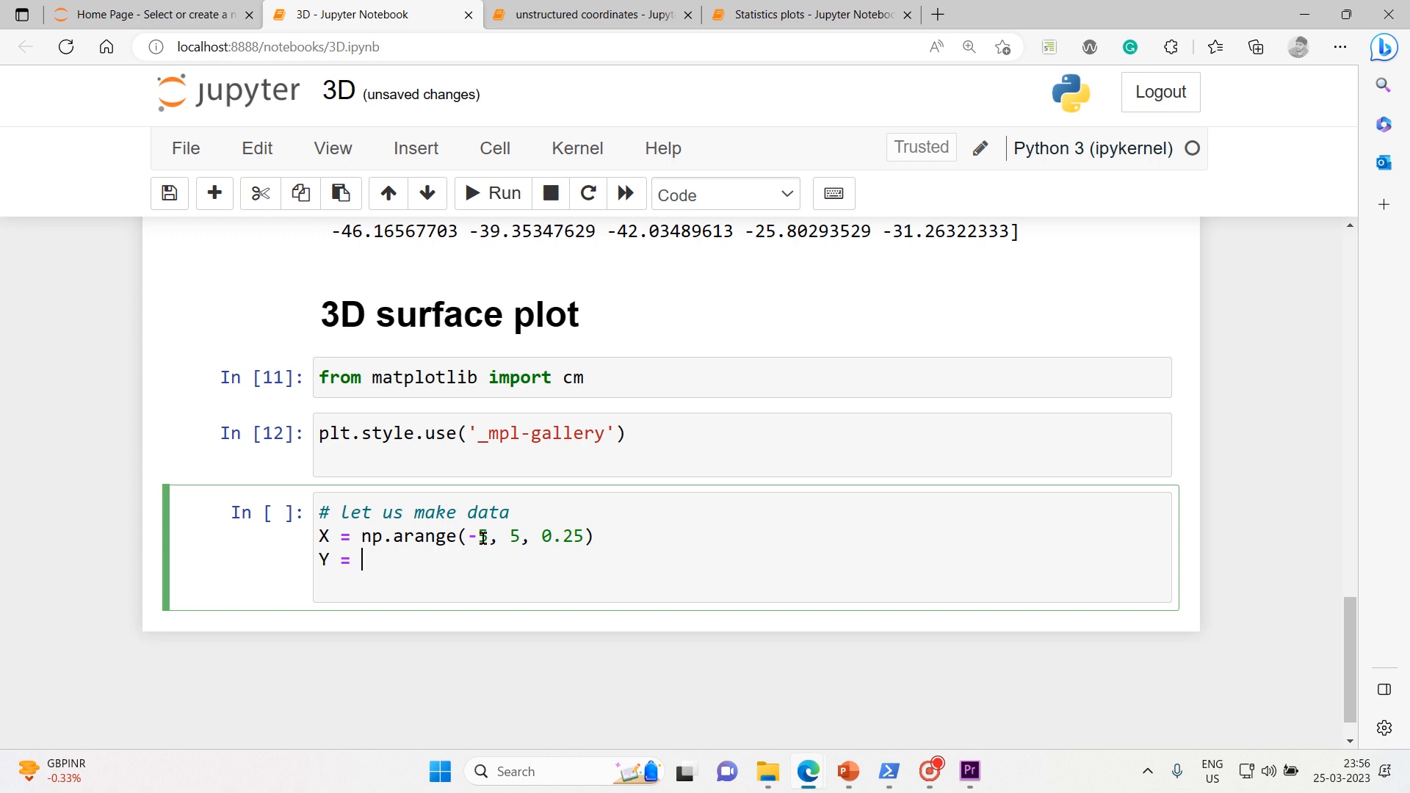
type("np.arange")
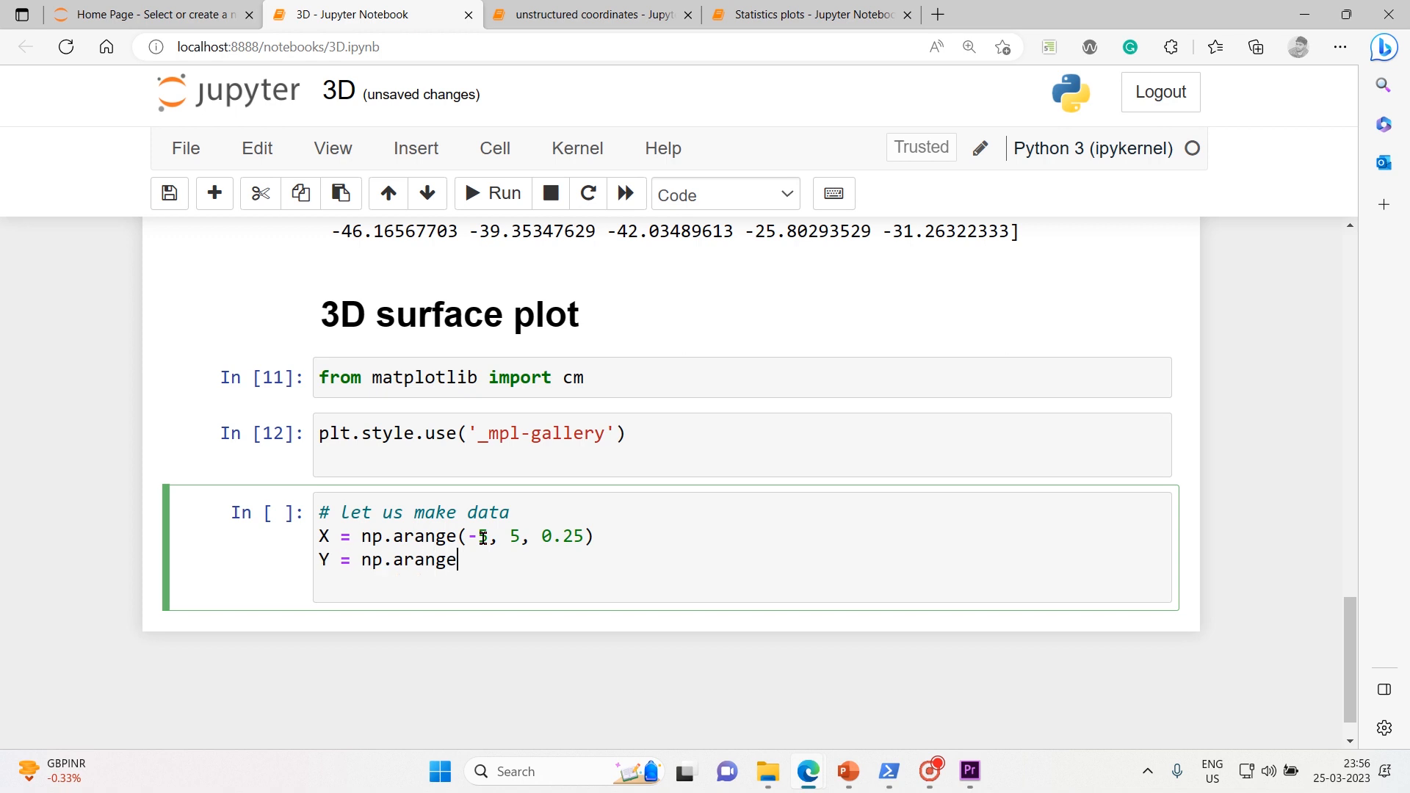
type("()")
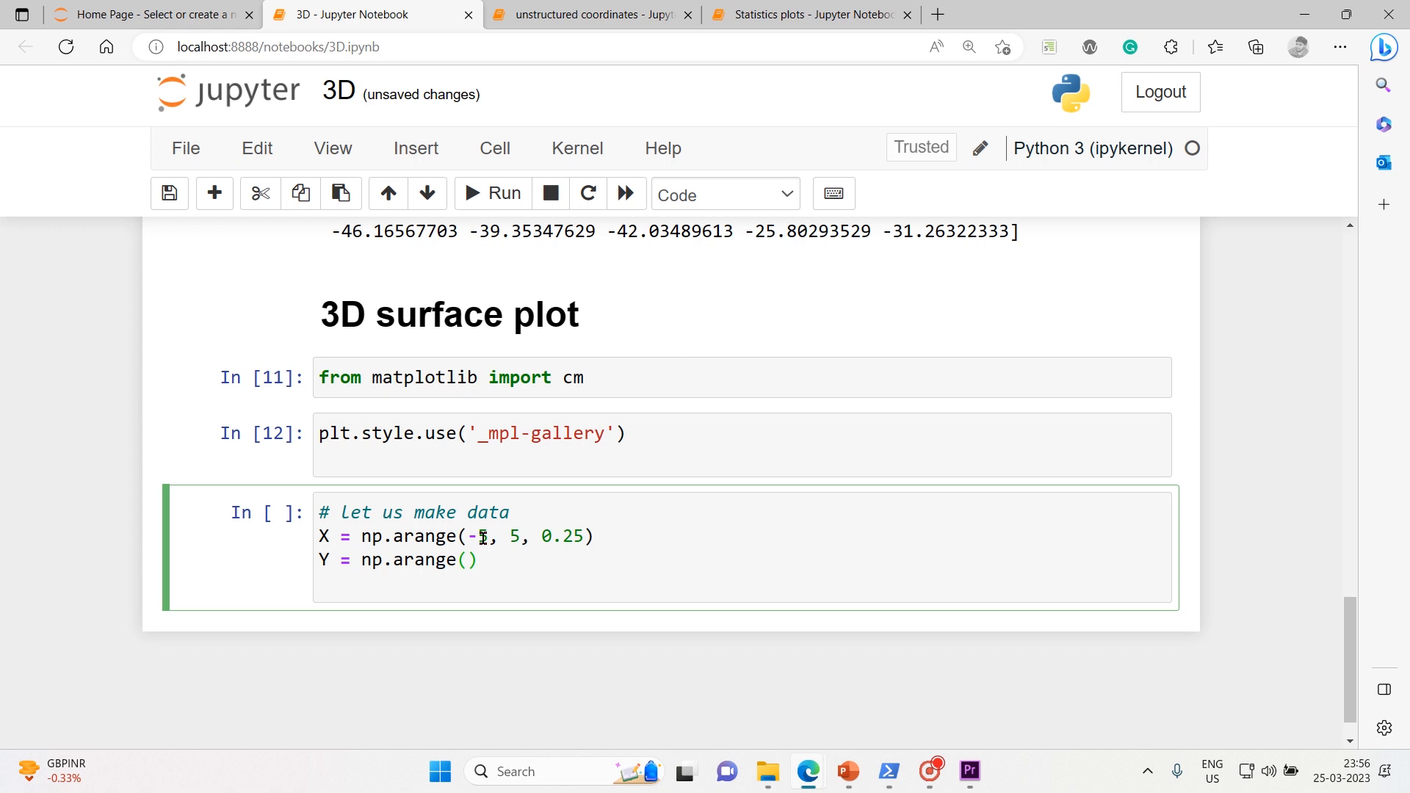
type("-5, 5, 0.25")
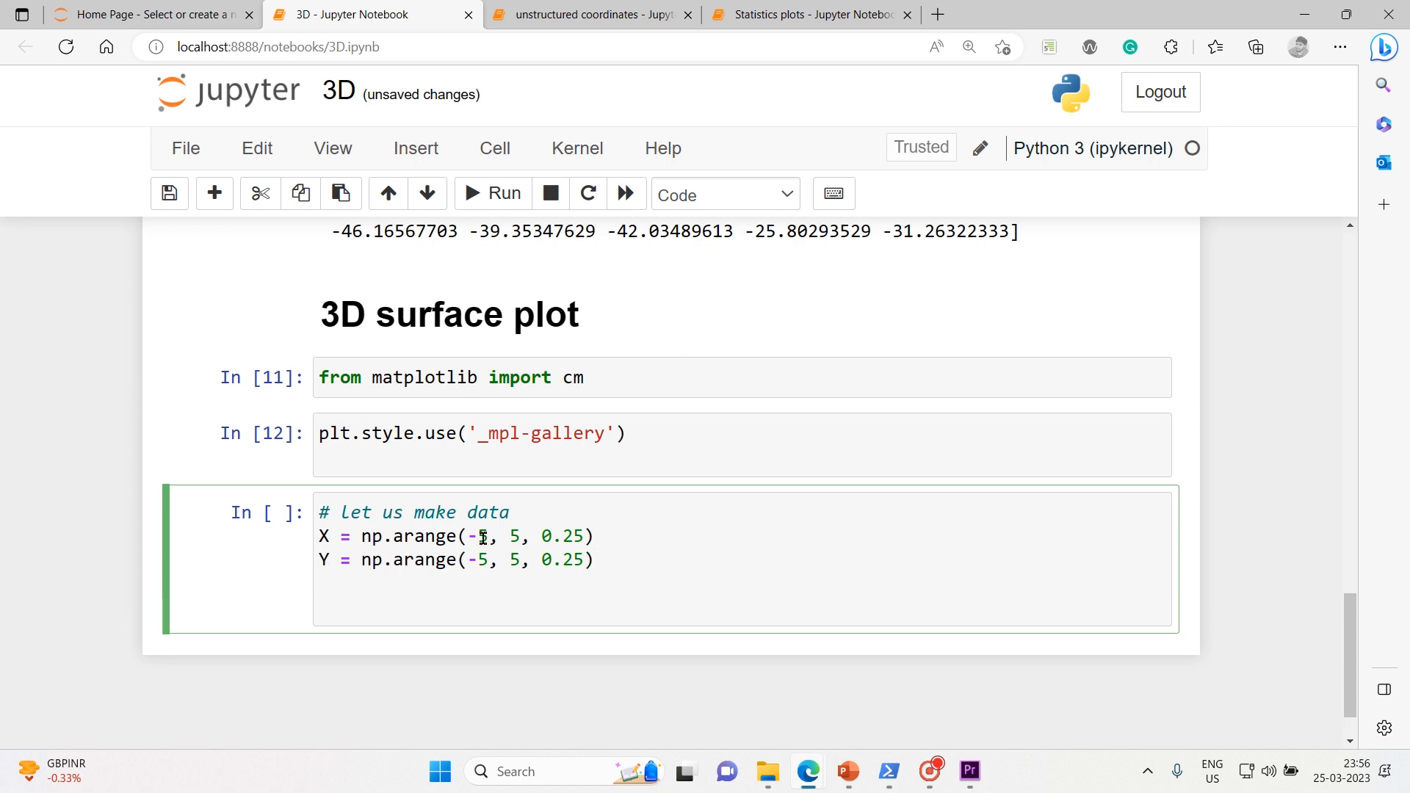
type("X, Y = np")
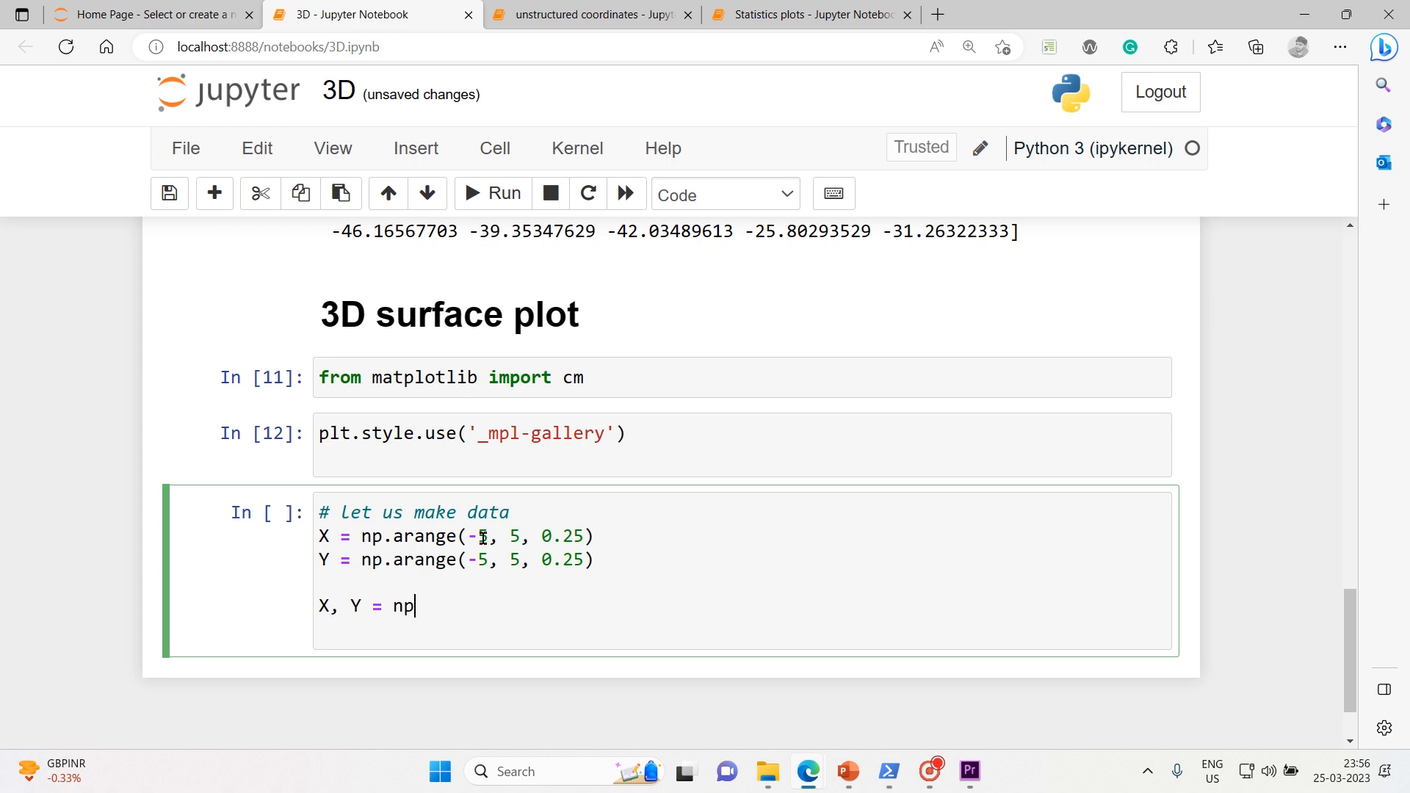
type(".meshgrid")
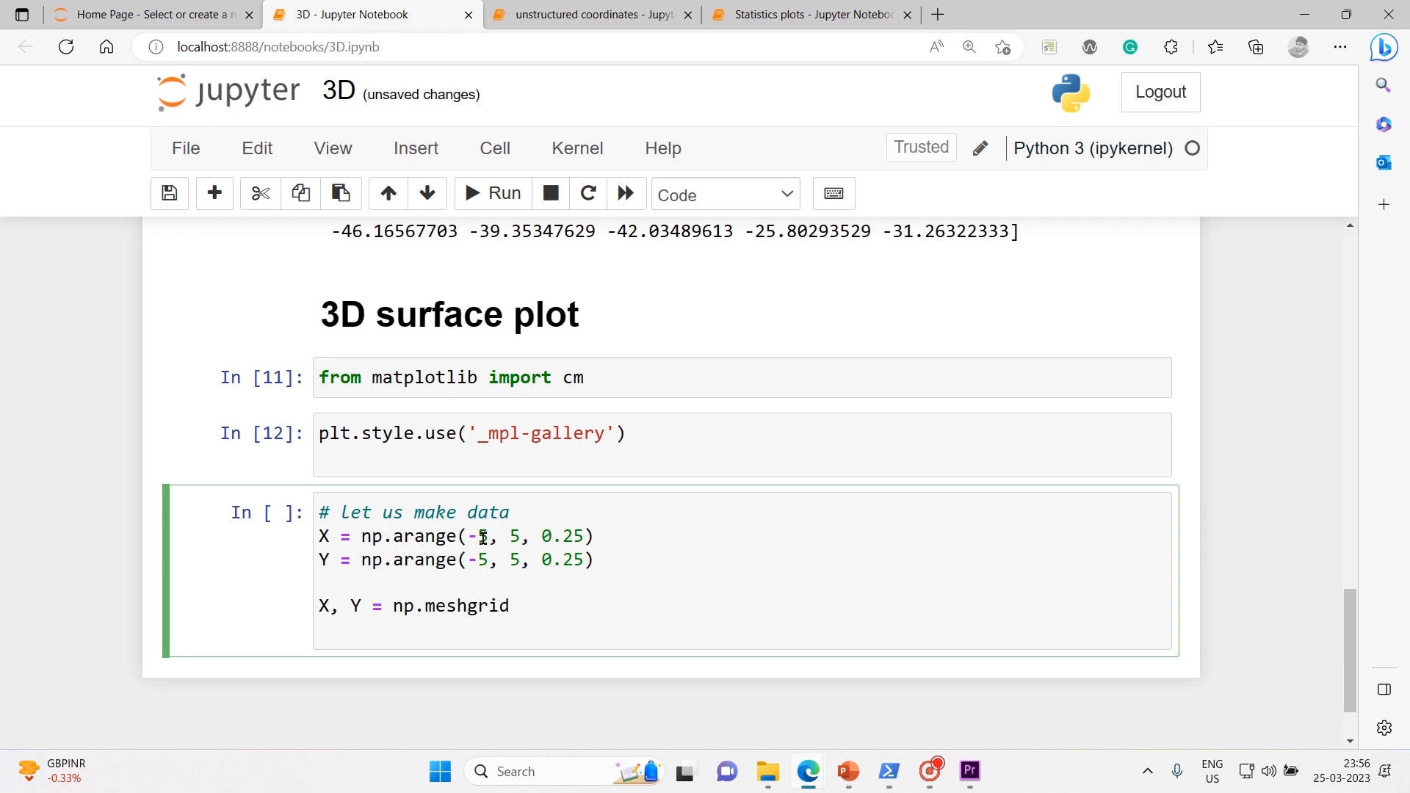
type("(X,")
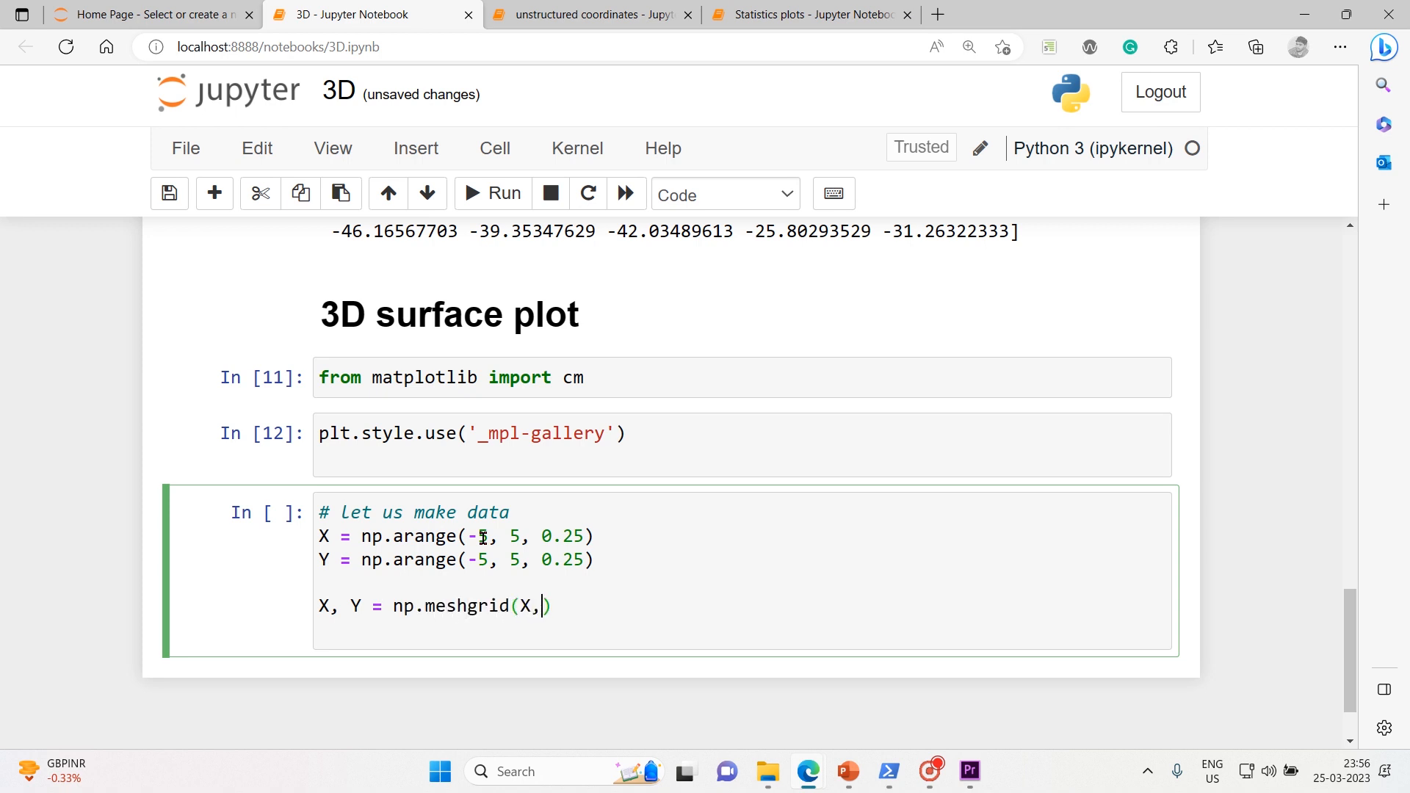
type("Y")
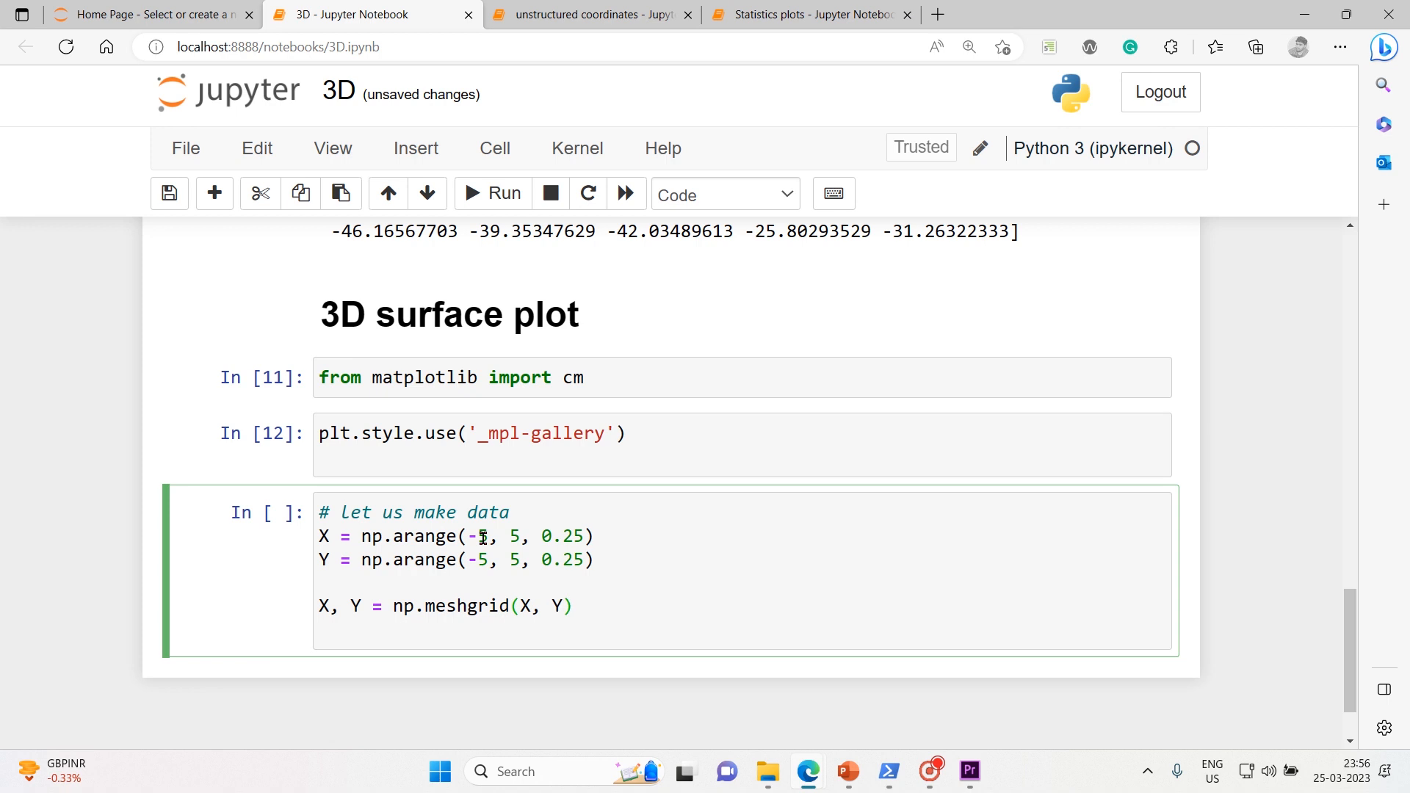
key("shift+enter")
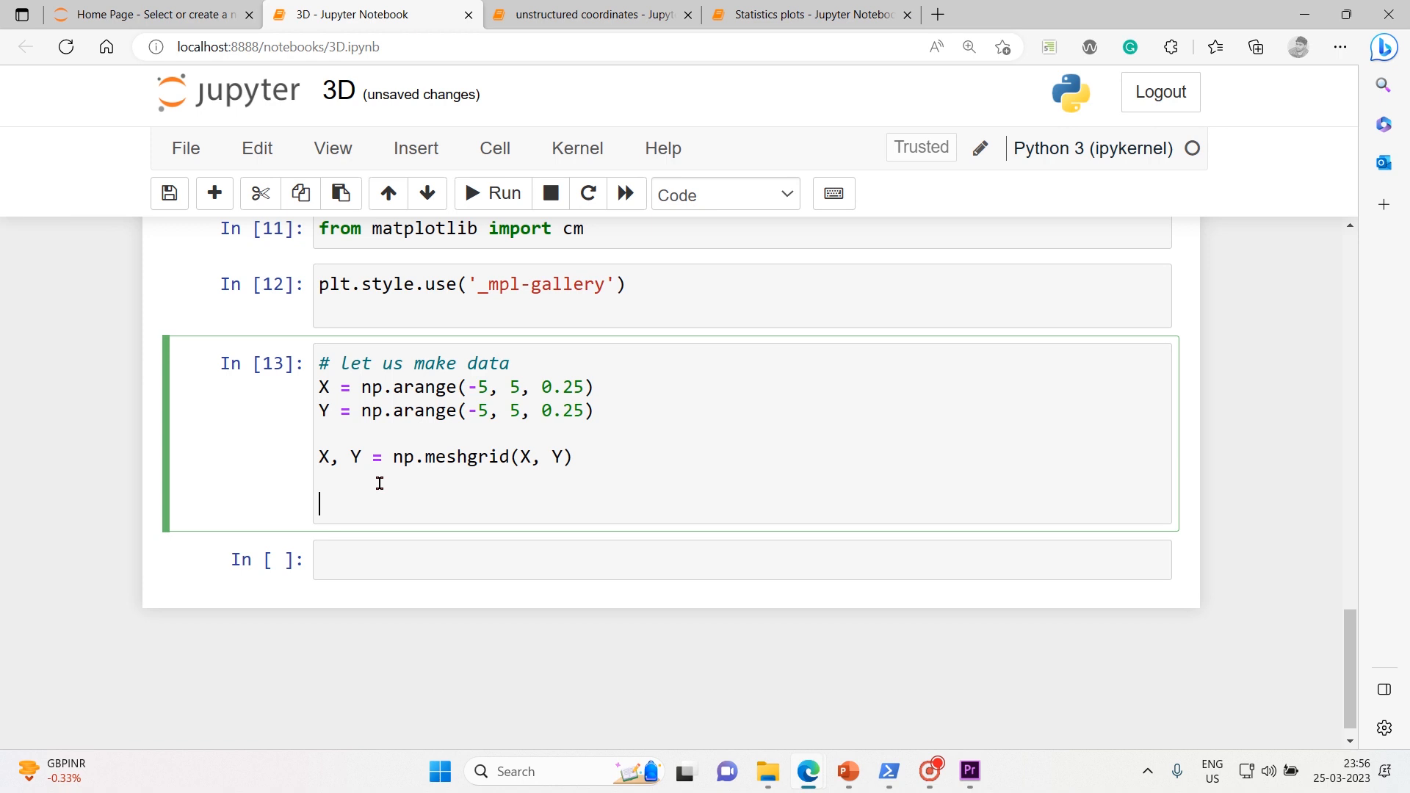
Step: Add R = np.sqrt(X**2 + Y**2) and Z = np.sin(R) to the cell
type("R =")
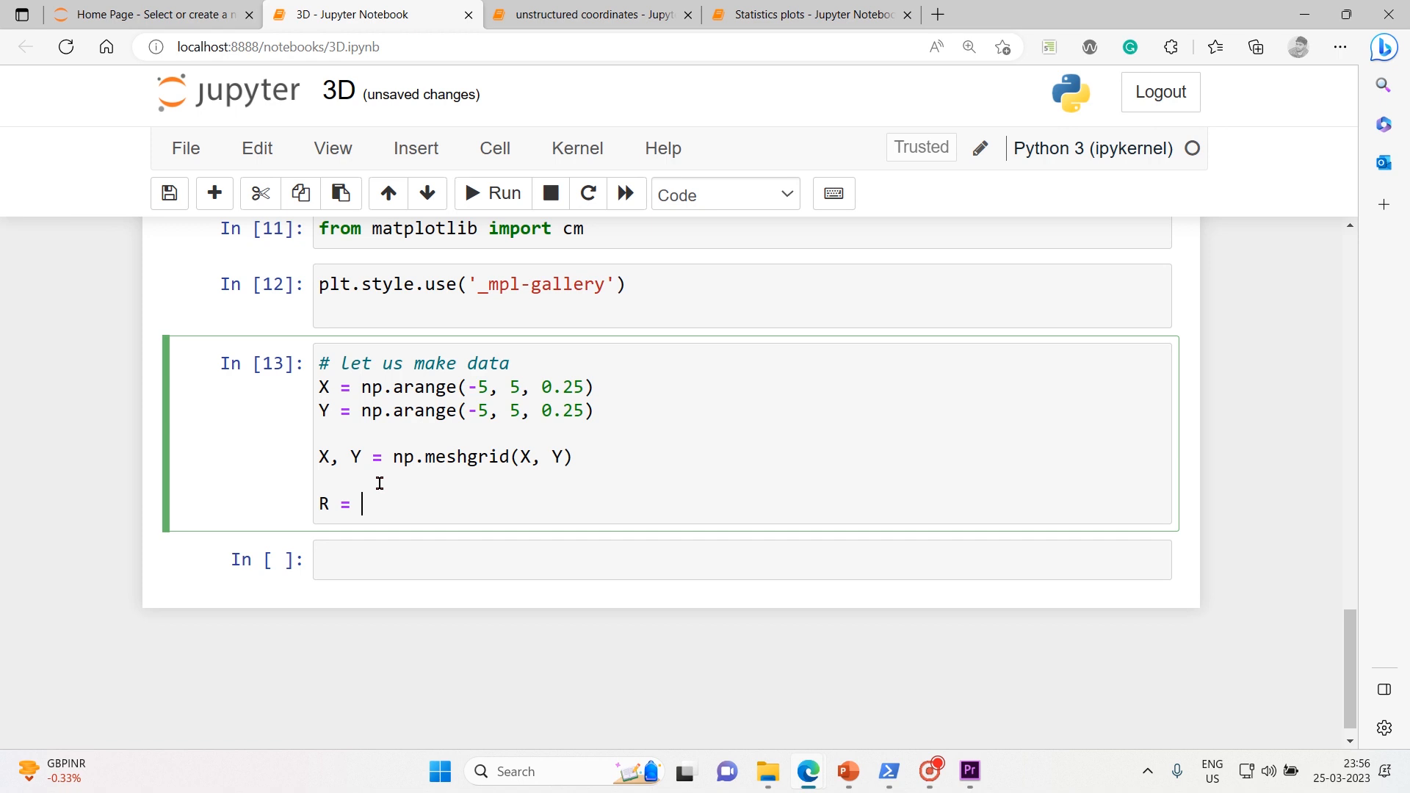
type("np.s")
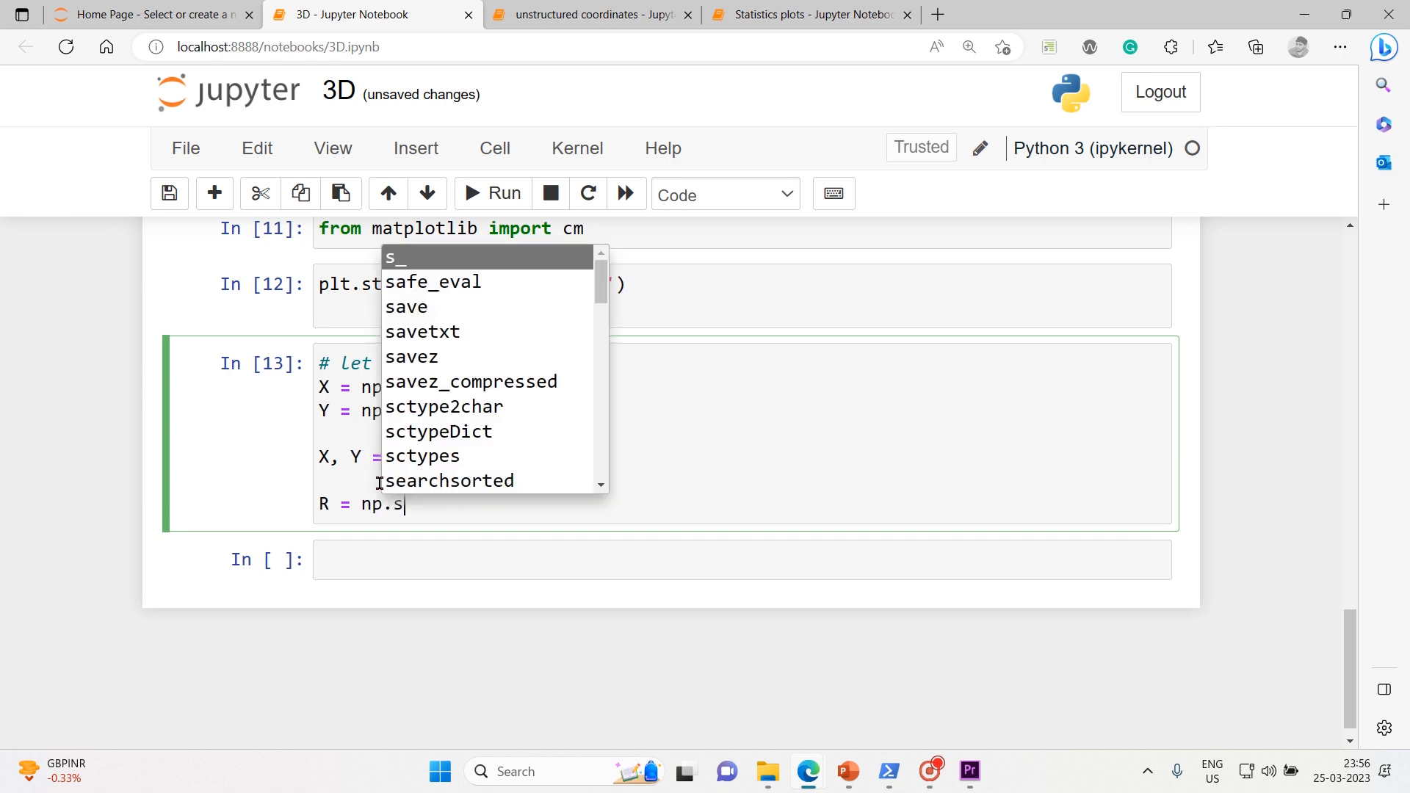
type("q")
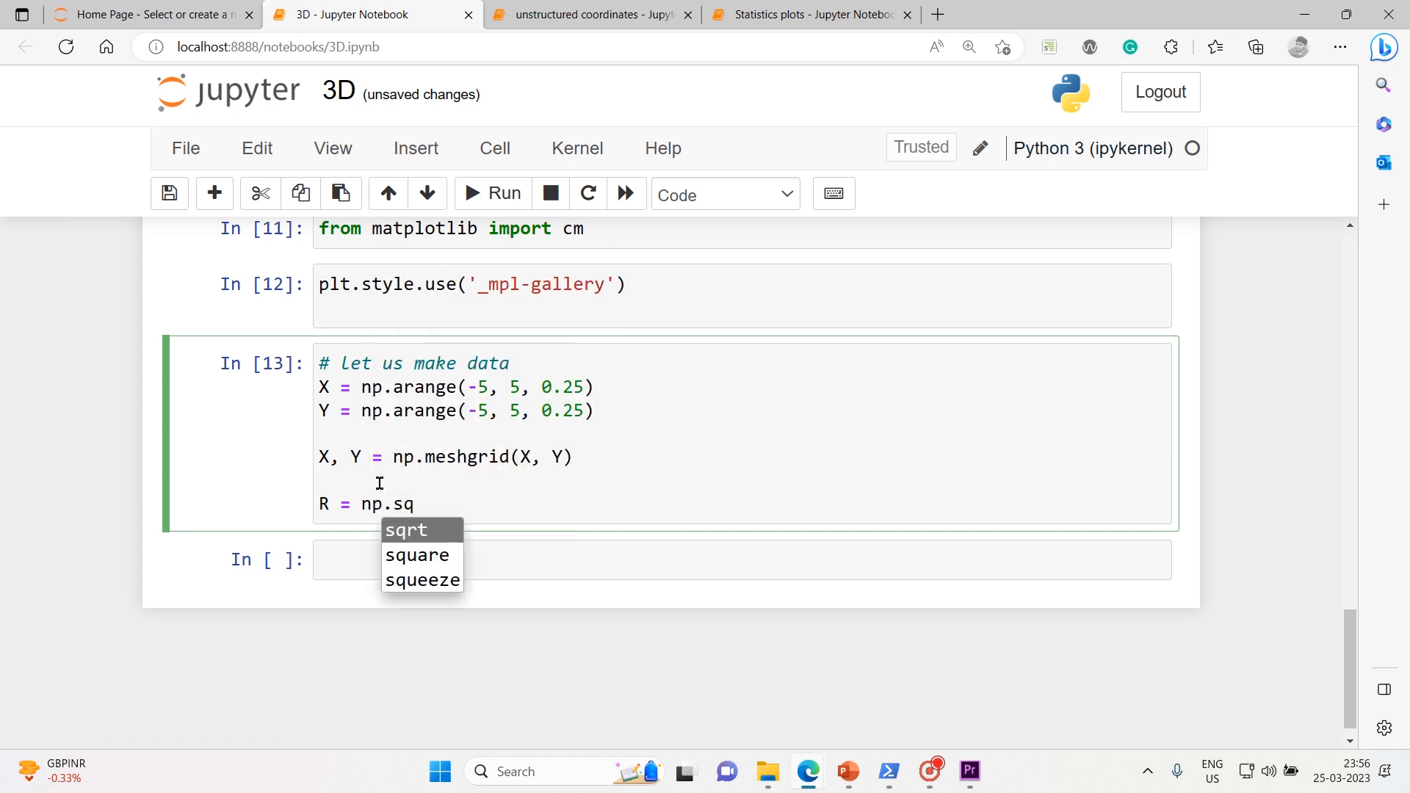
left_click(405, 529)
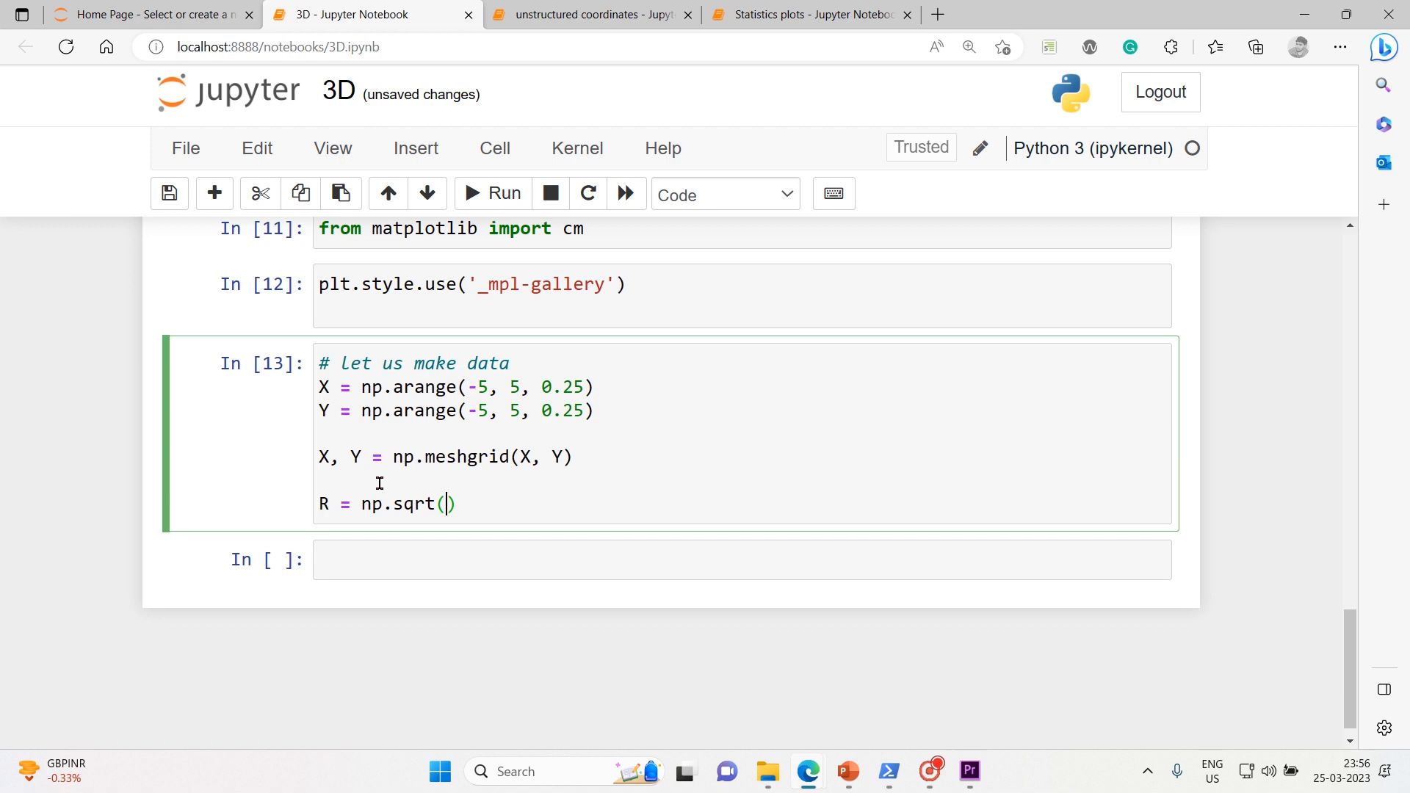
type("X")
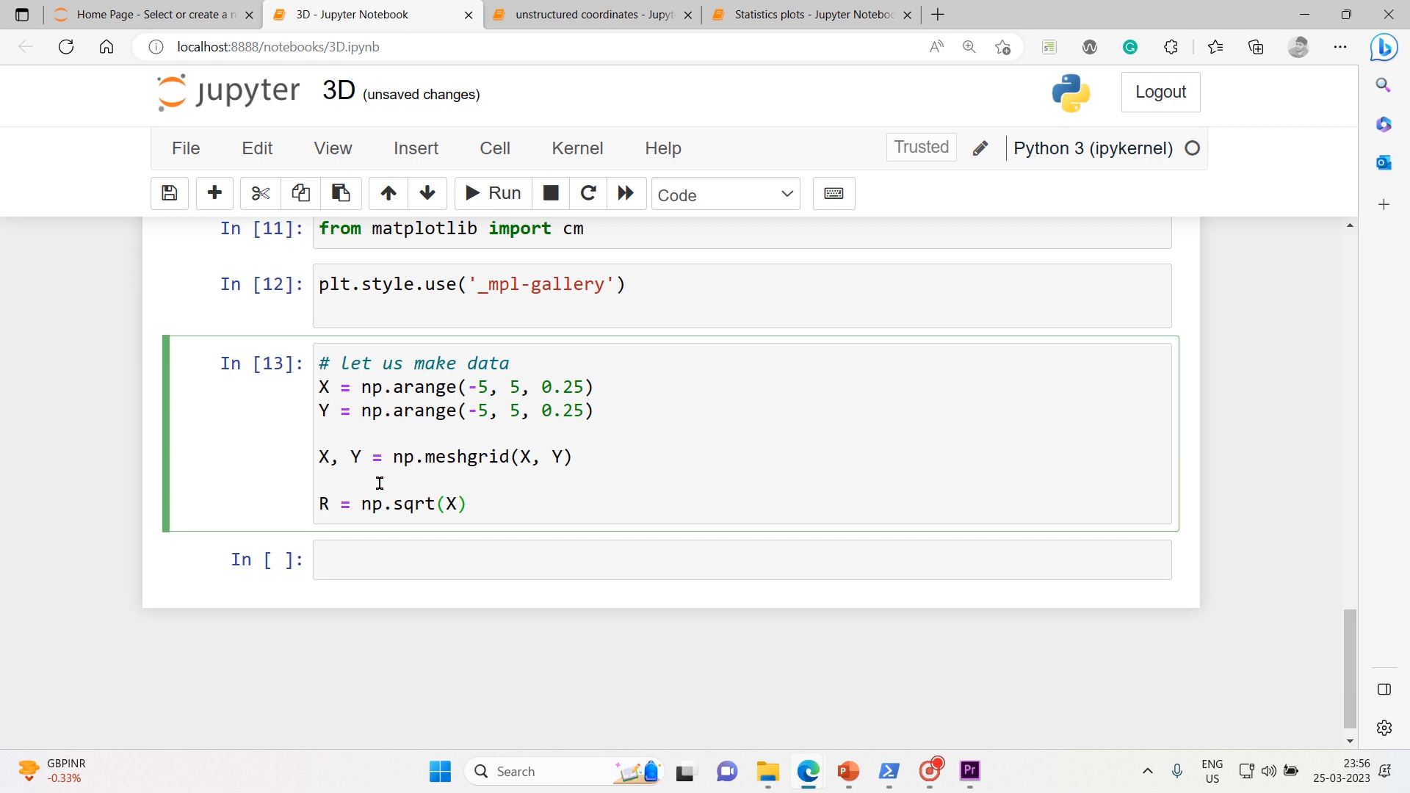
type("**2")
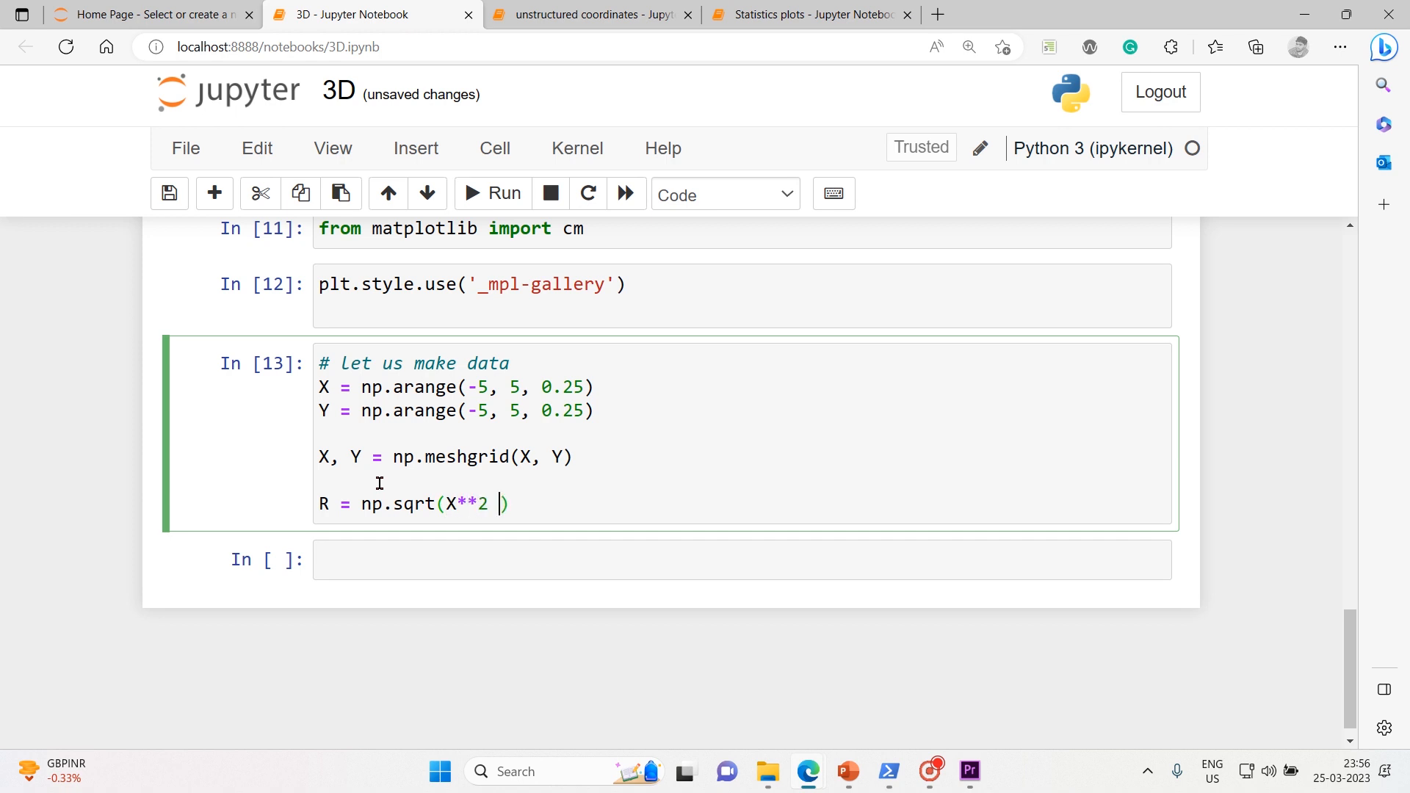
type("+ Y")
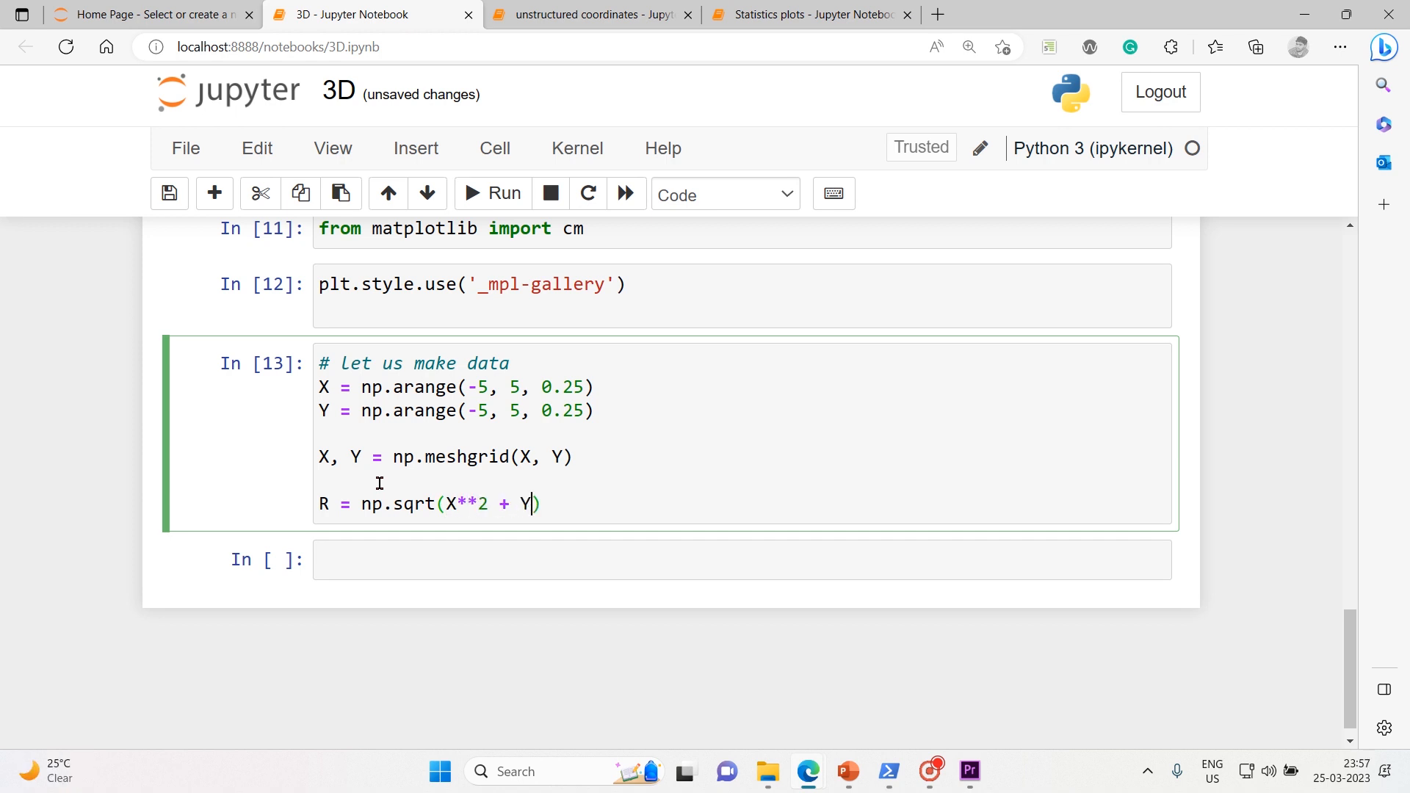
type("**")
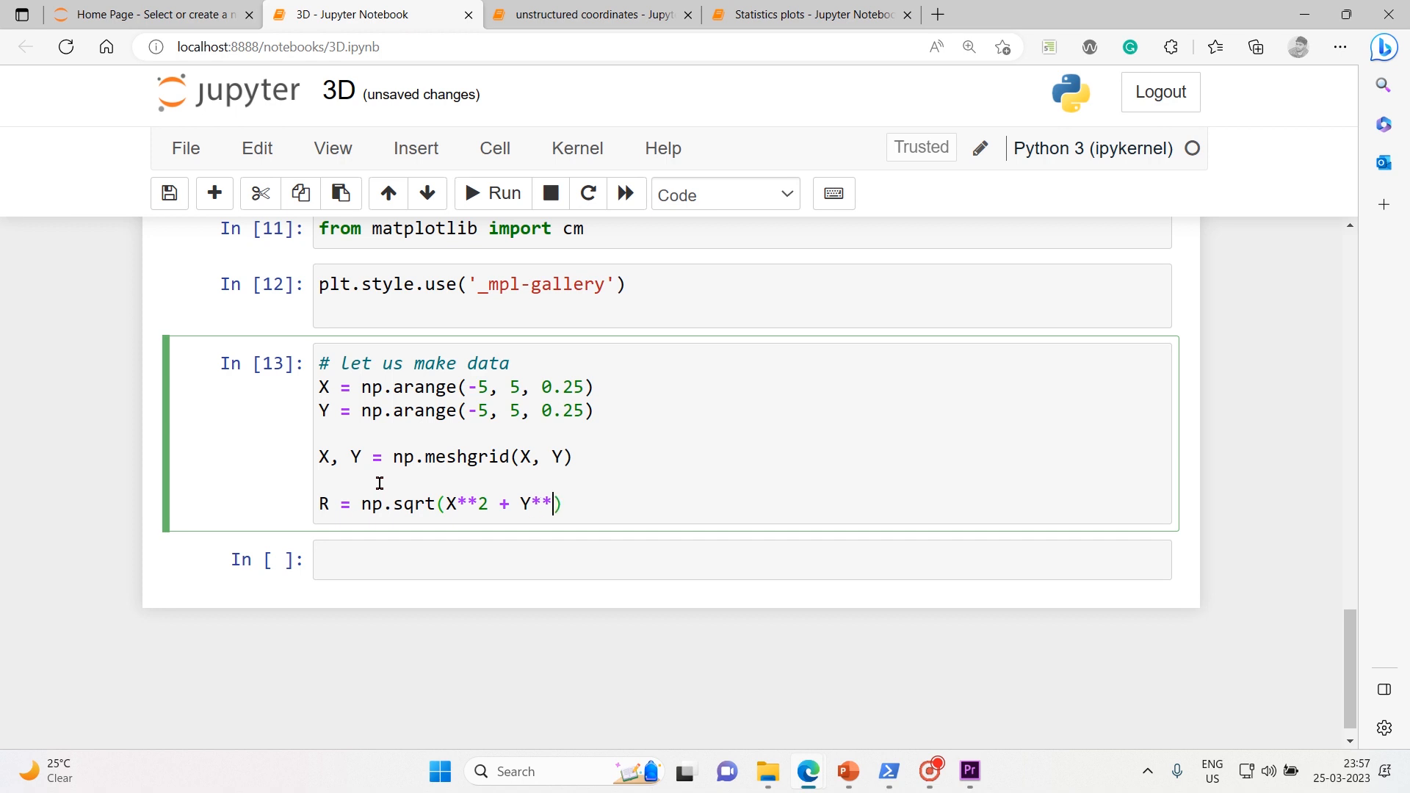
type("2")
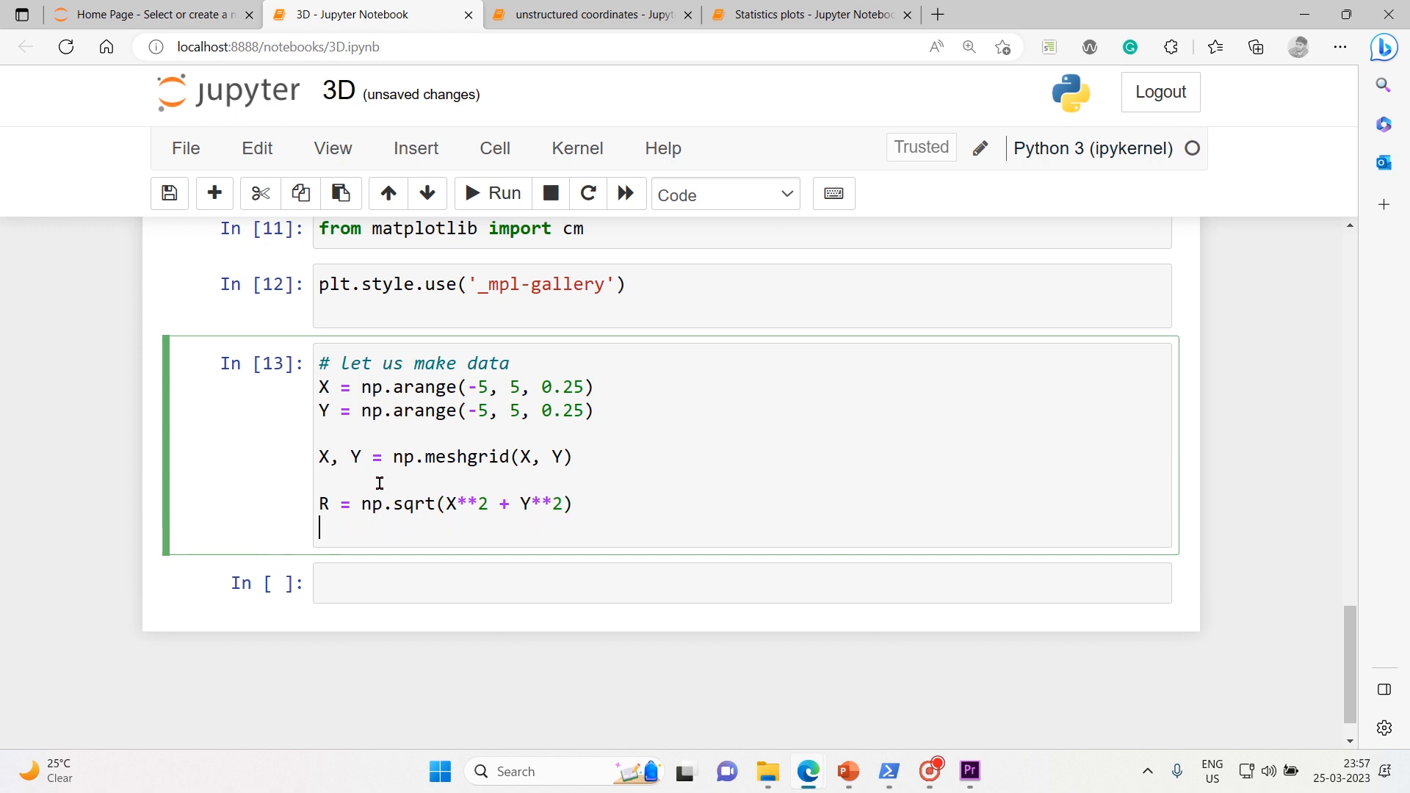
type("Z")
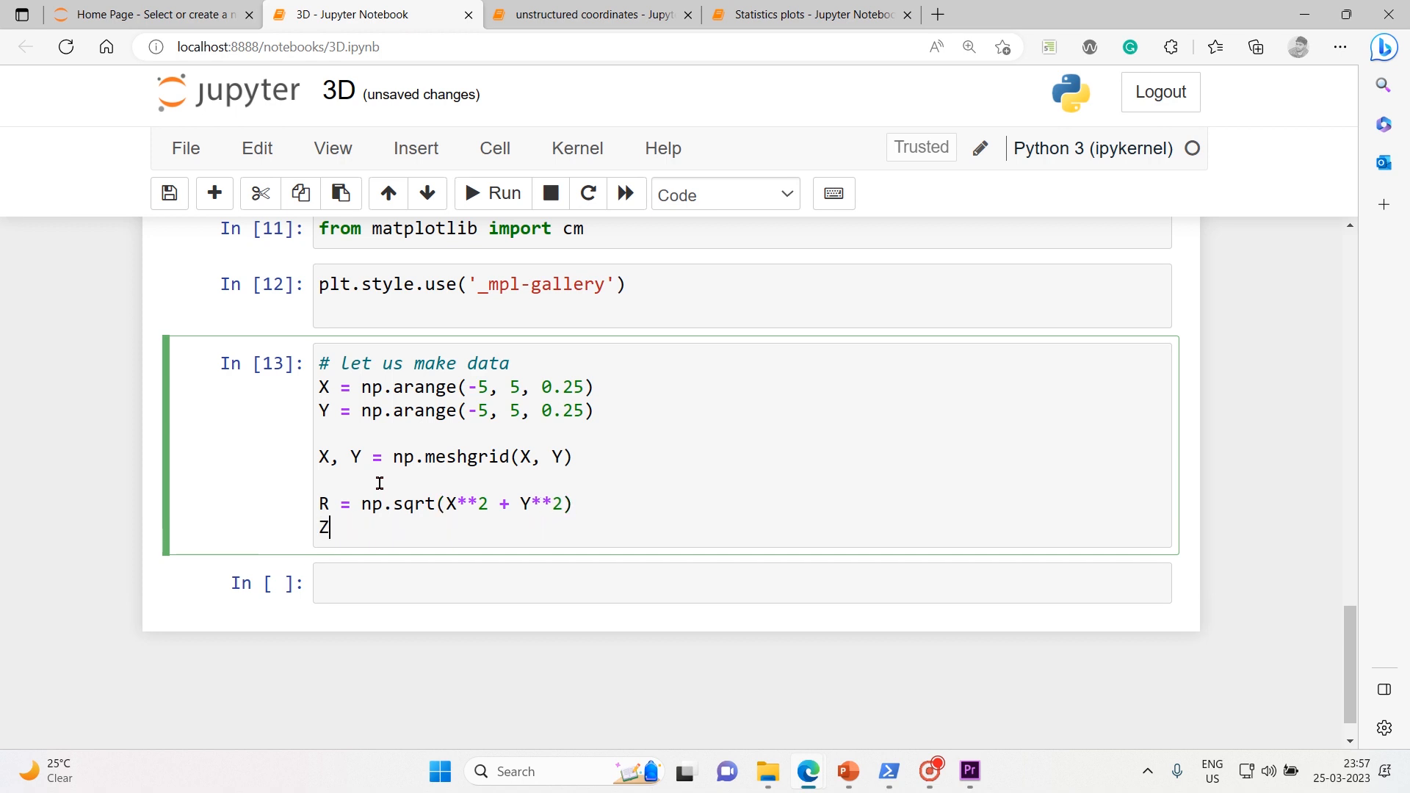
type("=")
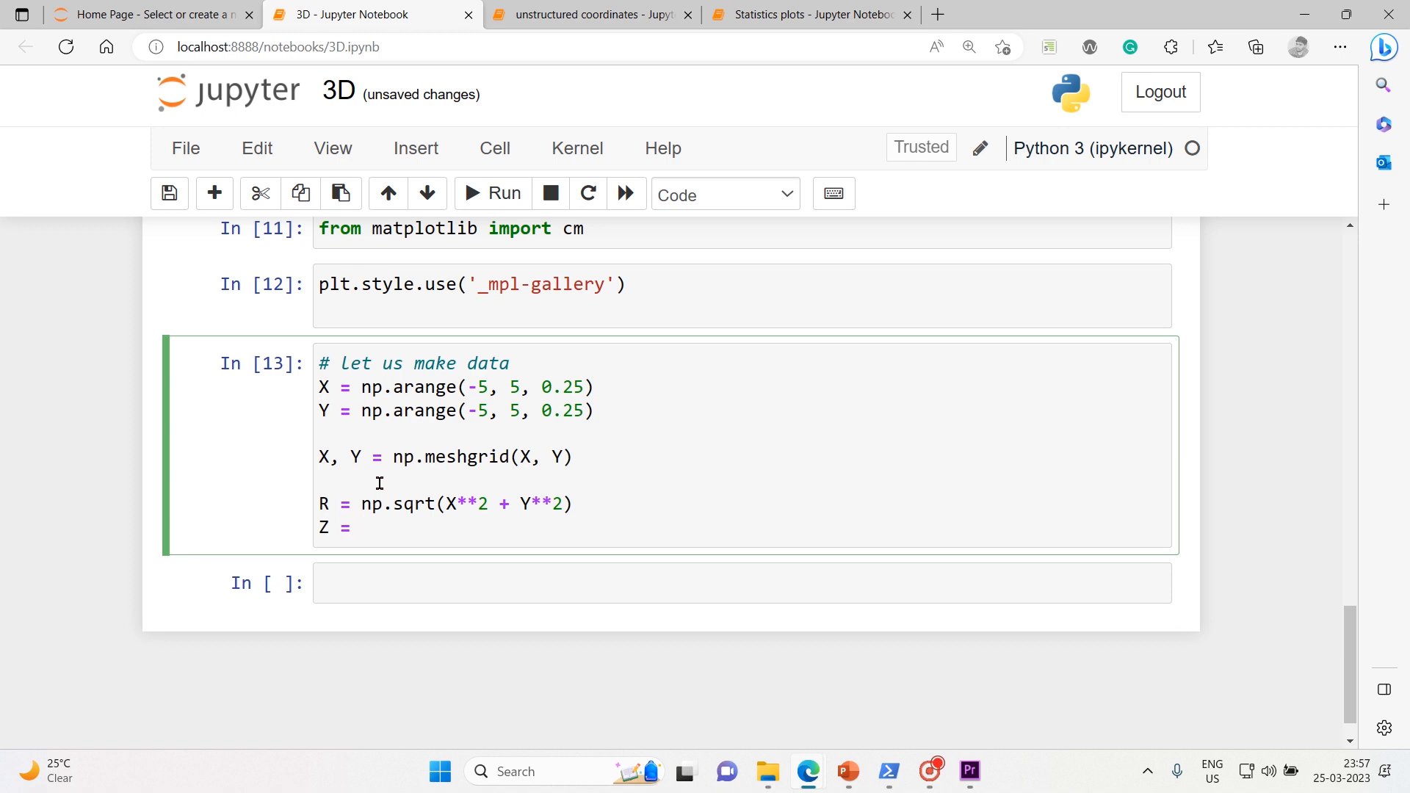
type("np.sin")
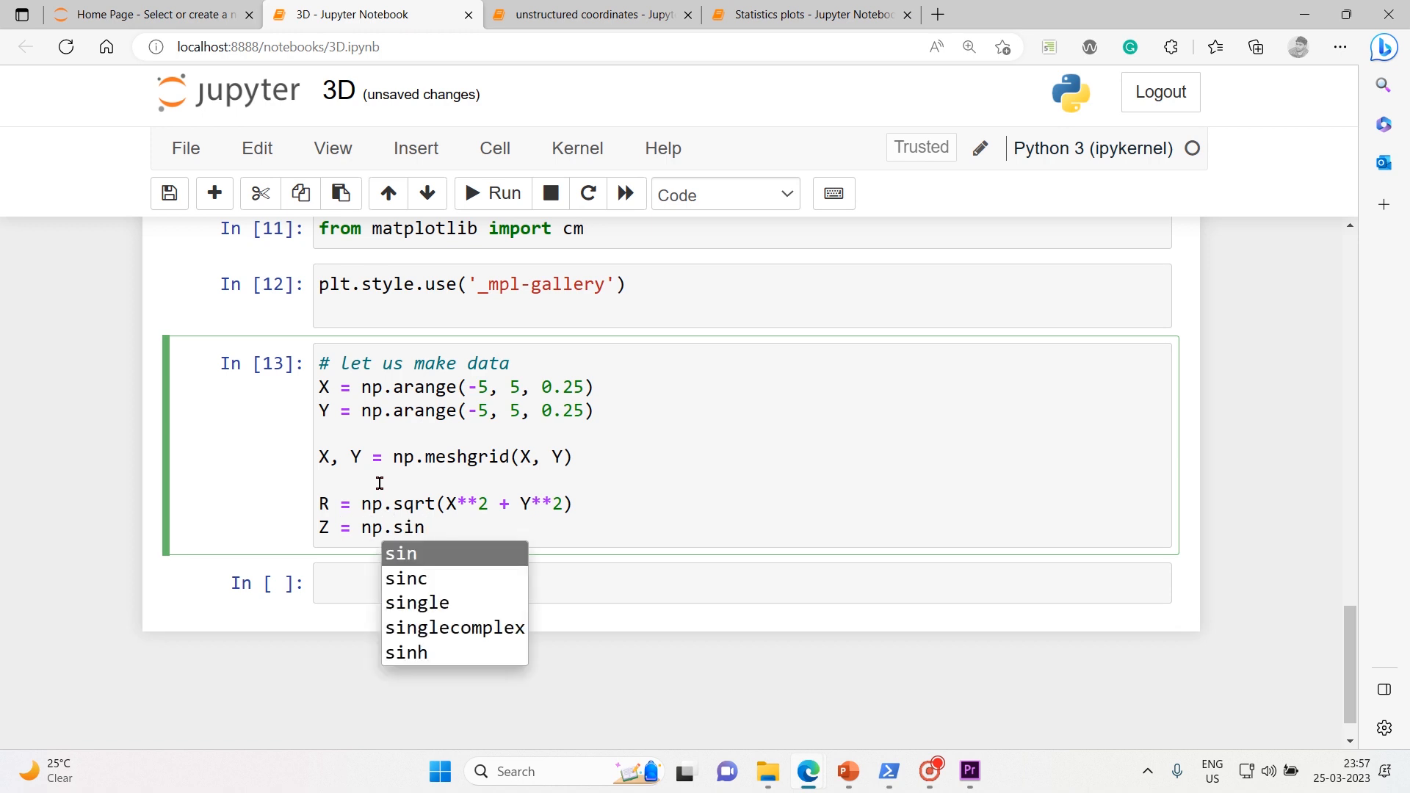
type("(R)")
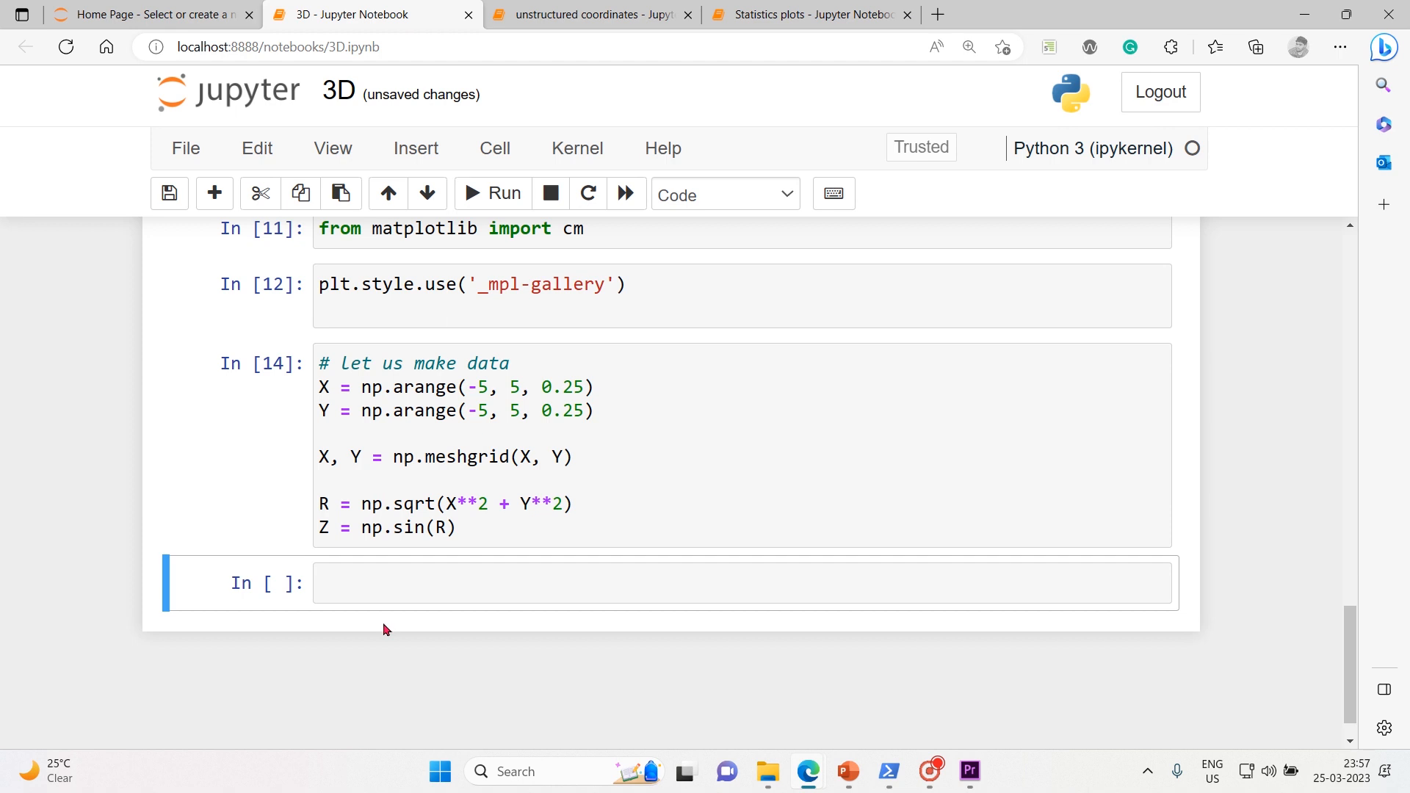
Step: Print Z instead of the grid values with print(Z)
key("ctrl+f")
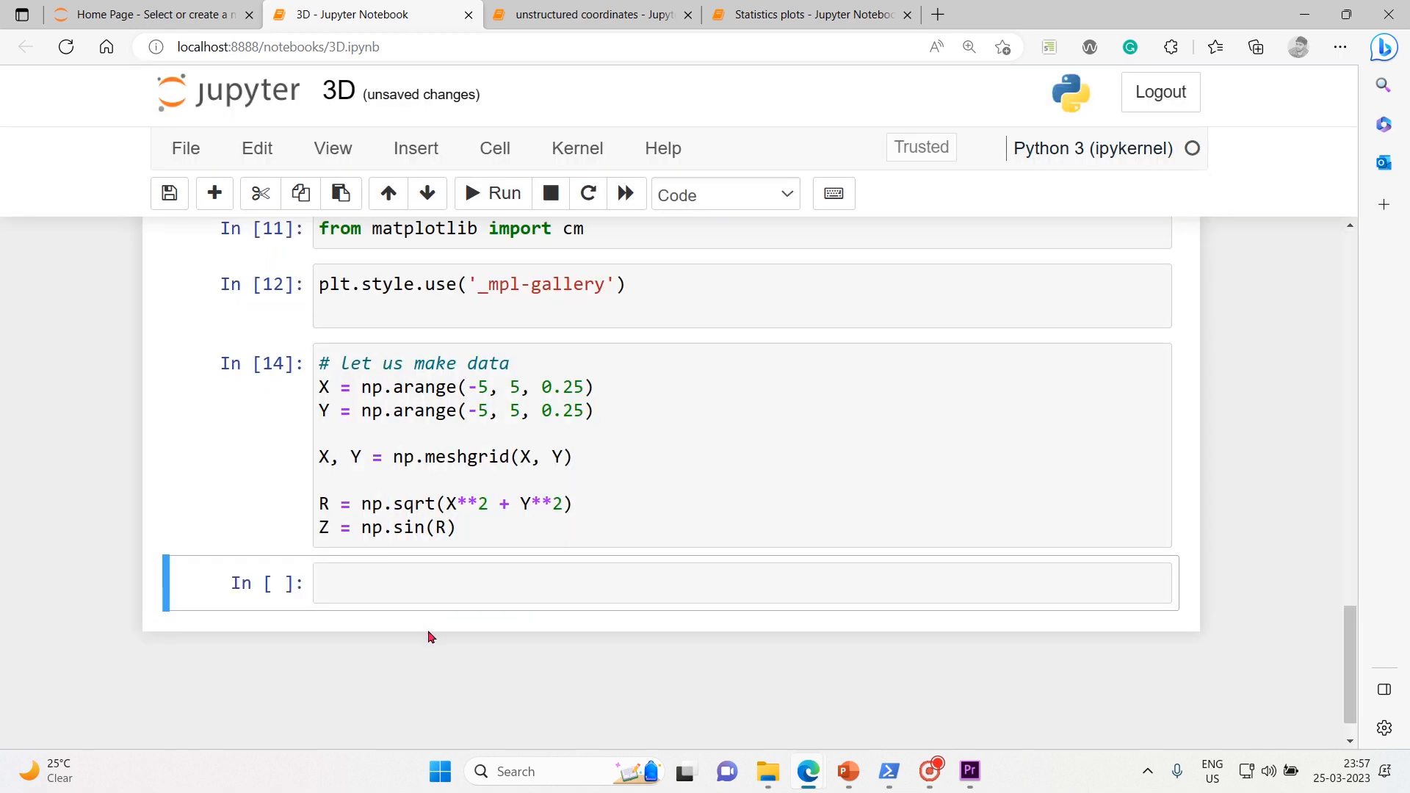
type("print(X")
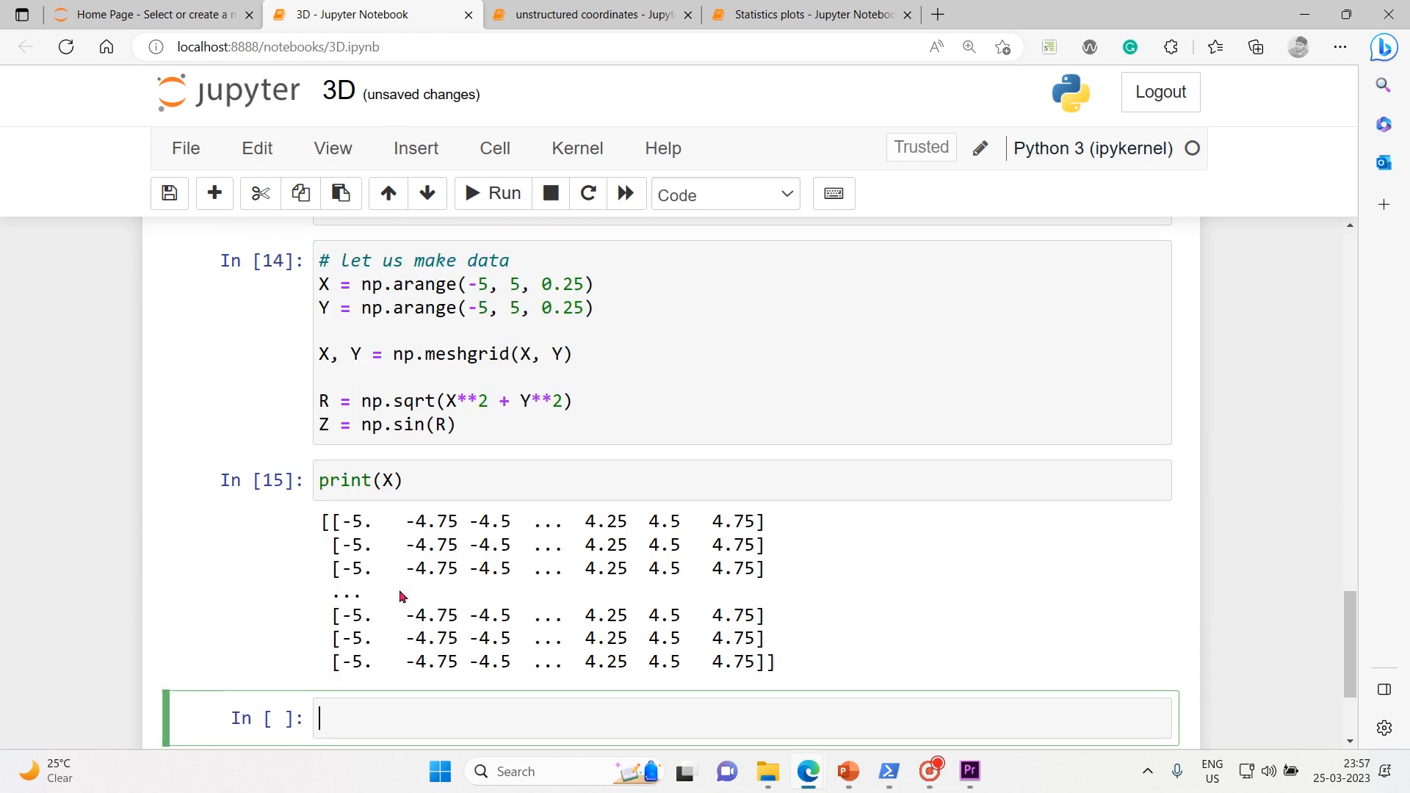
left_click(393, 480)
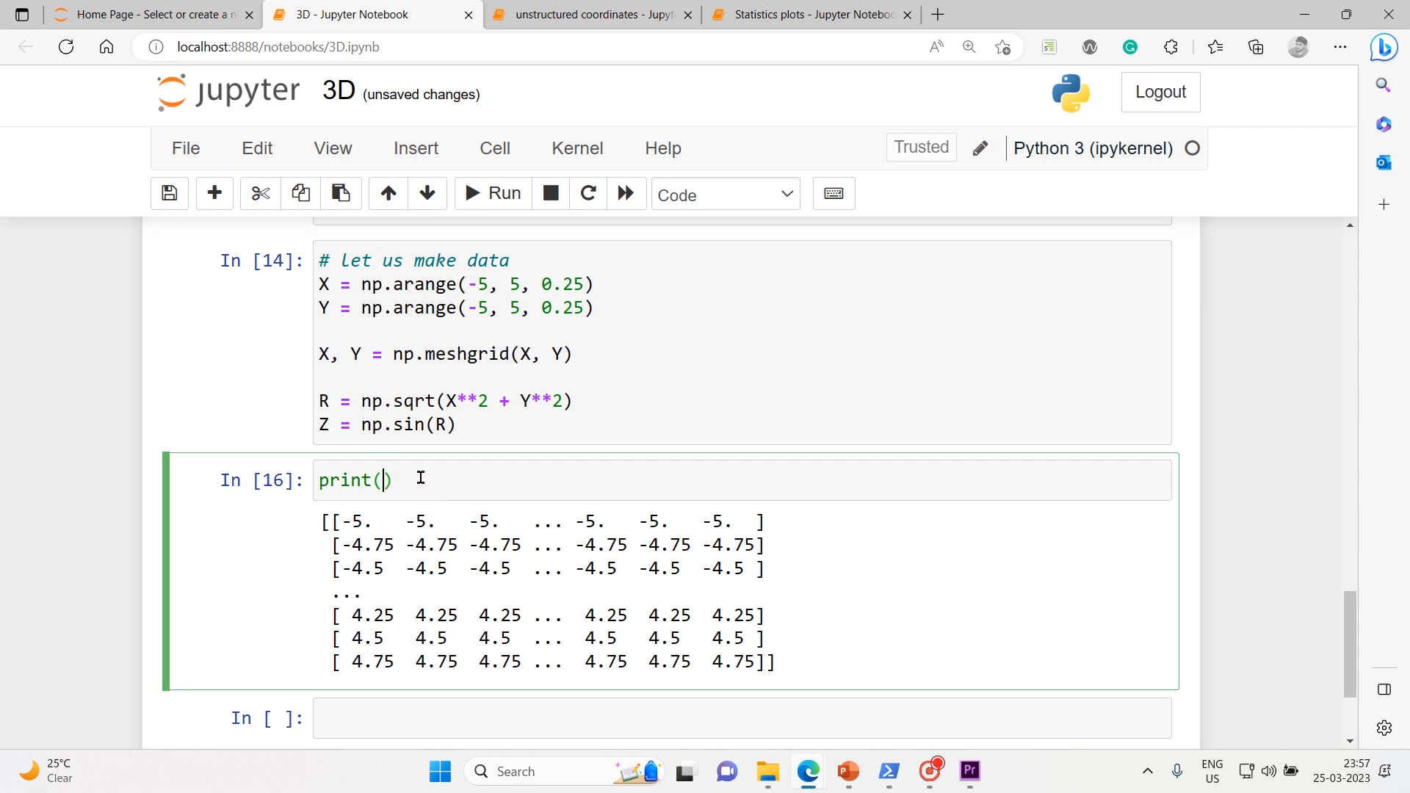
type("Z")
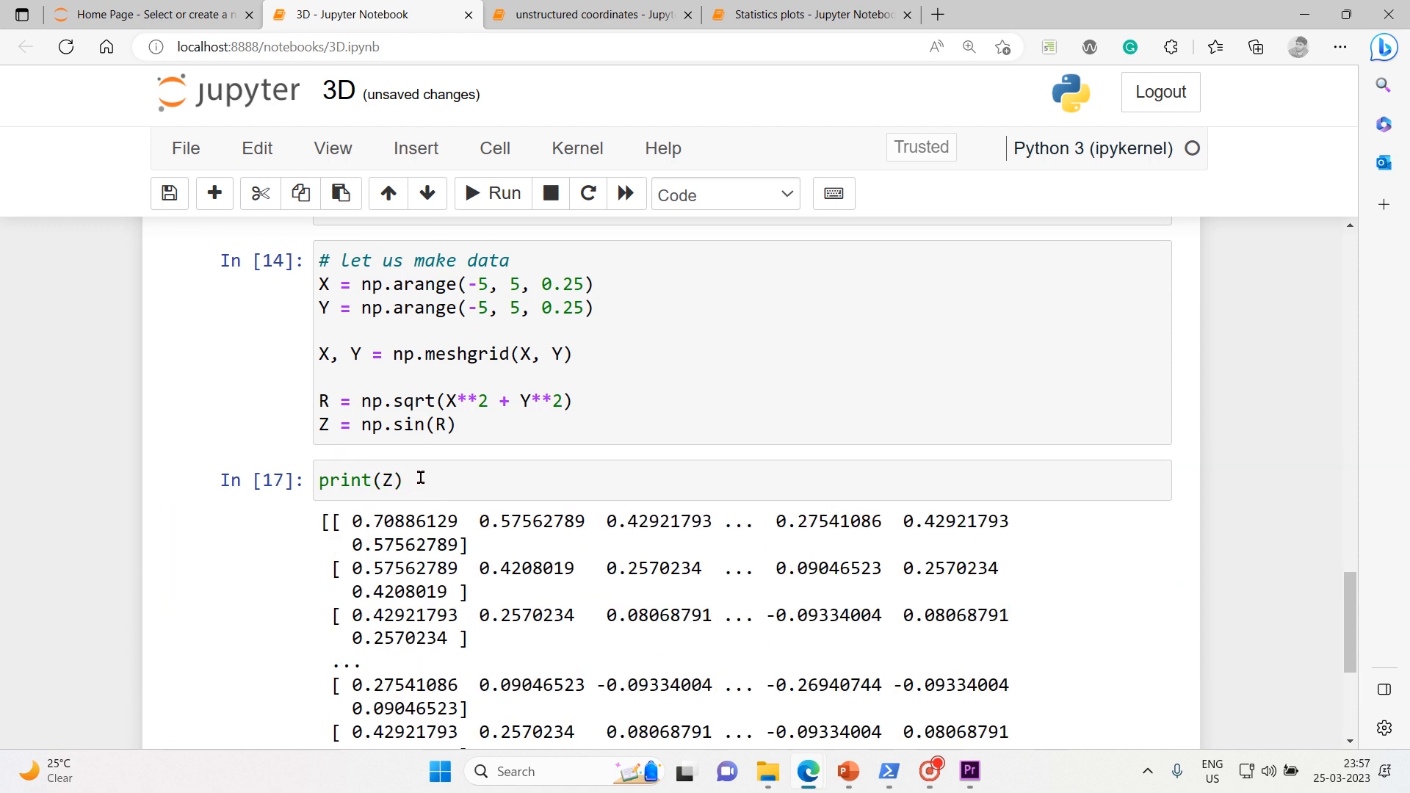
Step: Inspect the printed Z values, then add a new line after Z = np.sin(R)
scroll("down", 3)
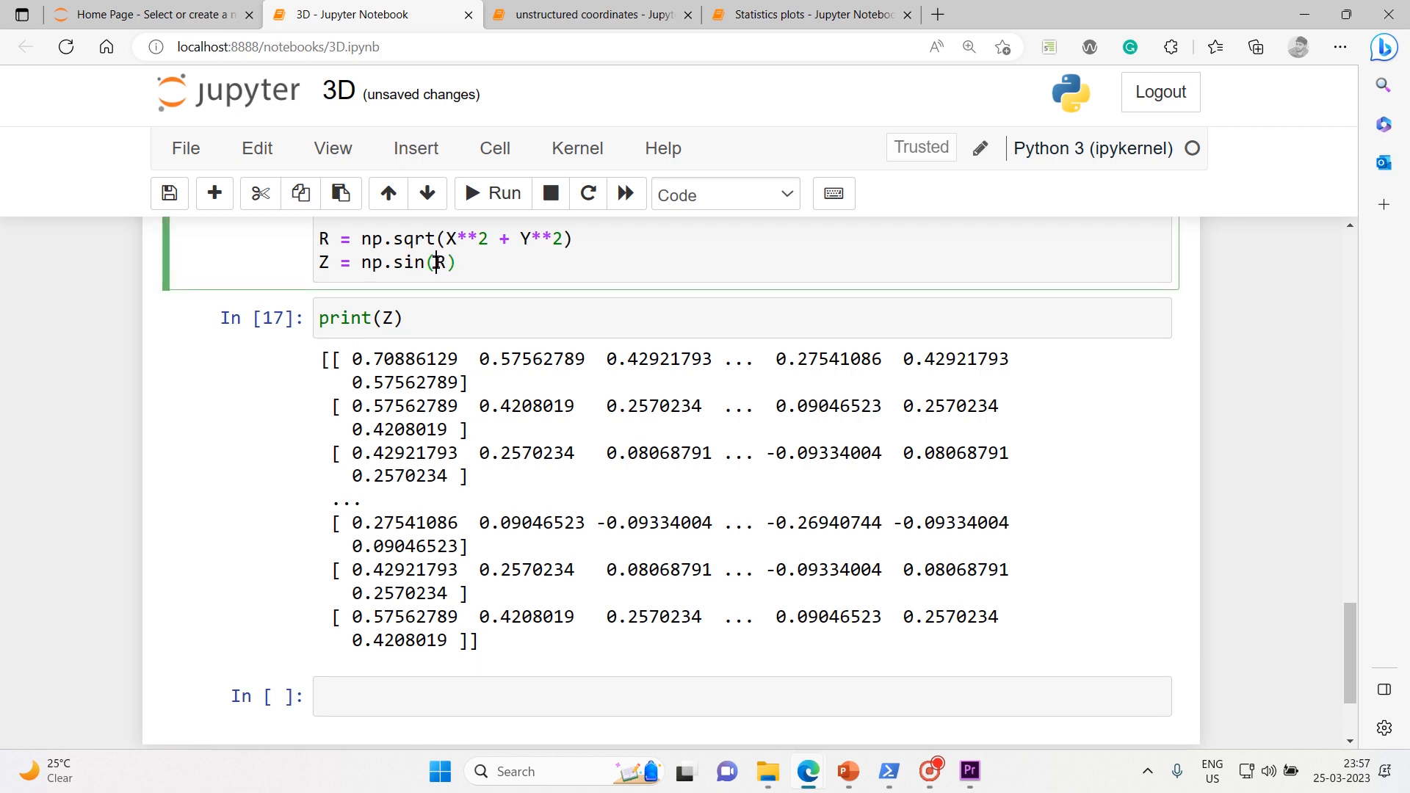
left_click_drag(351, 359, 633, 617)
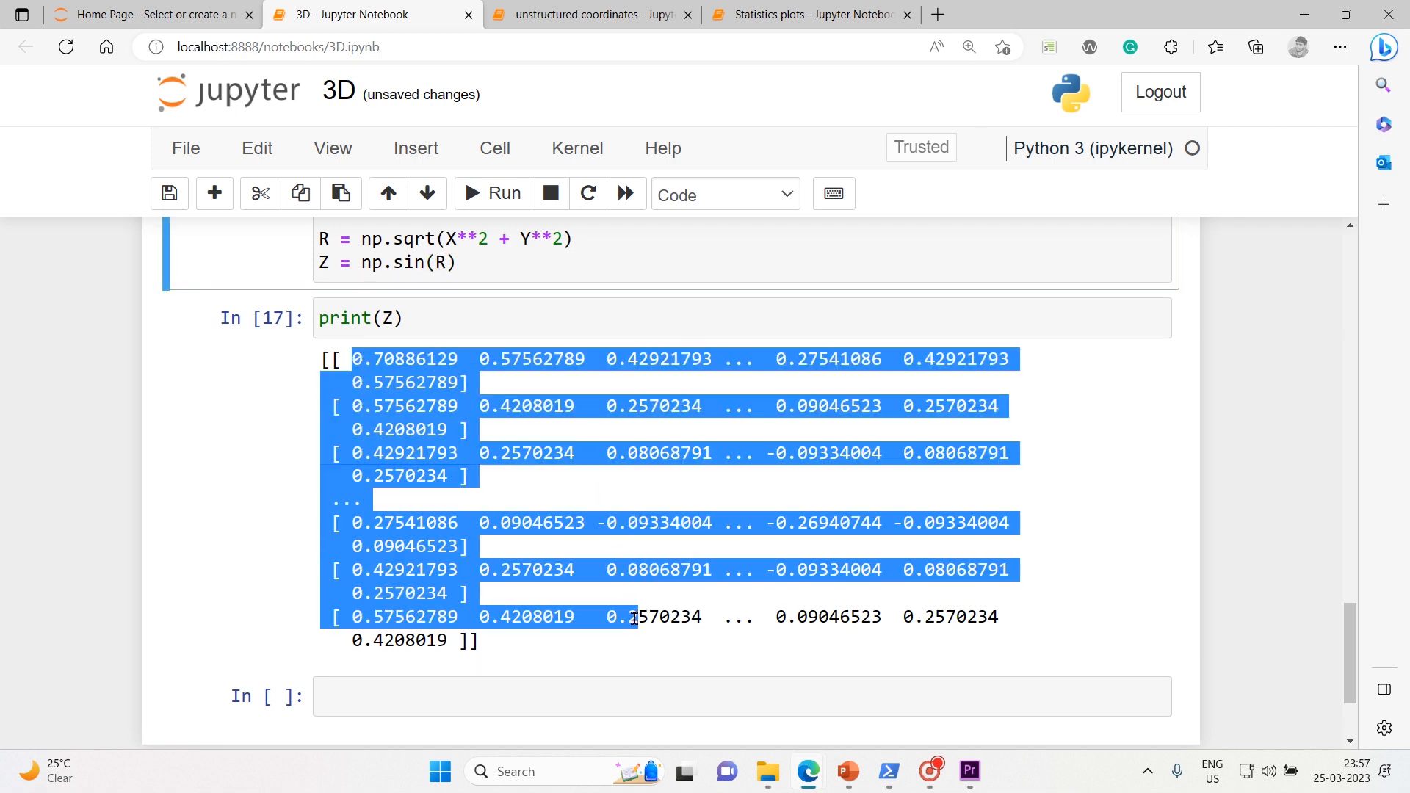
left_click(403, 318)
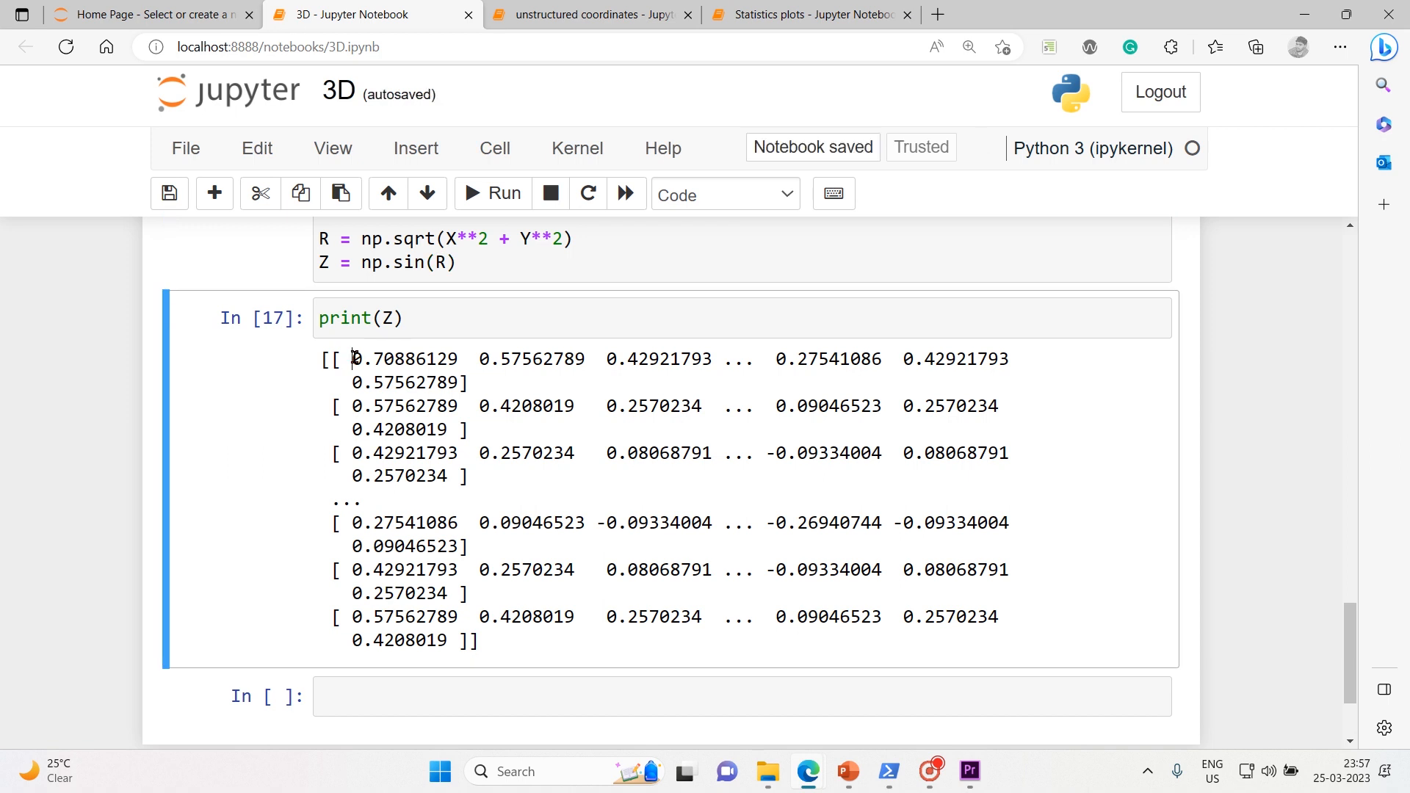
left_click(463, 262)
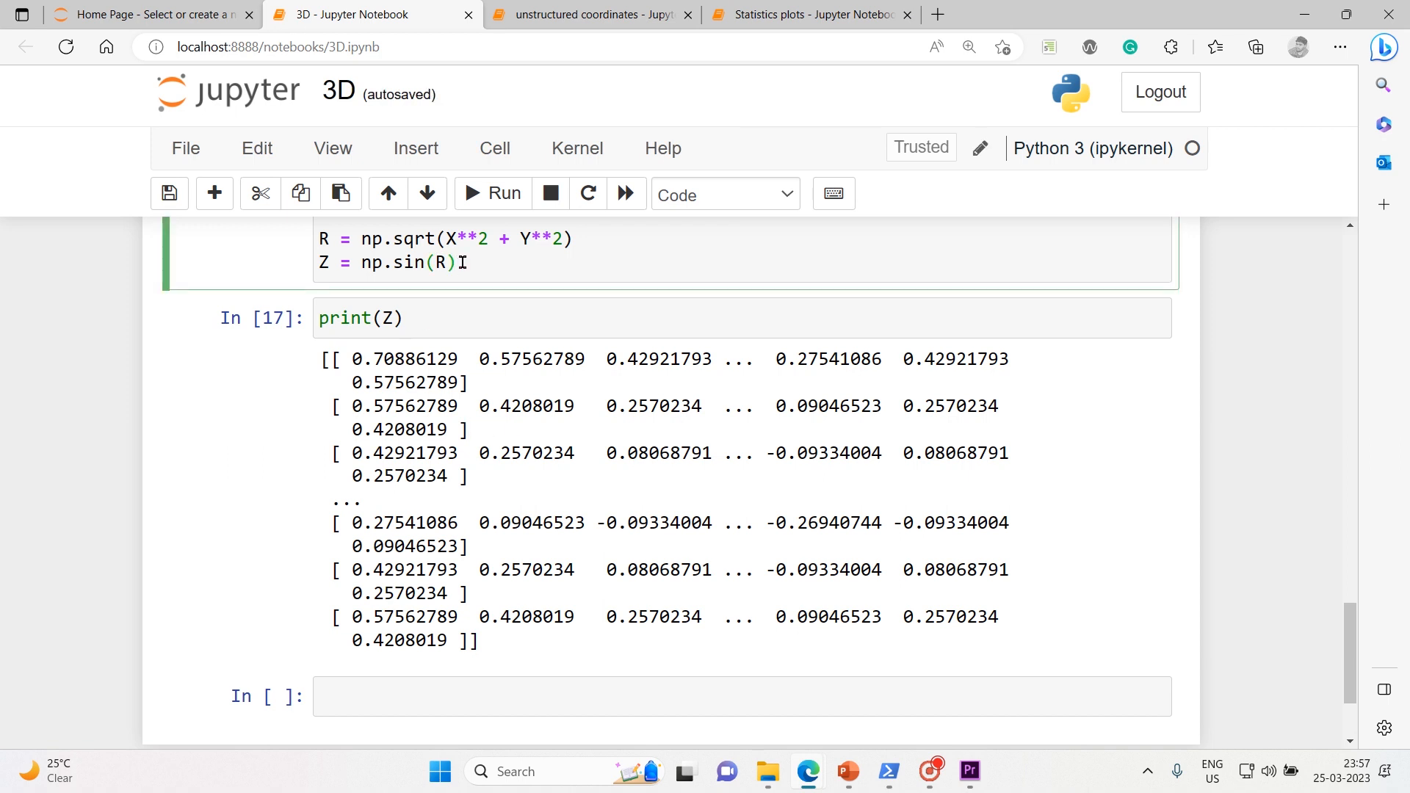
key("Enter")
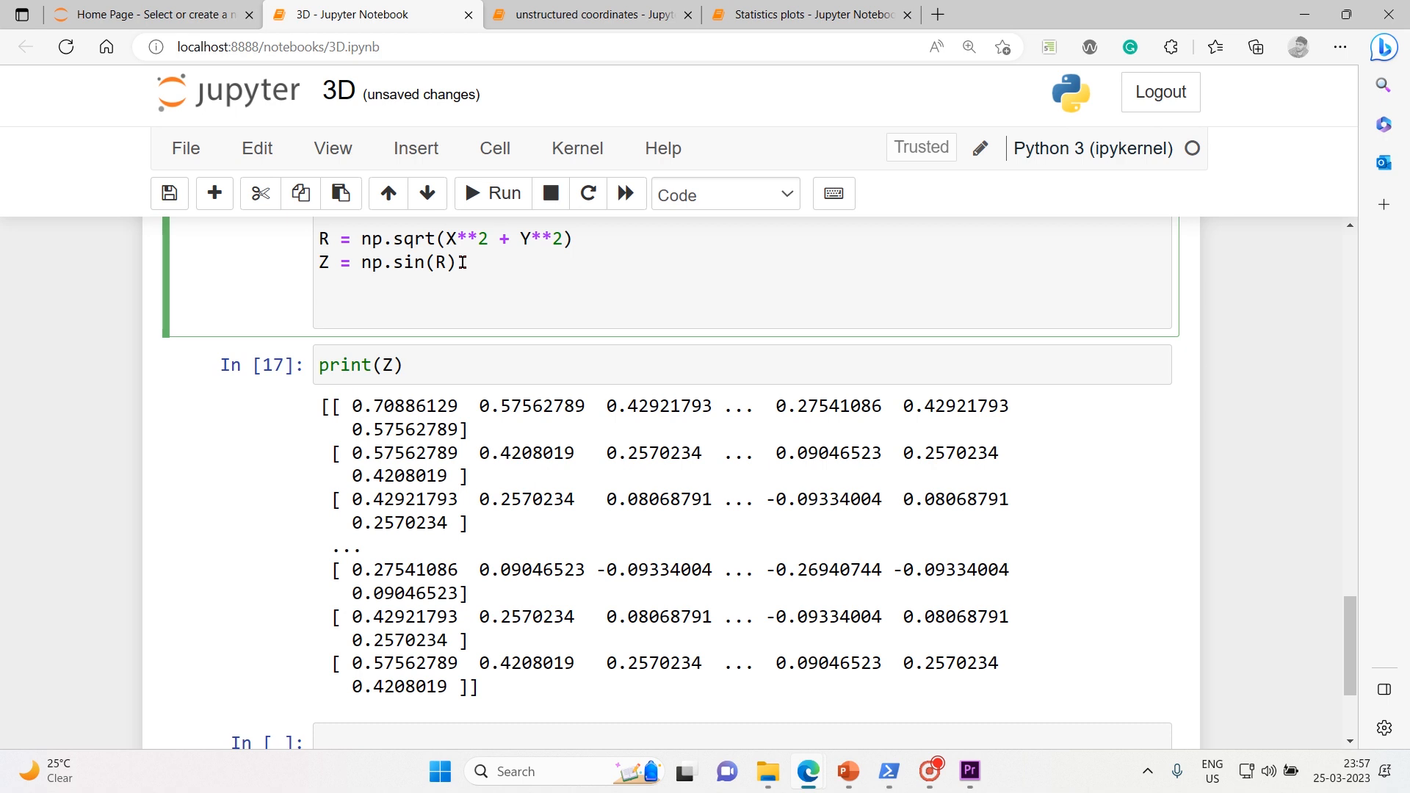
Step: Add a '# let us plot the surface' comment and fig, ax = plt.subplots()
type("#")
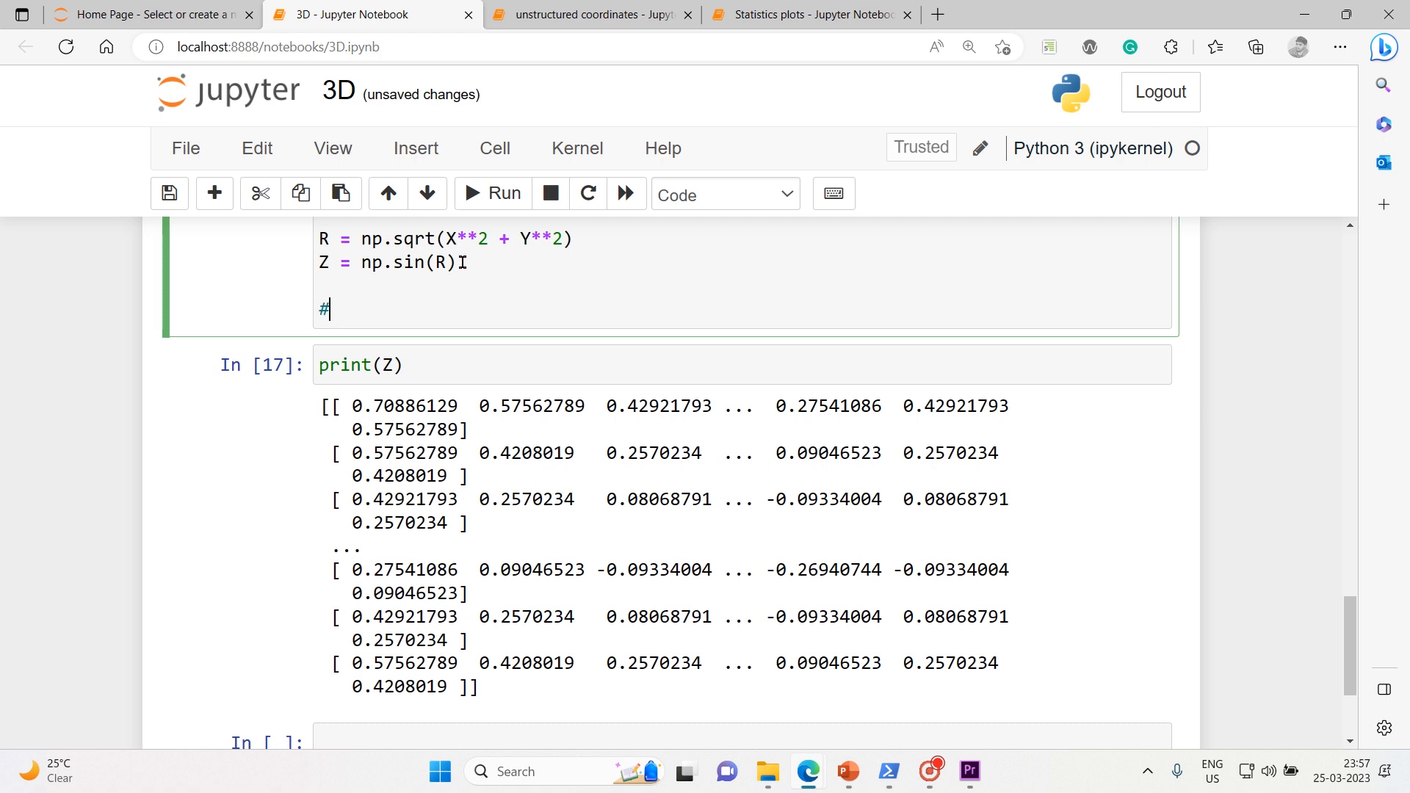
type("let us plot t")
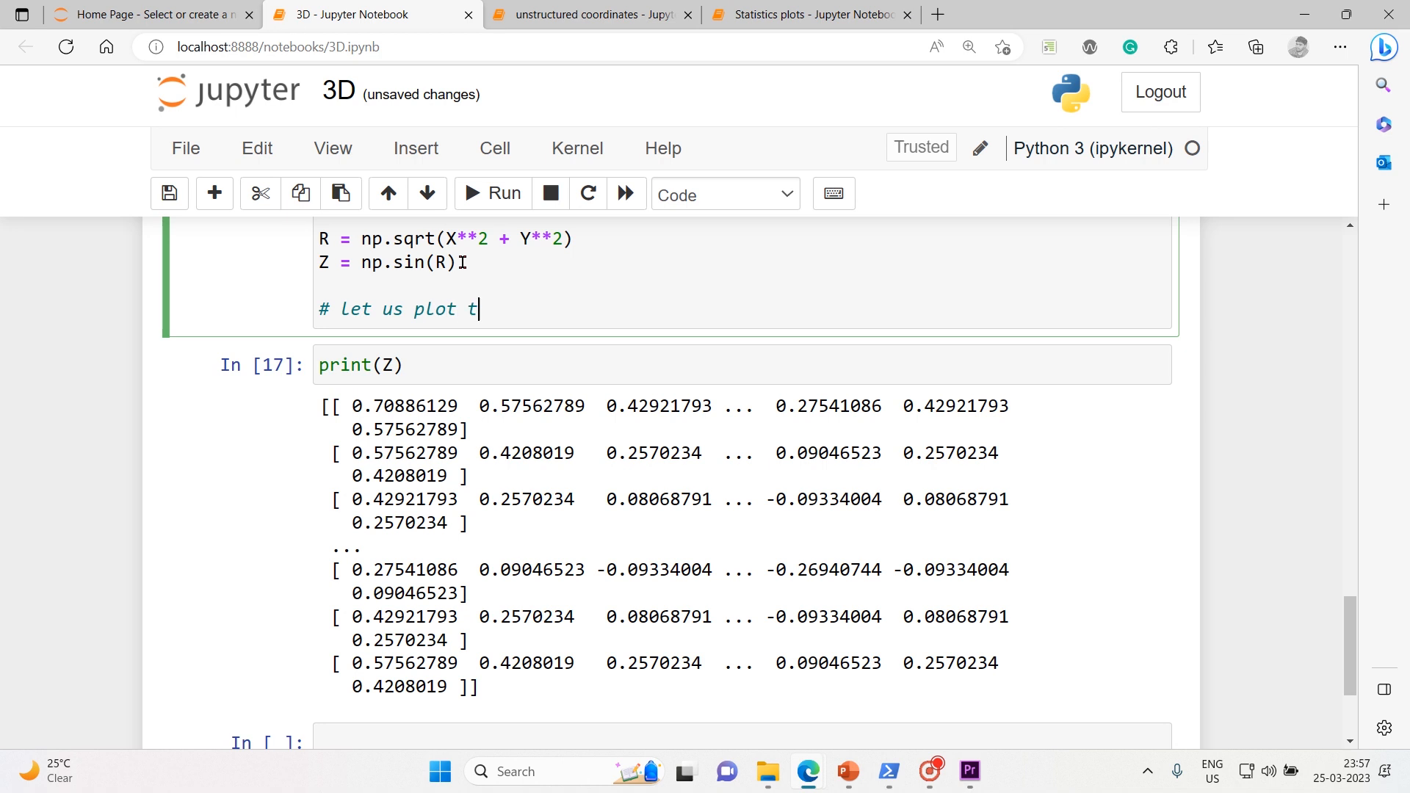
type("he surf")
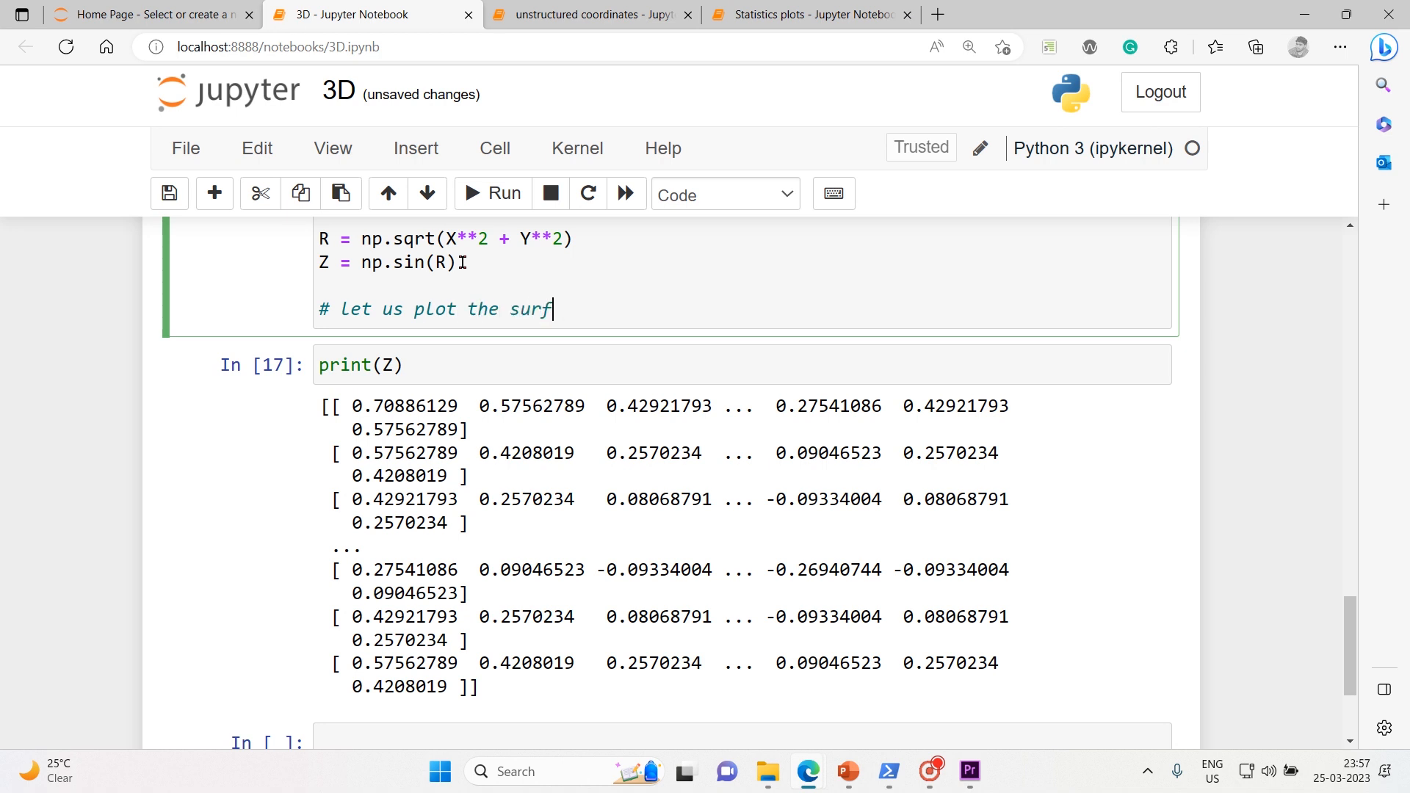
type("ace")
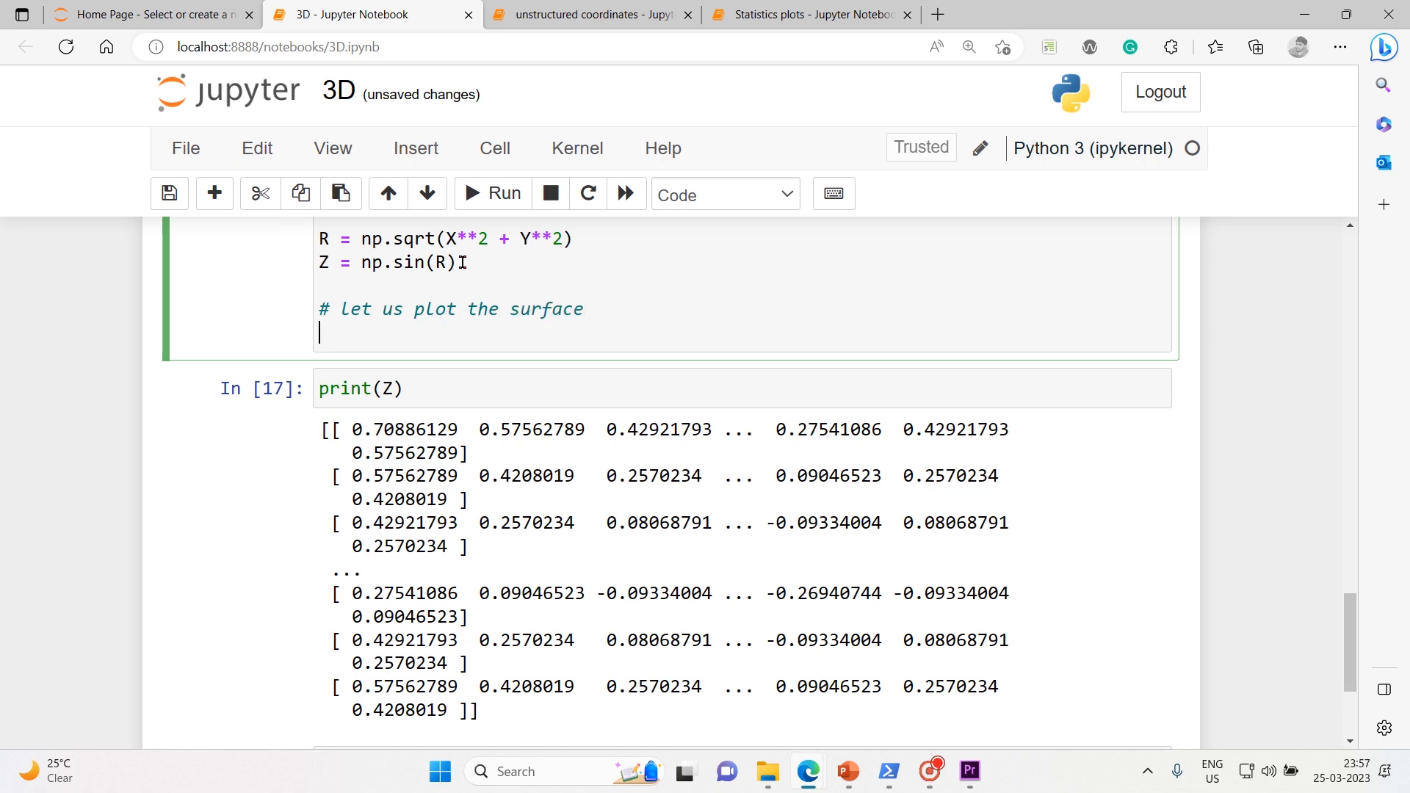
type("fig, a")
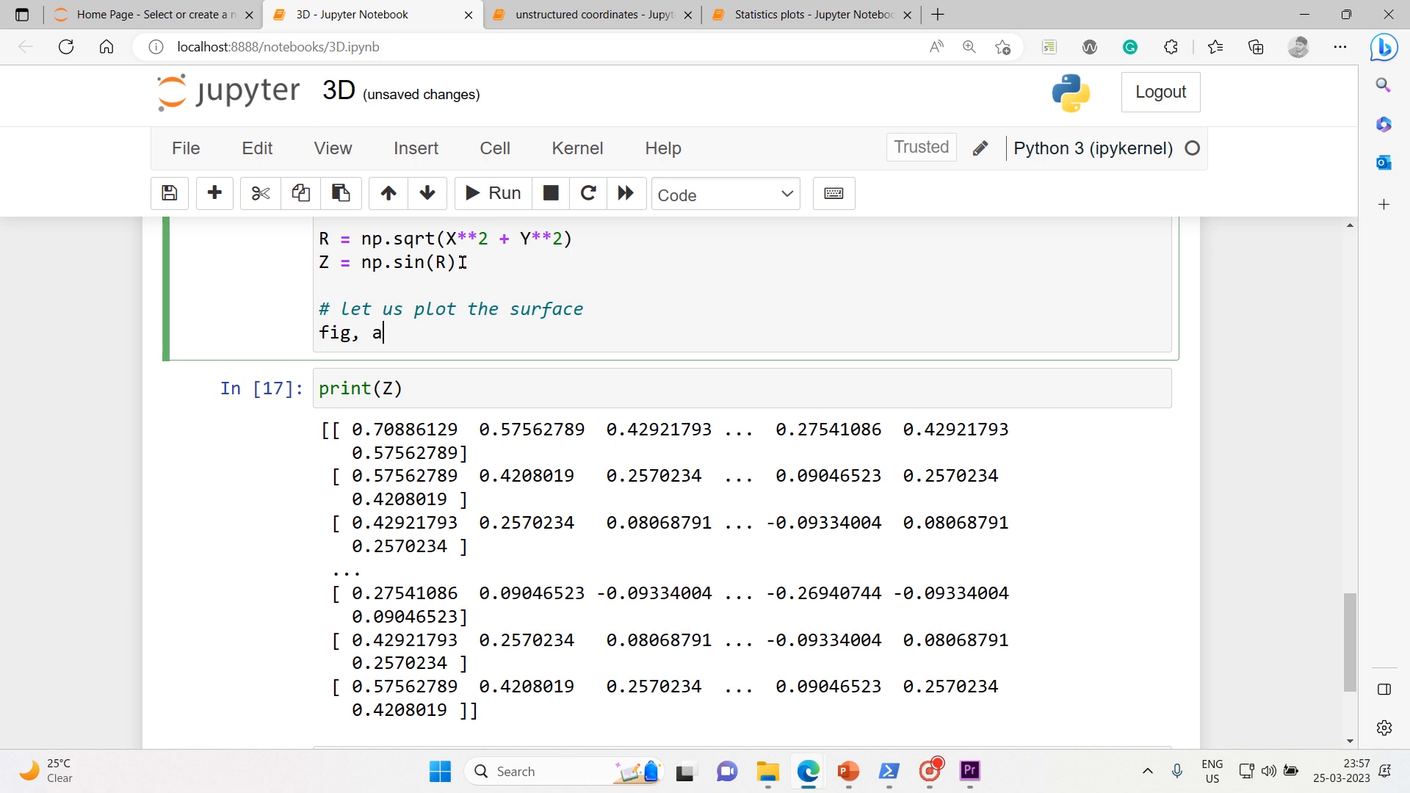
type("x =")
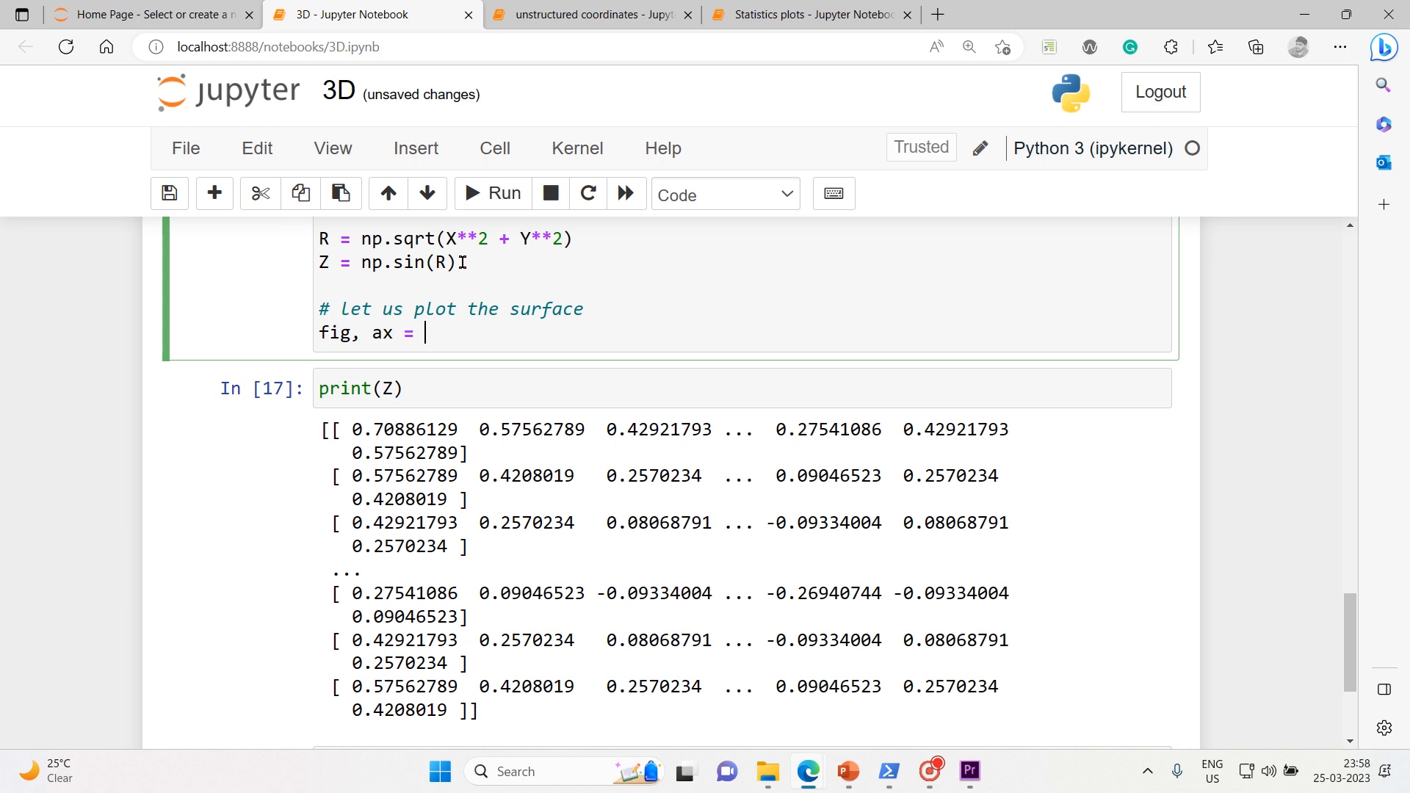
type("plt.")
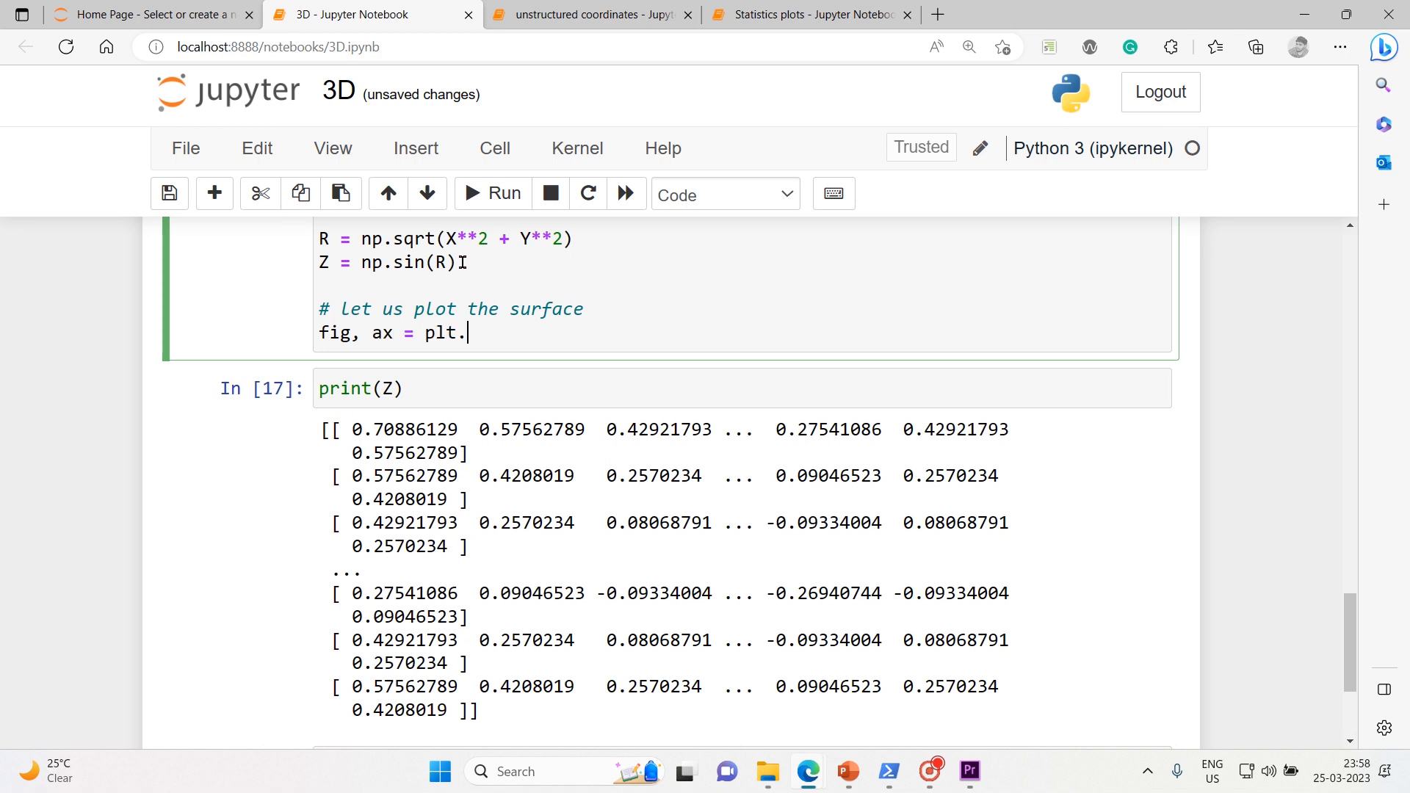
type("sub")
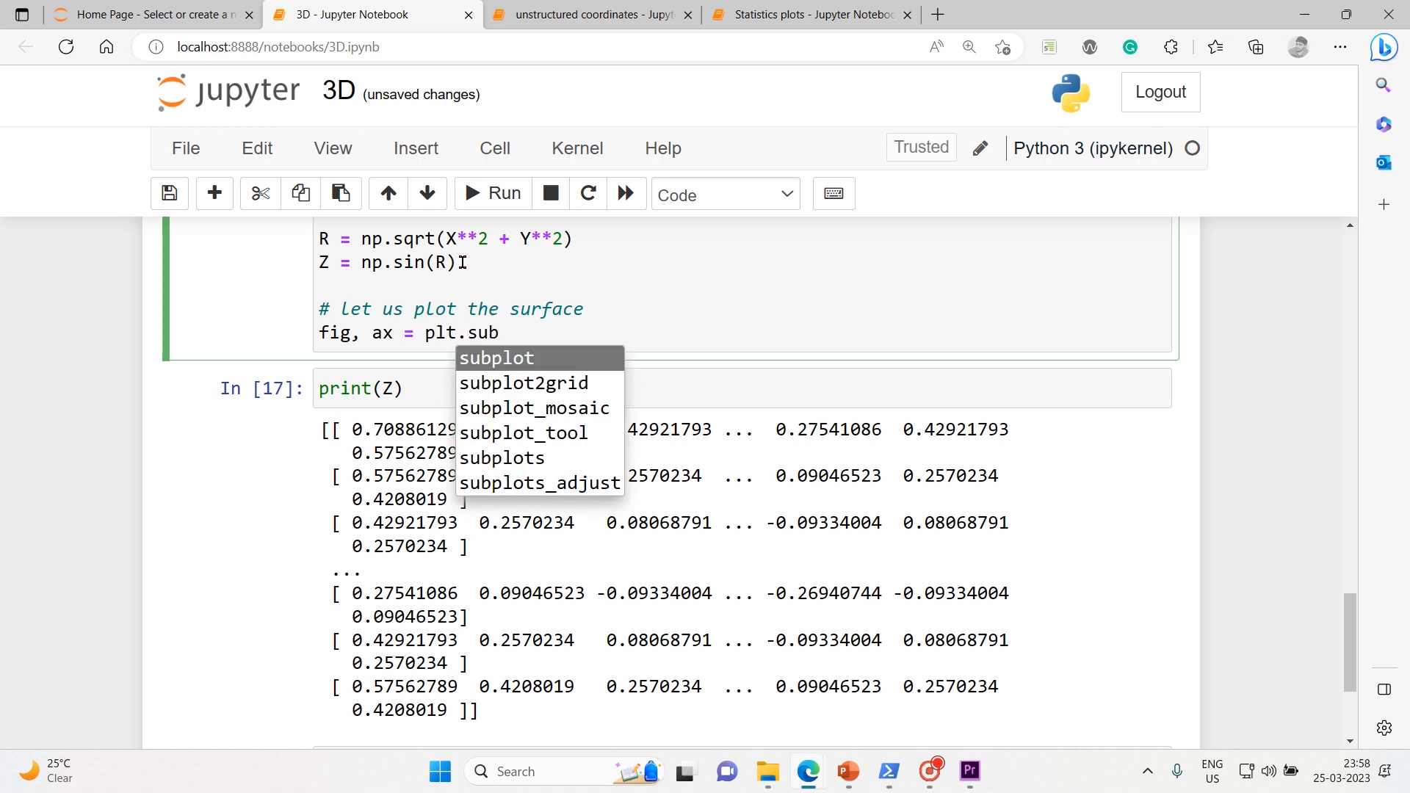
left_click(501, 458)
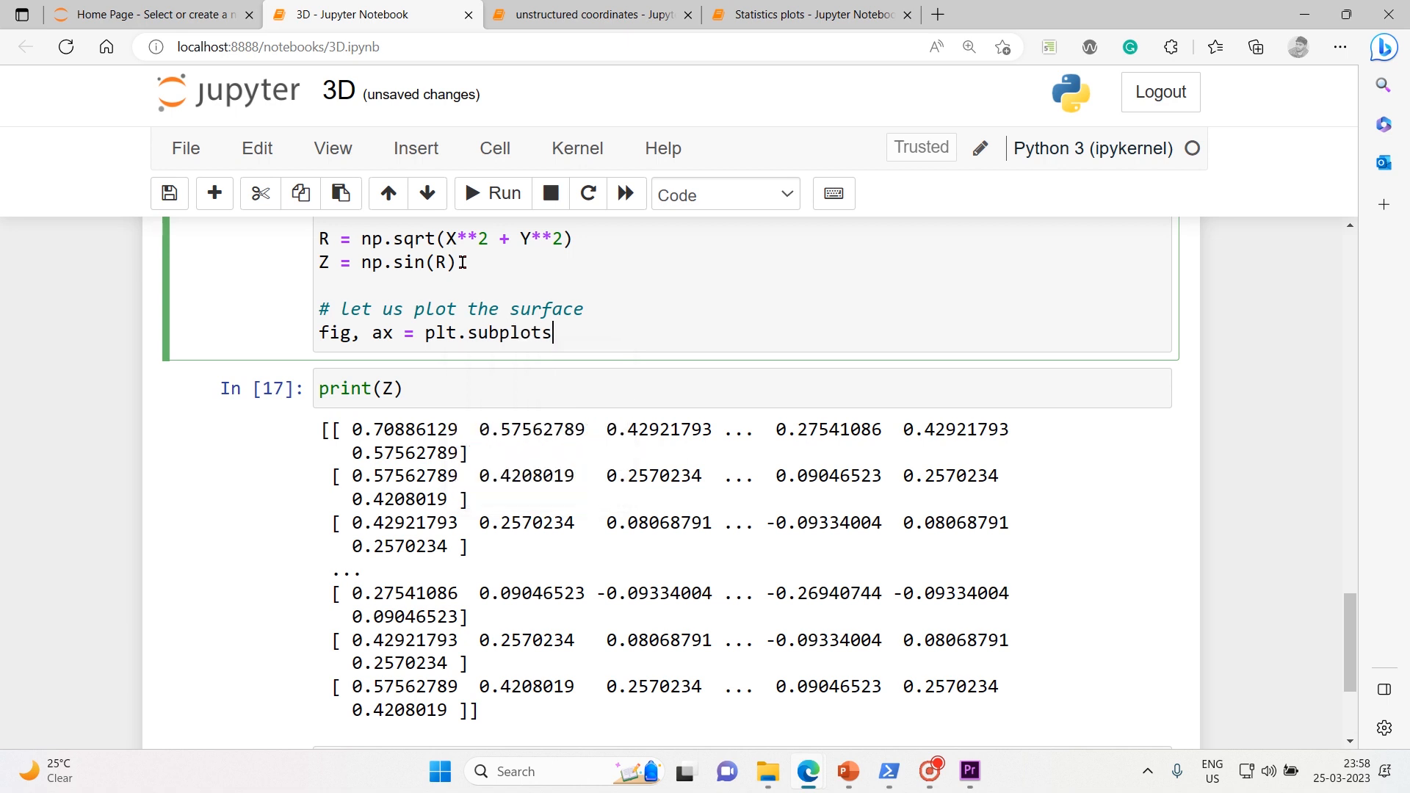
type("()")
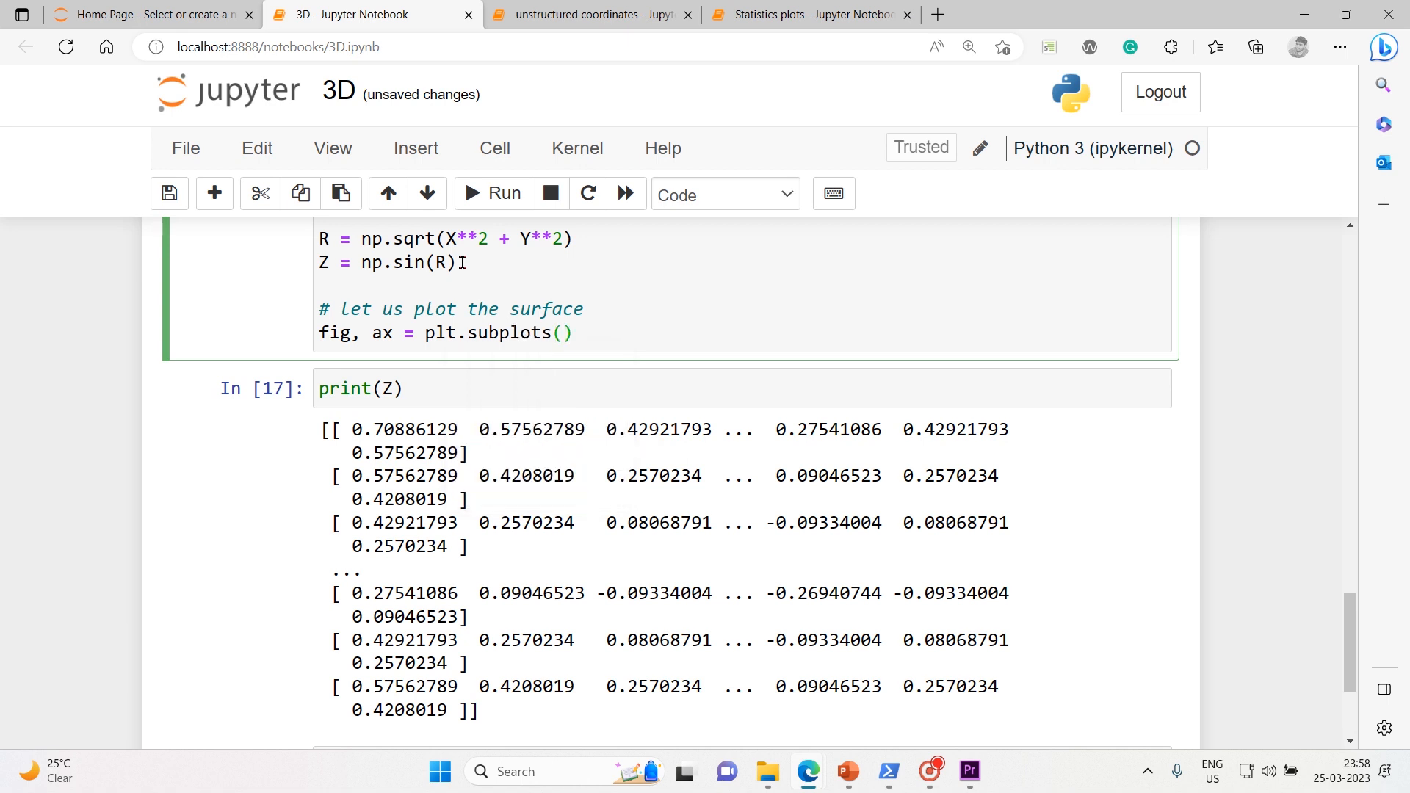
Step: Pass subplot_kw={"projection": "3d"} to plt.subplots
type("sbu")
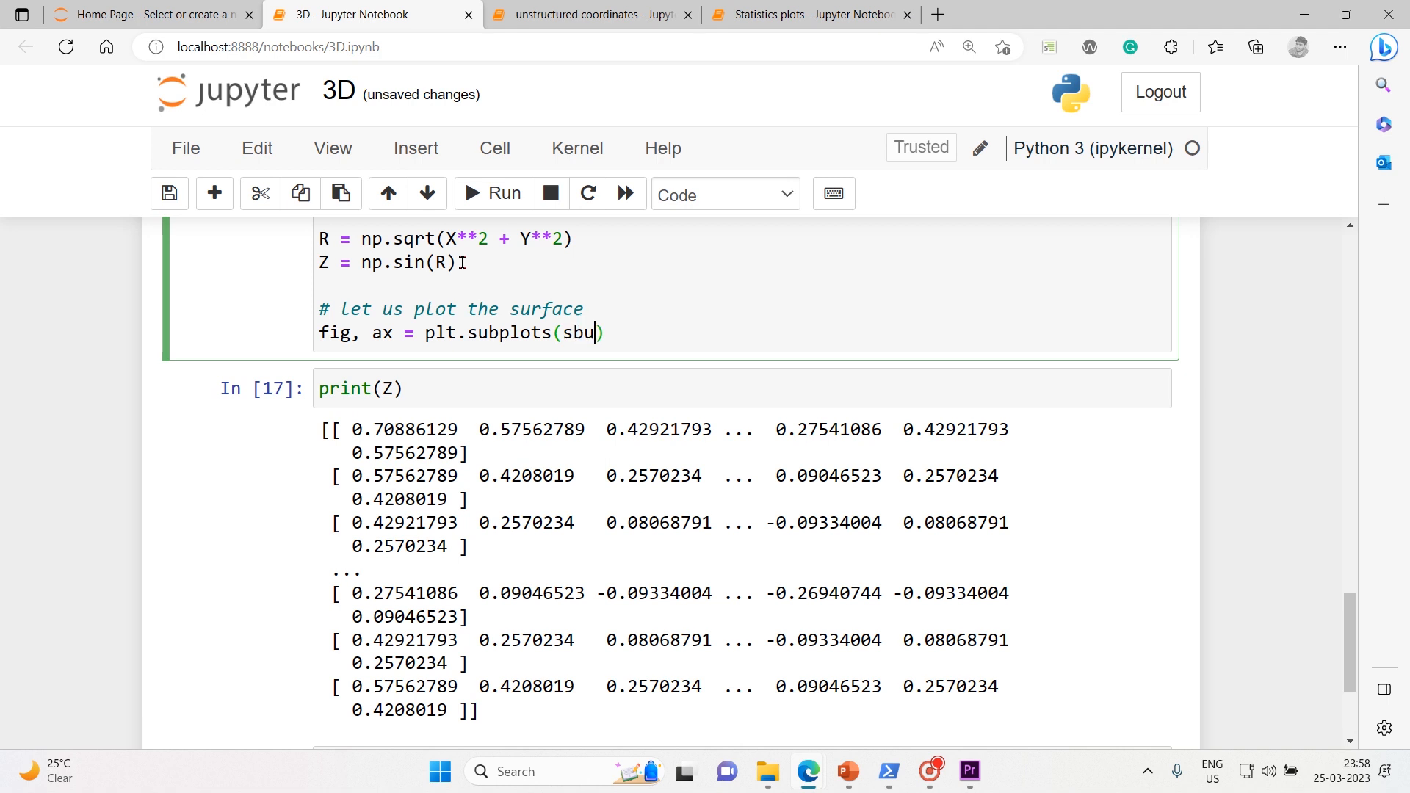
key("Backspace")
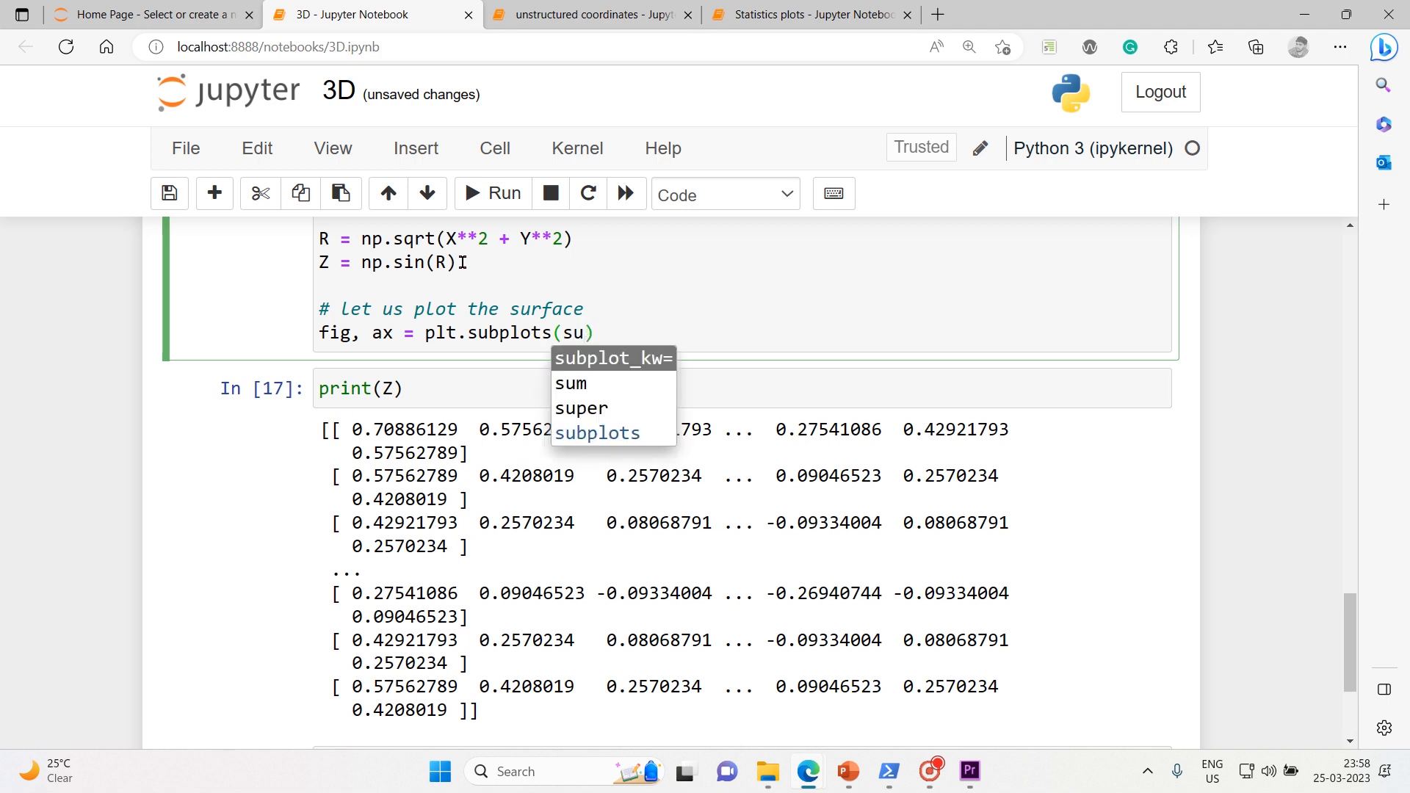
left_click(610, 357)
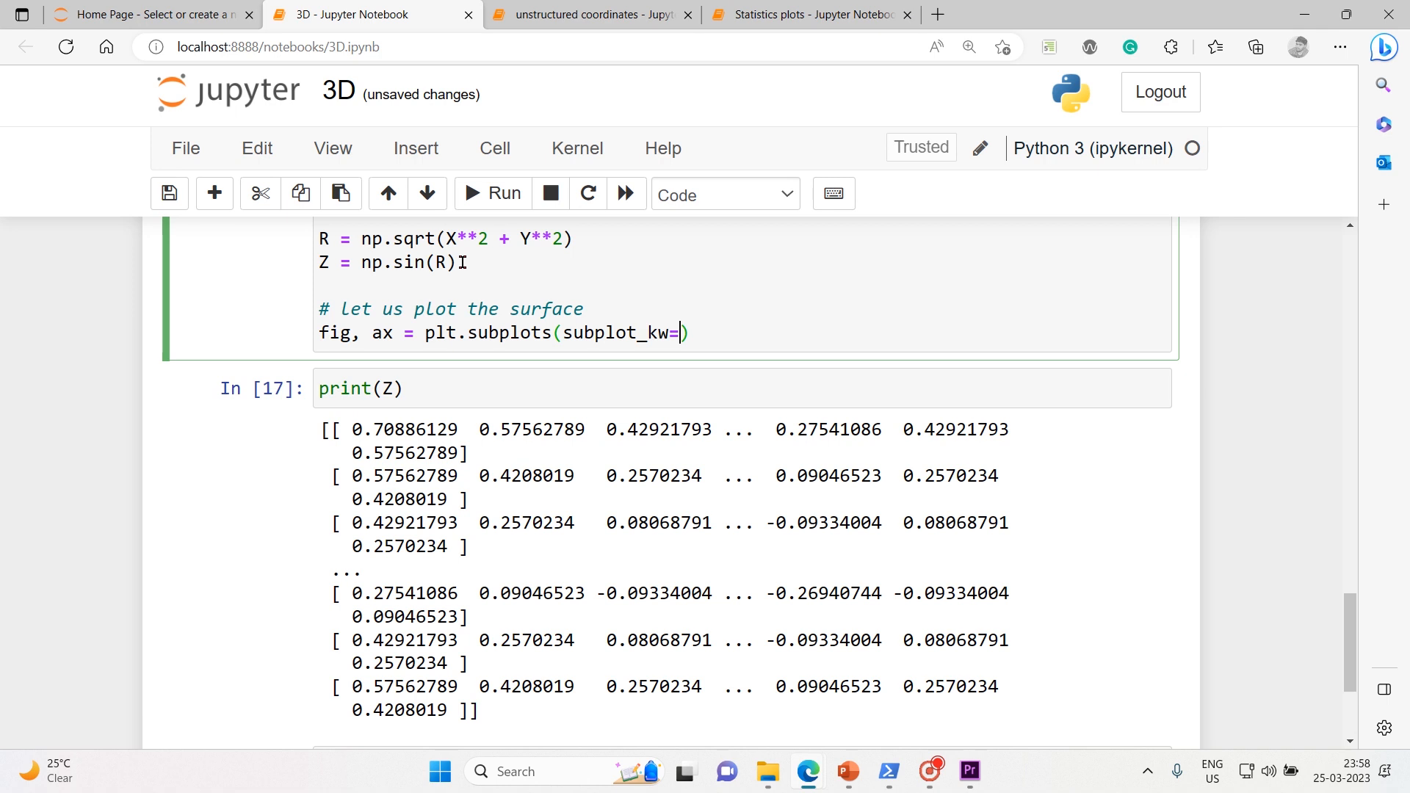
type("{")
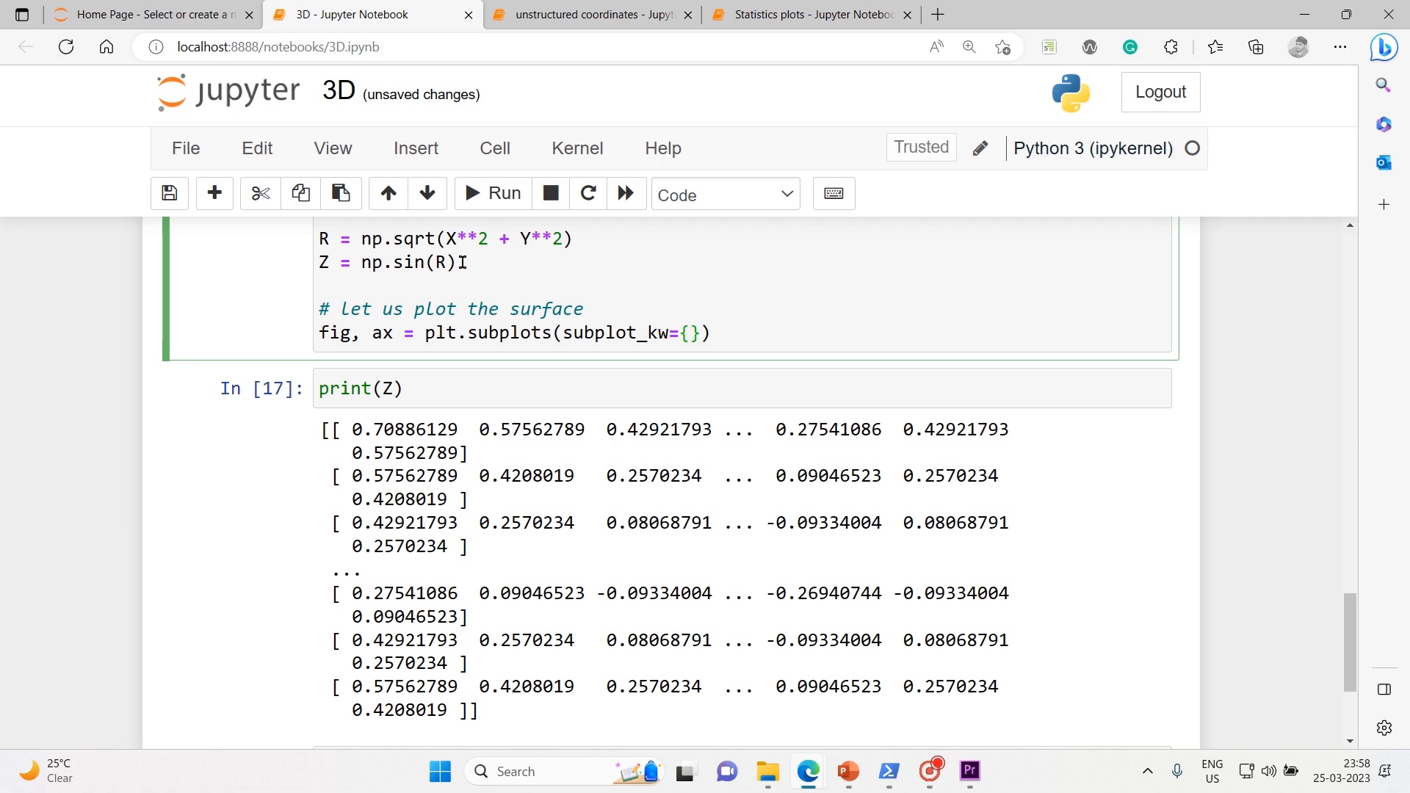
type("\"\"")
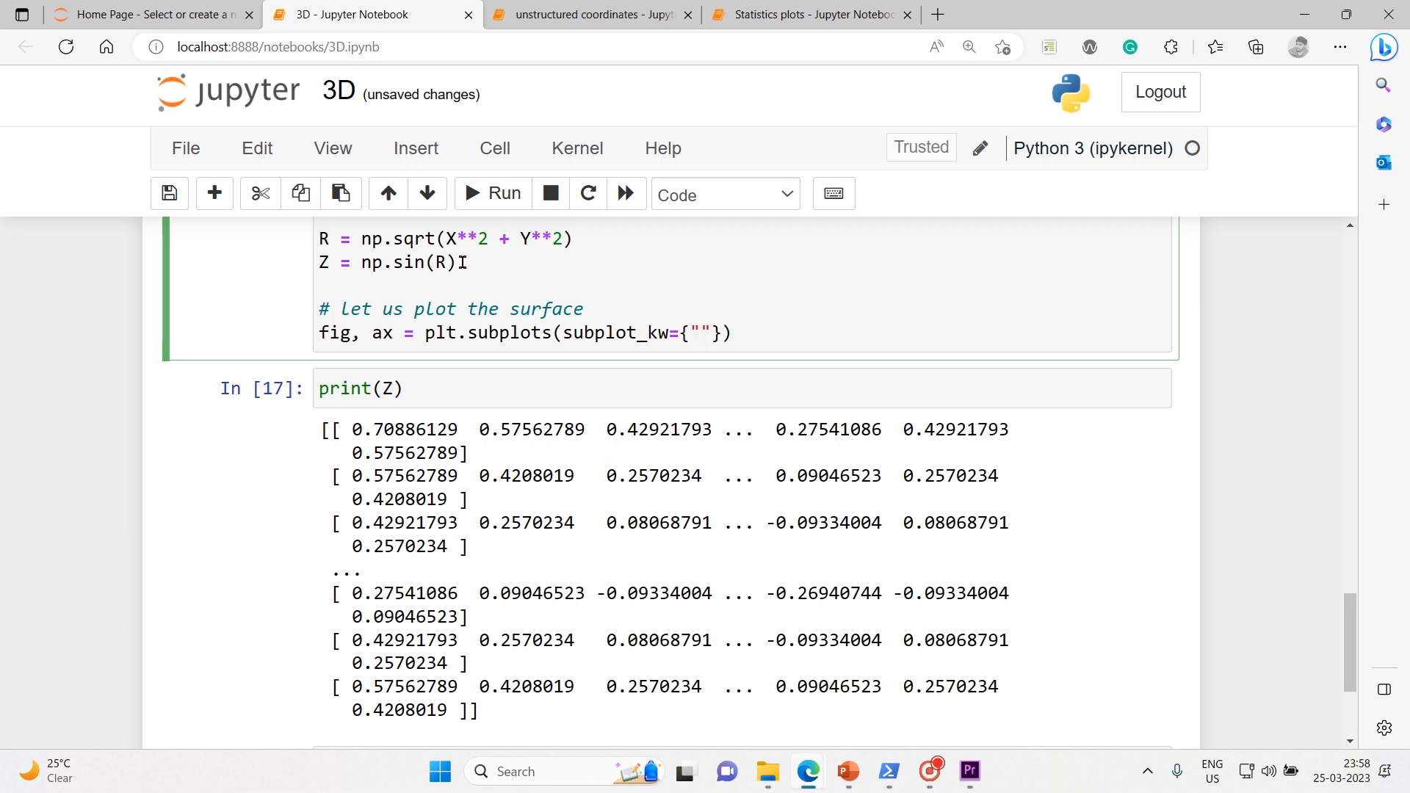
type("pr")
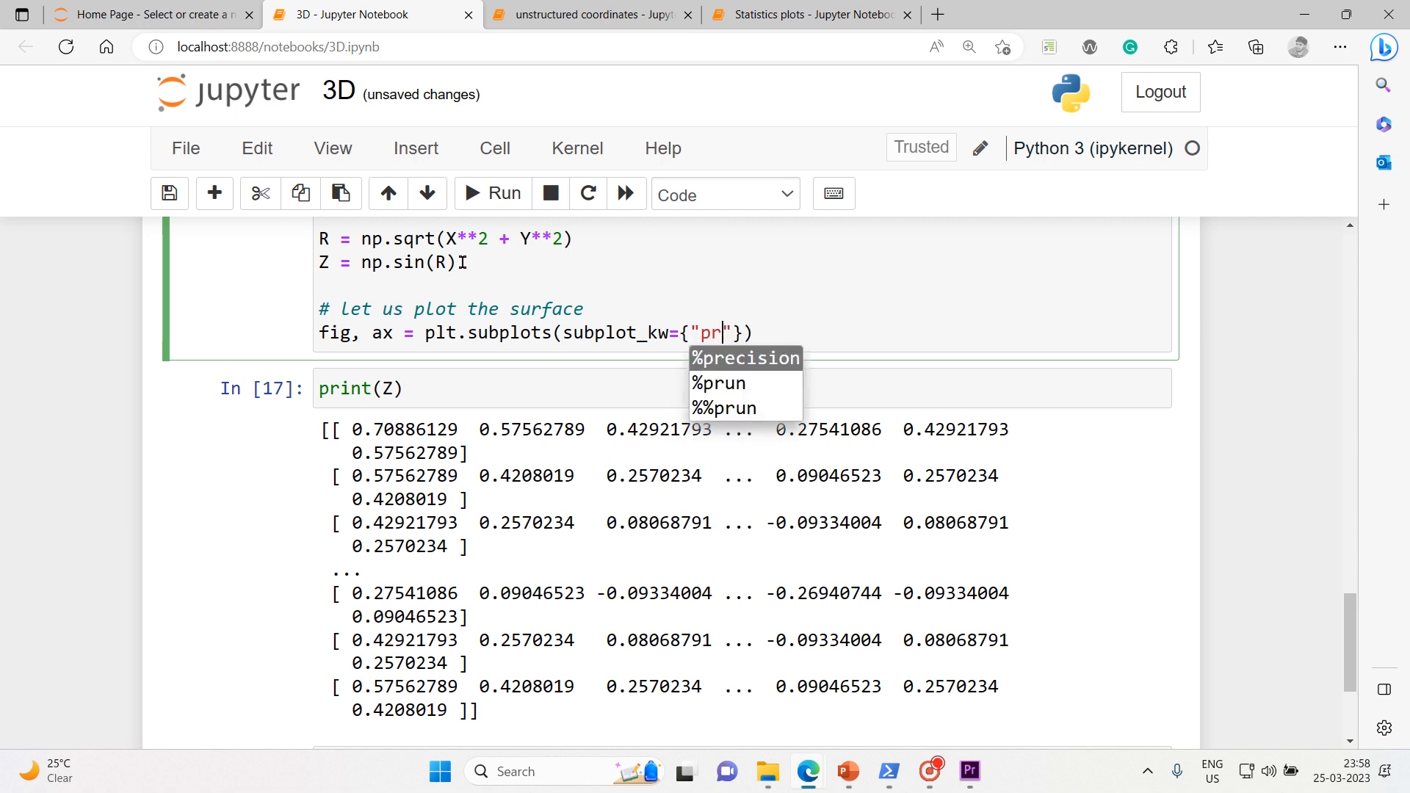
type("o")
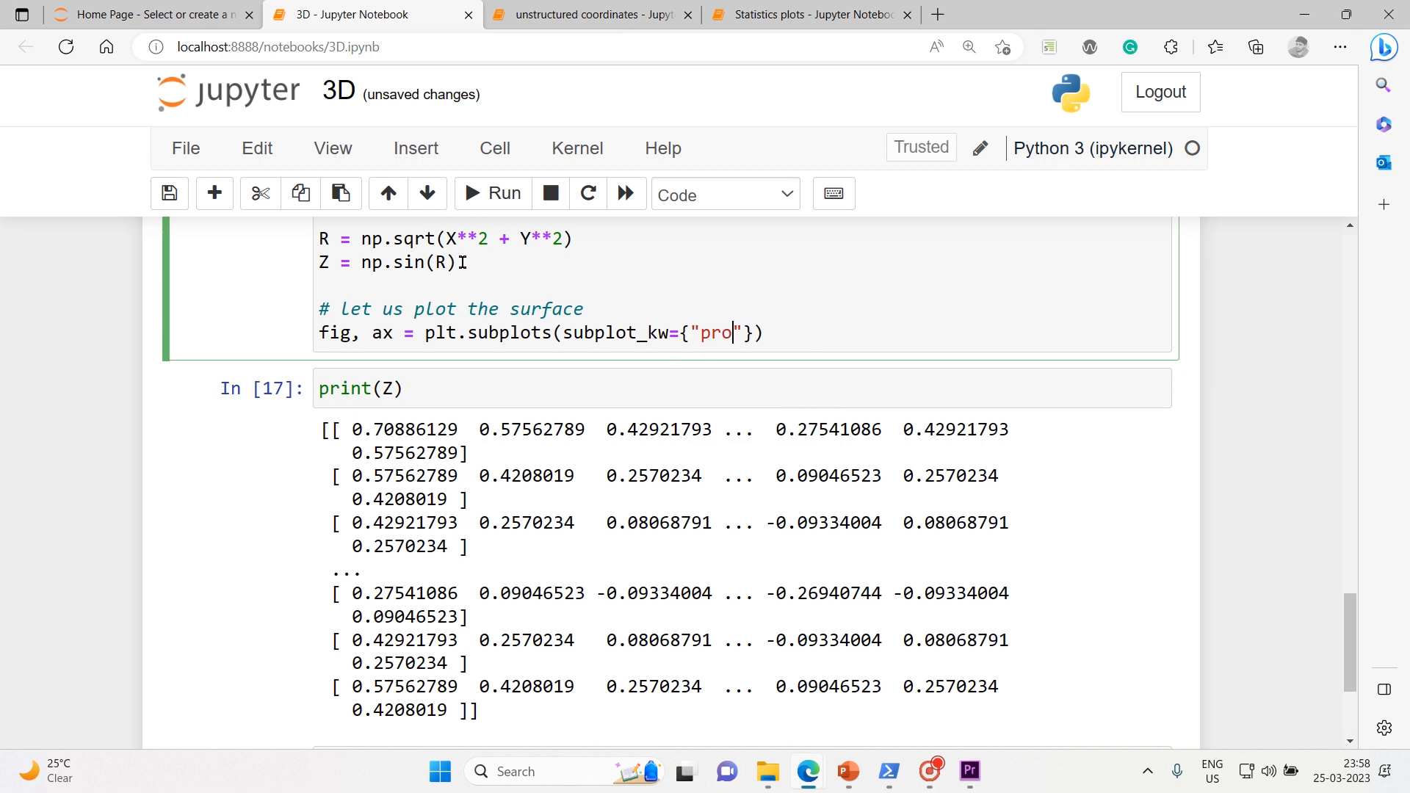
type("jection")
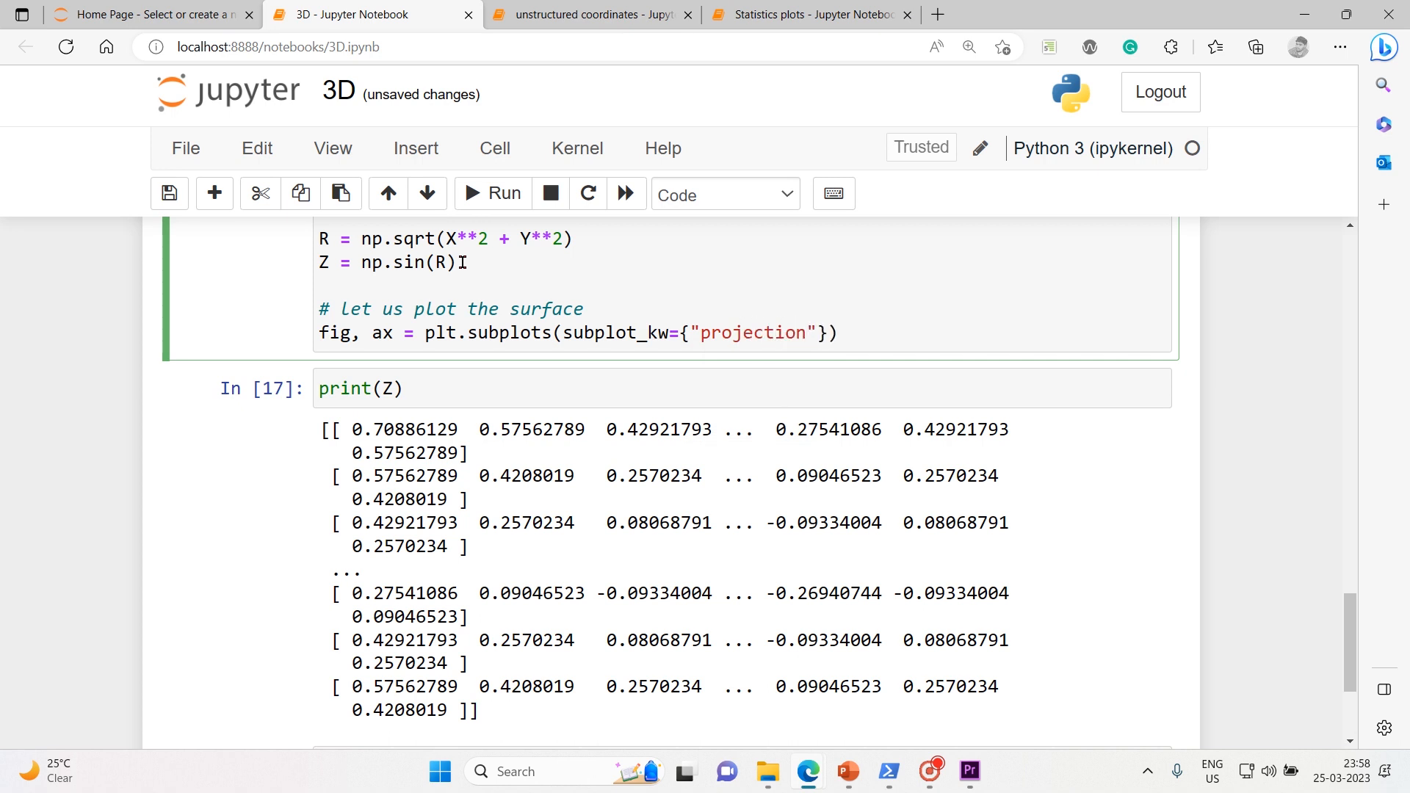
type(":")
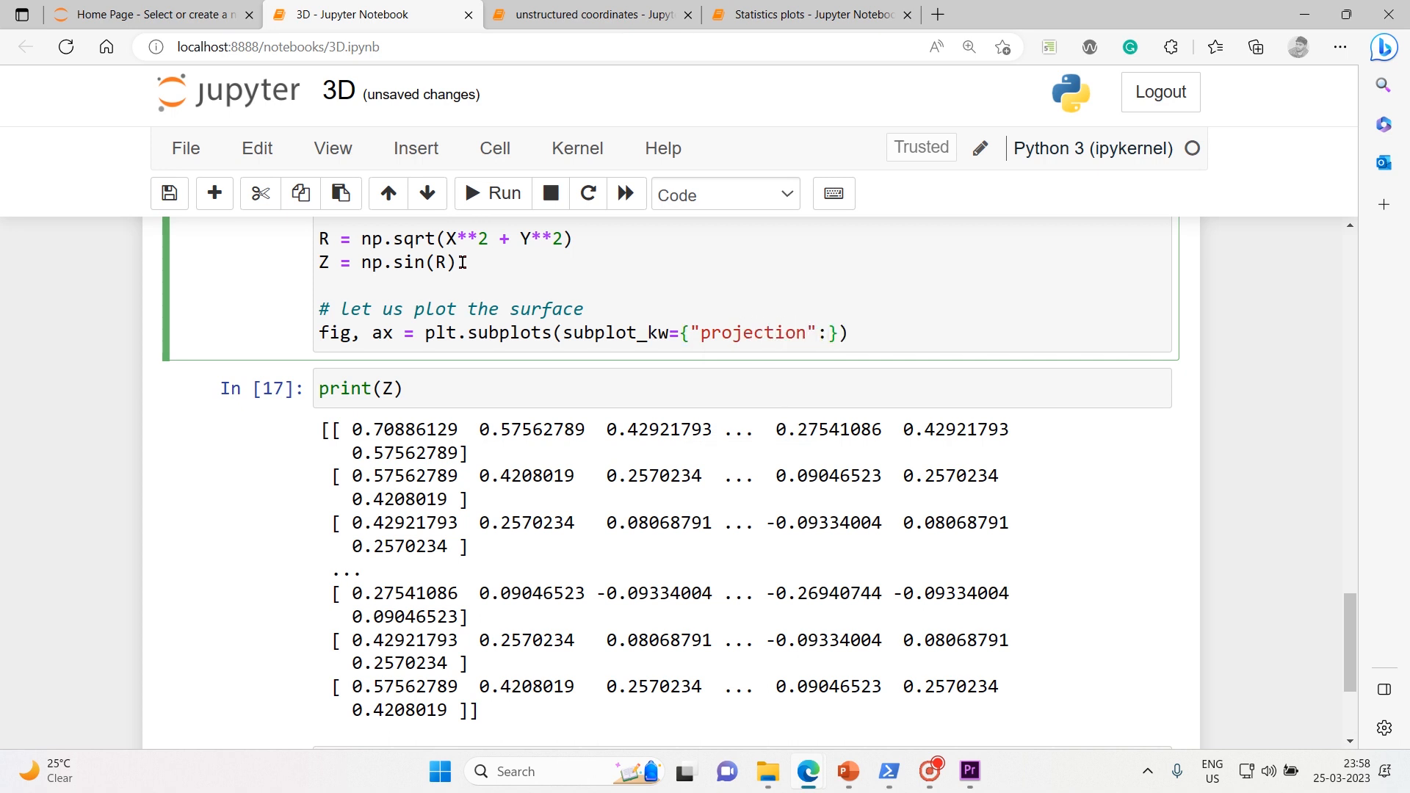
type("e\"")
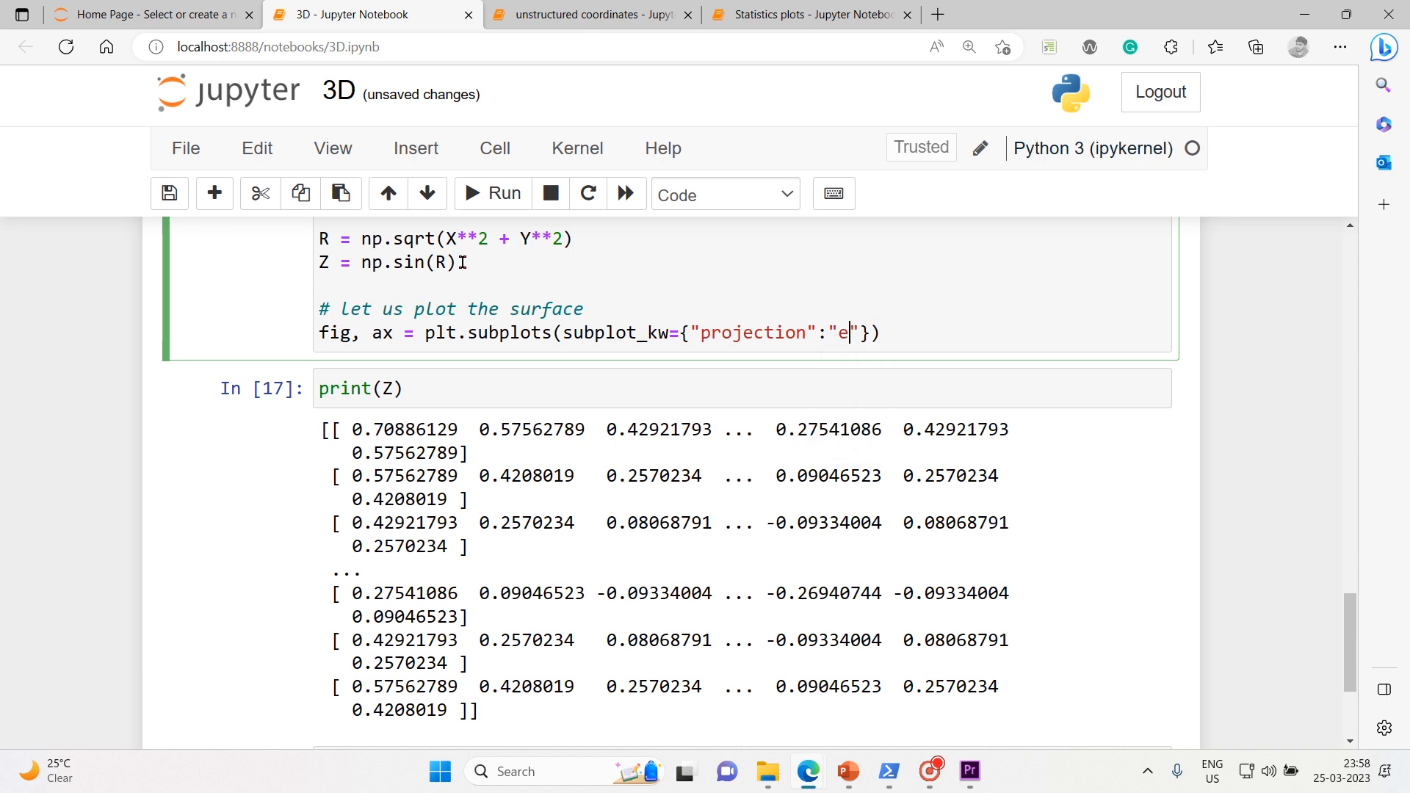
key("Backspace")
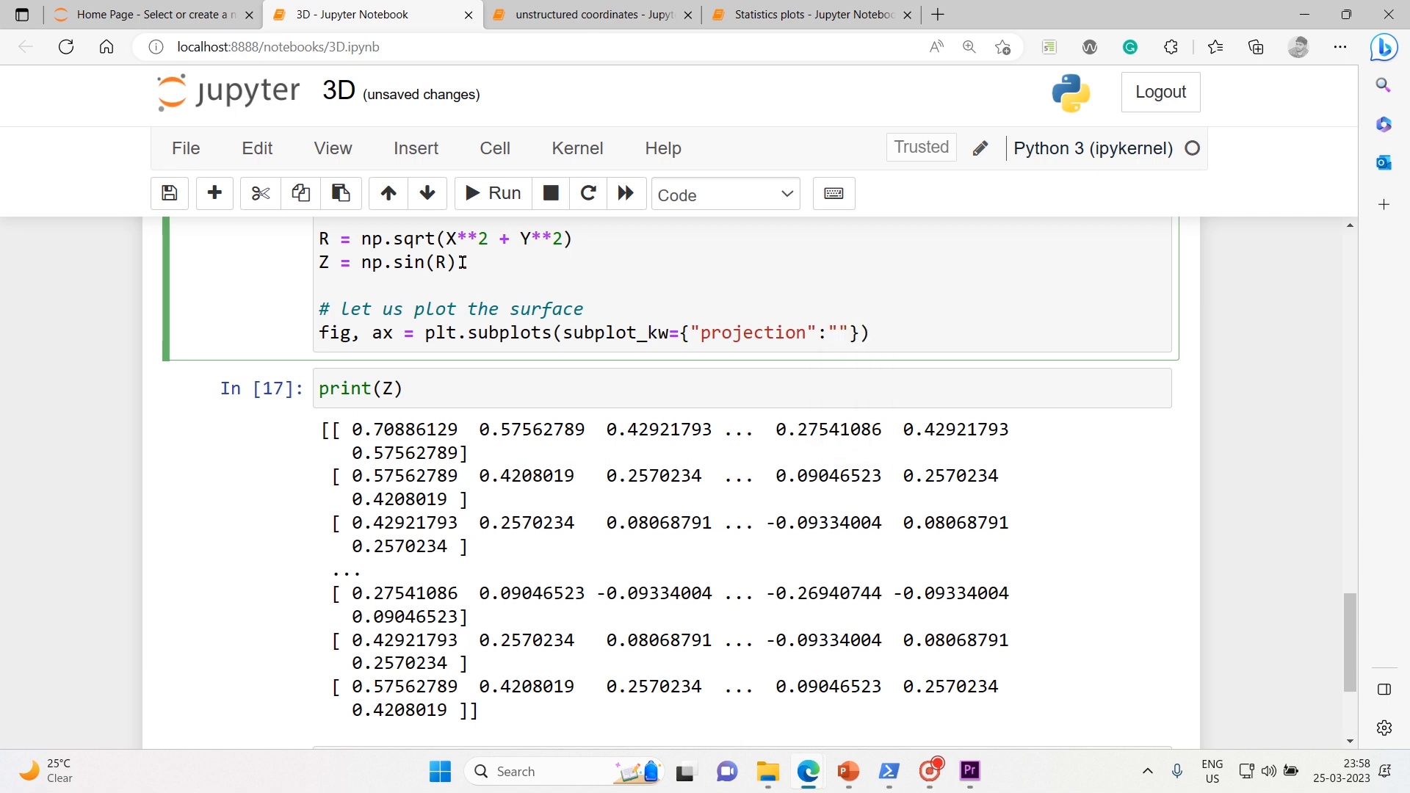
type("3d")
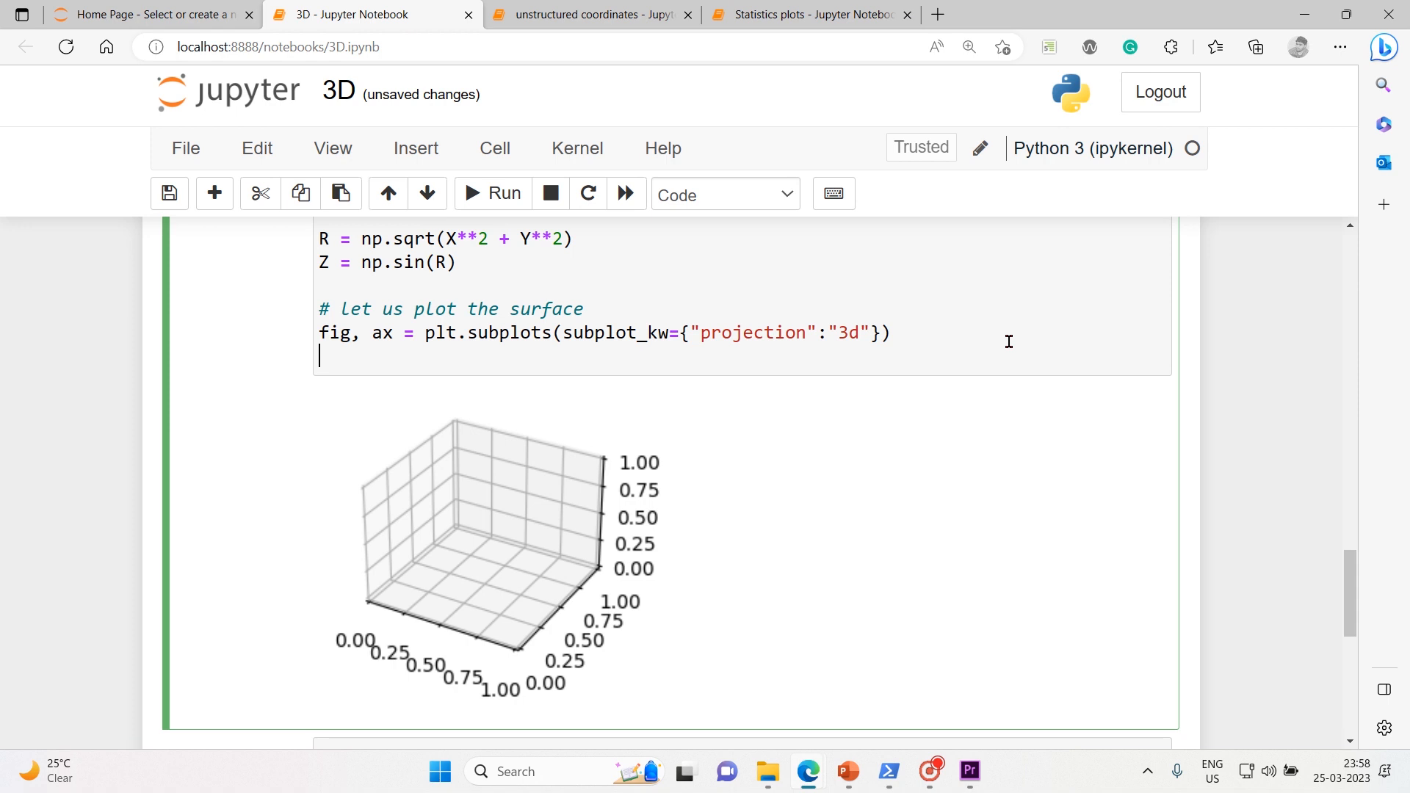
Step: Add an ax.plot_surface(X, Y, Z) call
type("ax.")
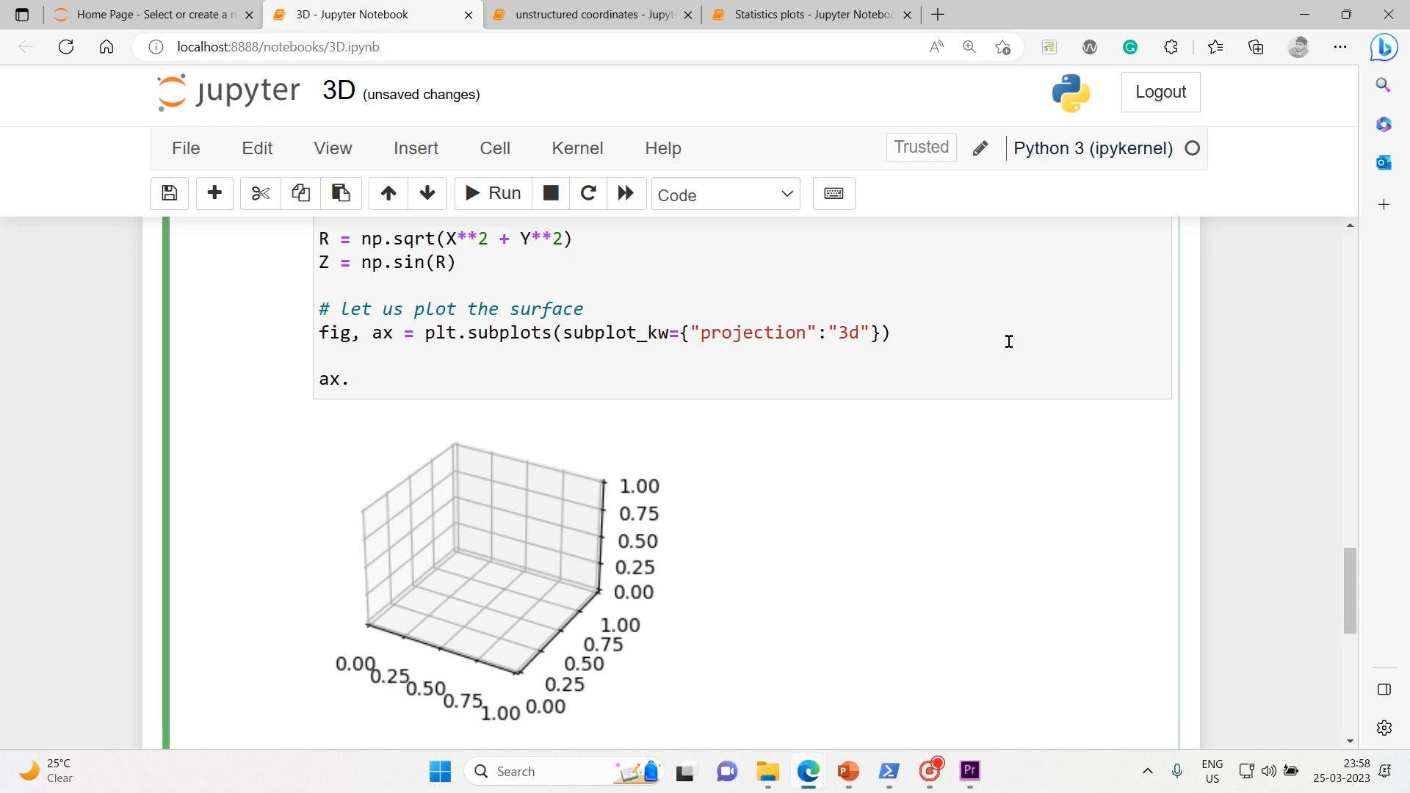
type("plot")
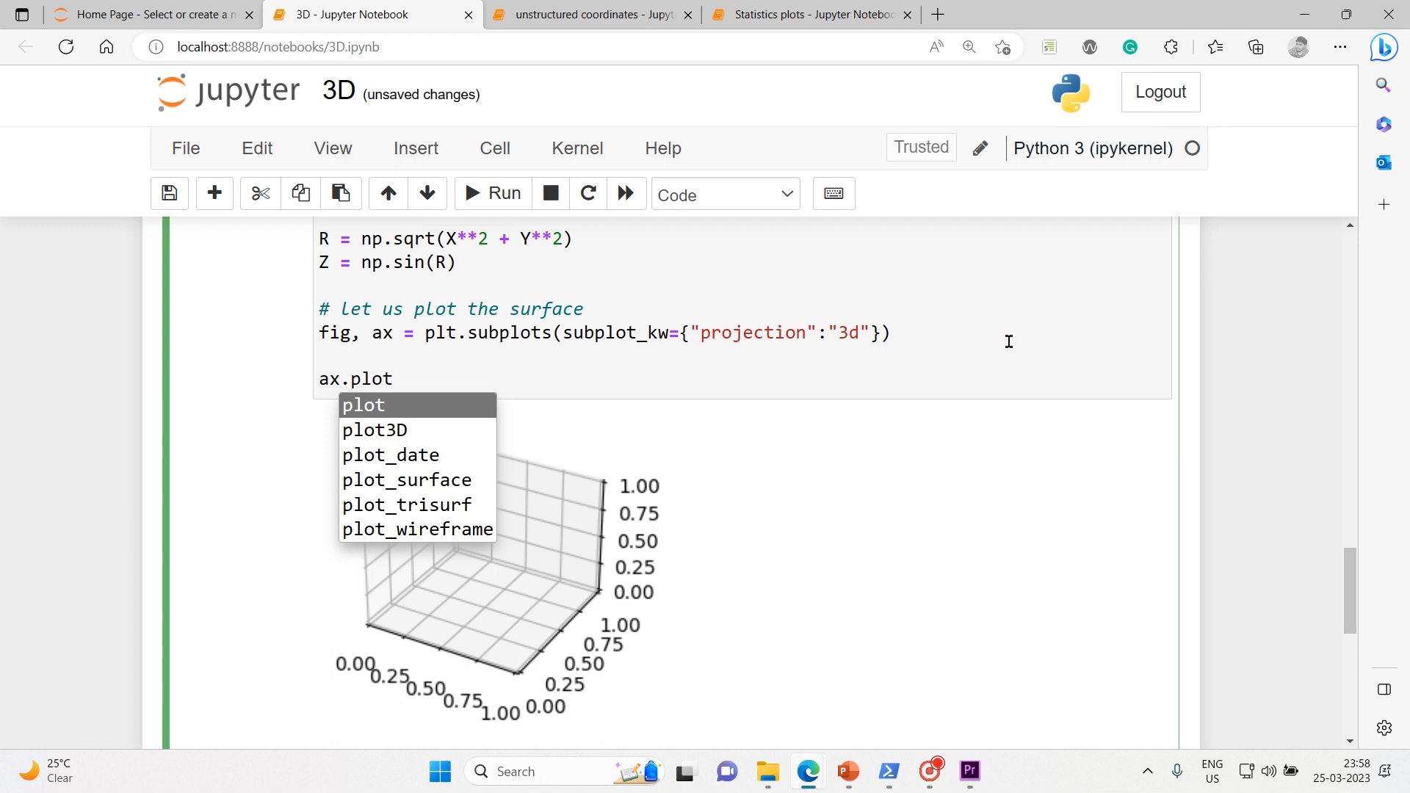
left_click(405, 480)
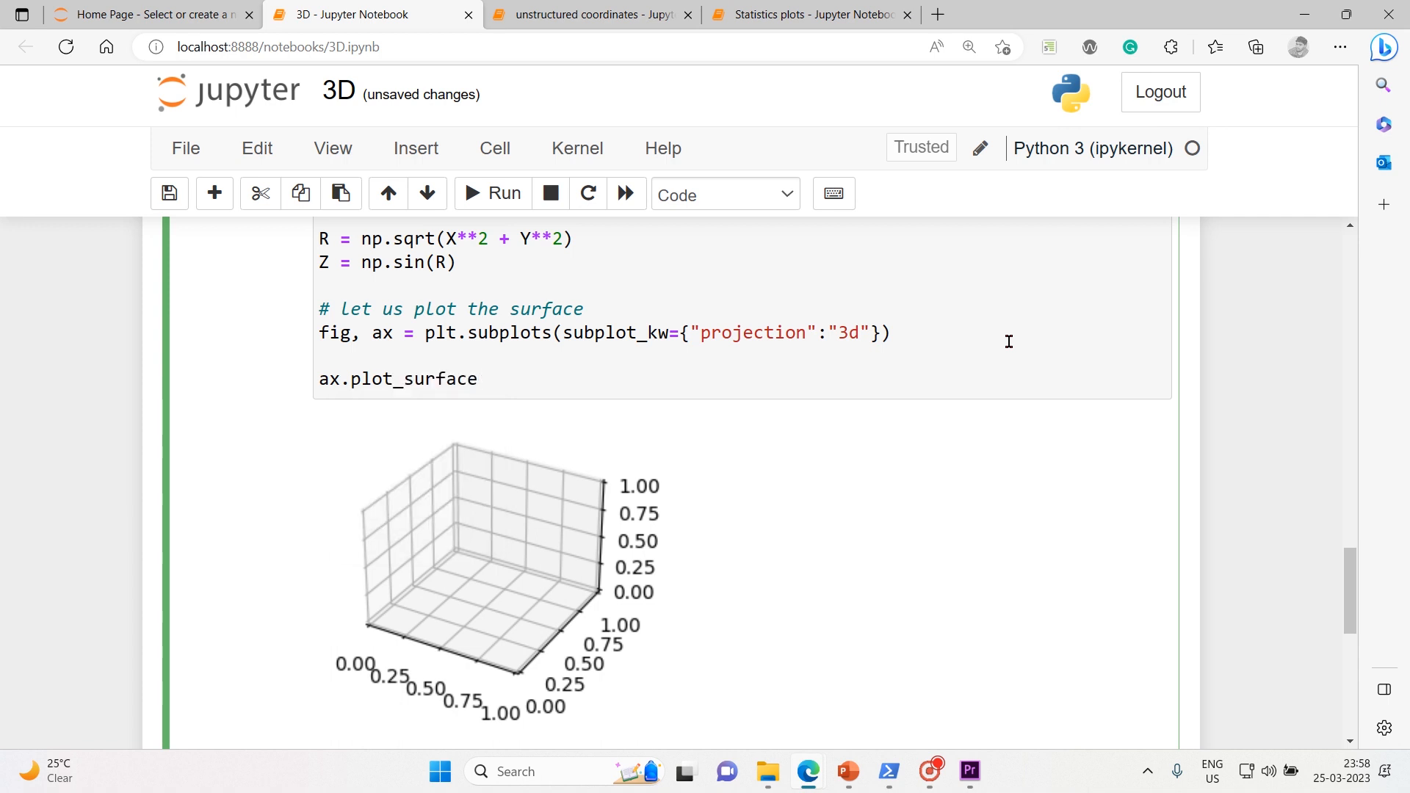
type("()")
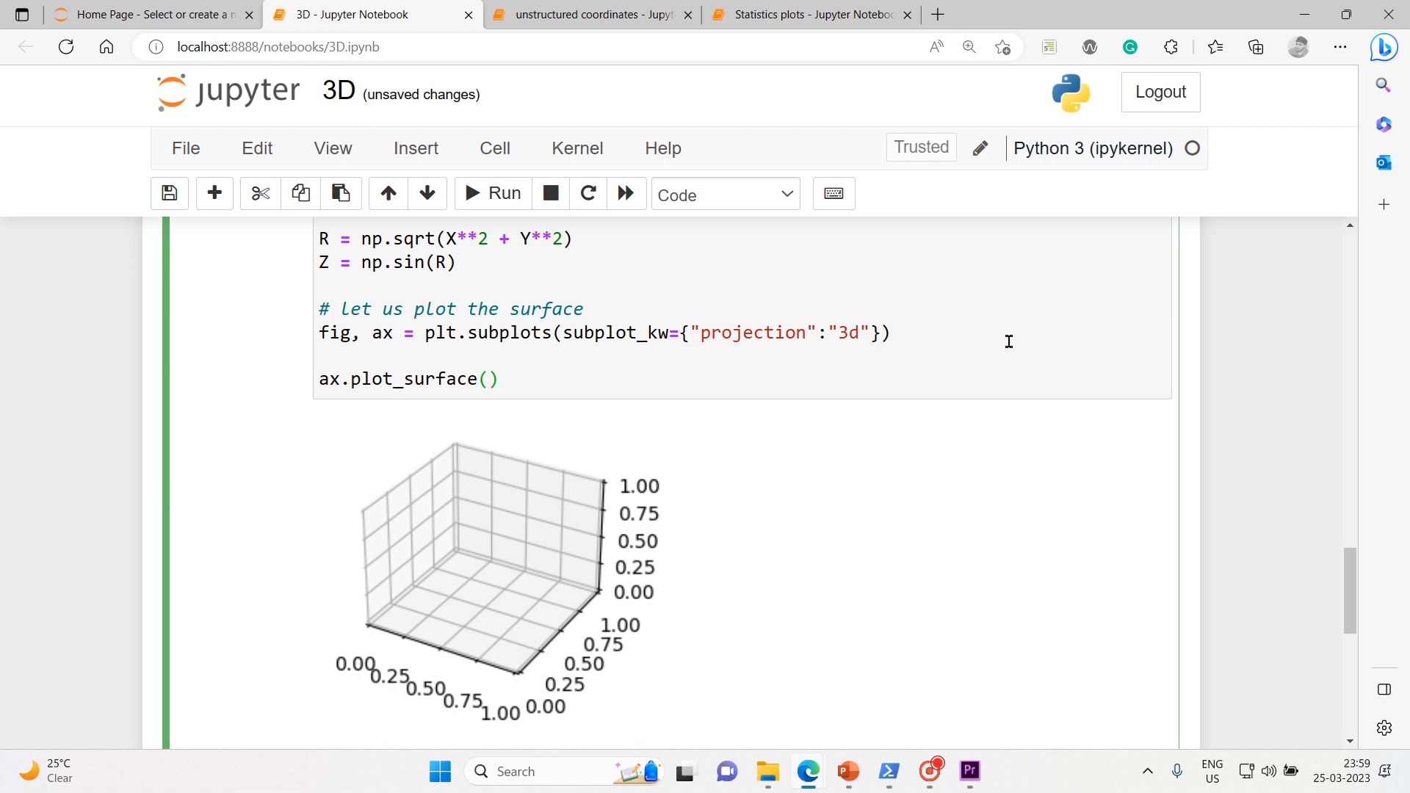
type("X, Y, Z")
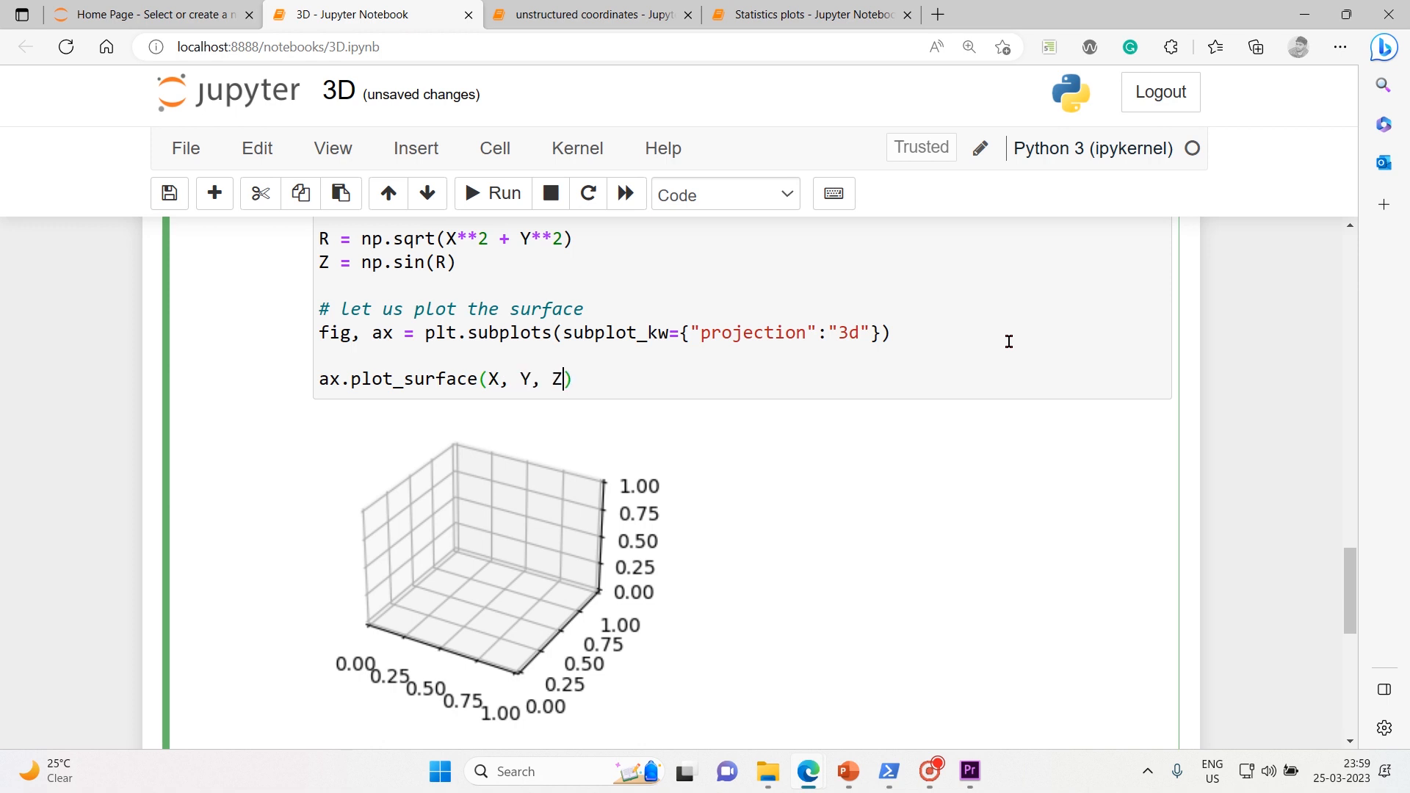
Step: Give plot_surface vmin=z.min() * 2 and cmap=cm.Blues
type(", vmi")
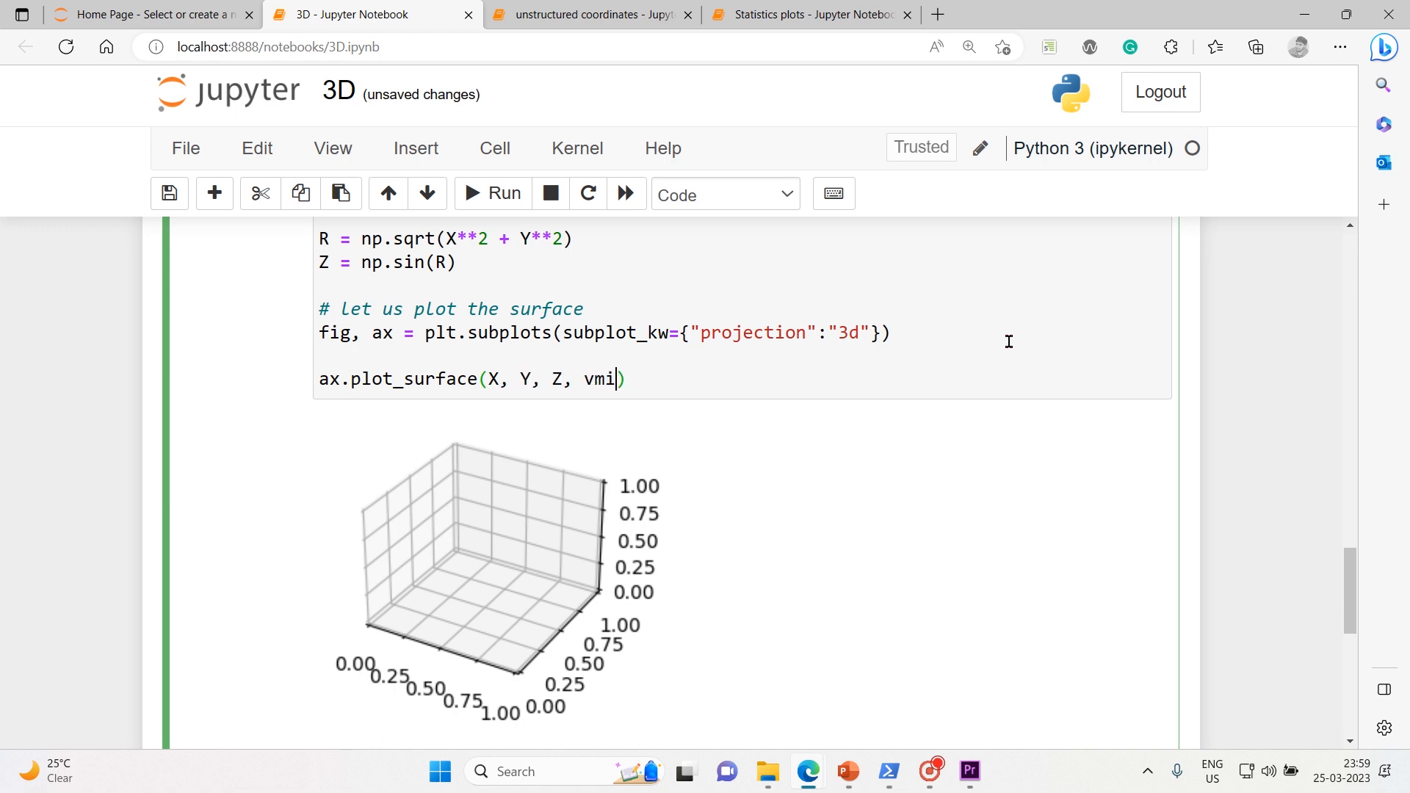
type("n=")
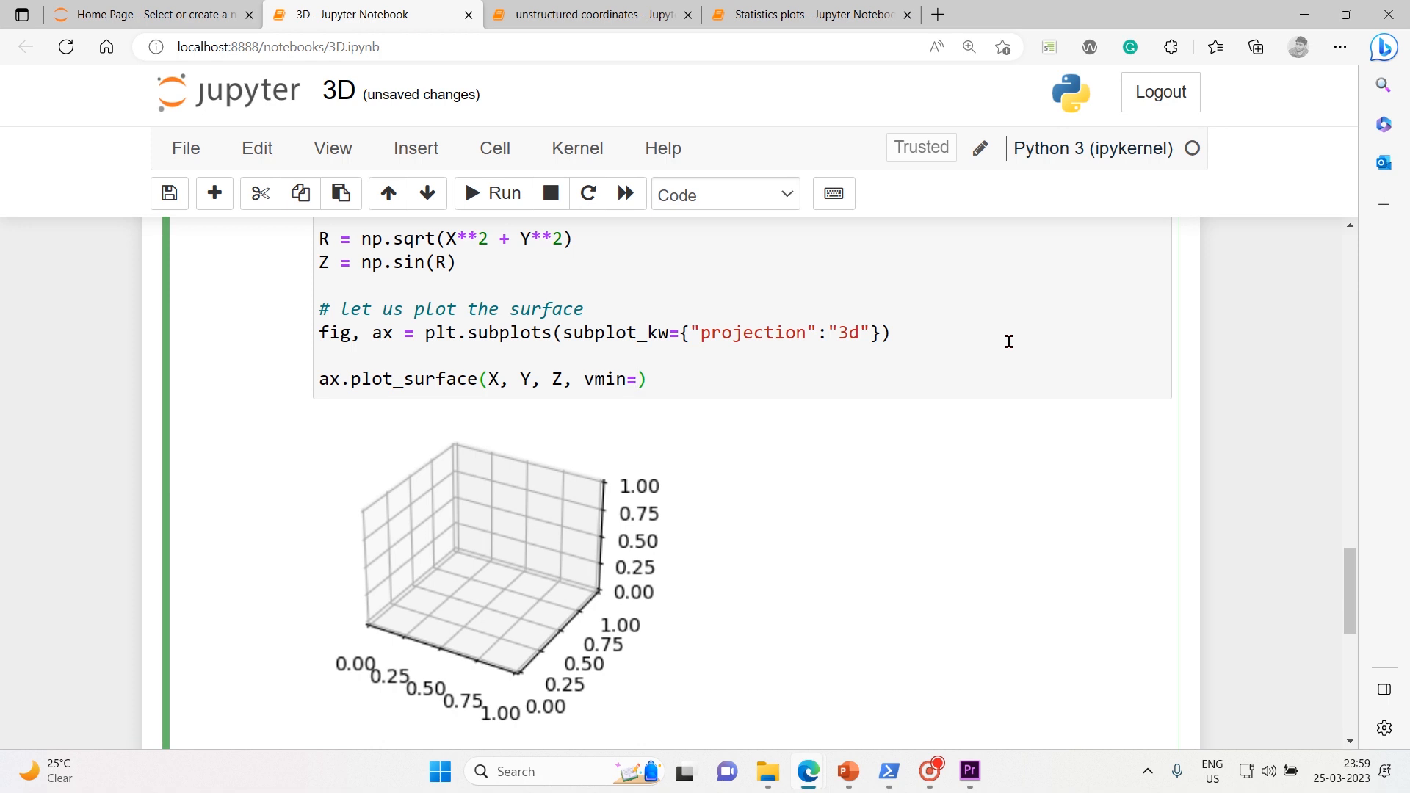
type("z.")
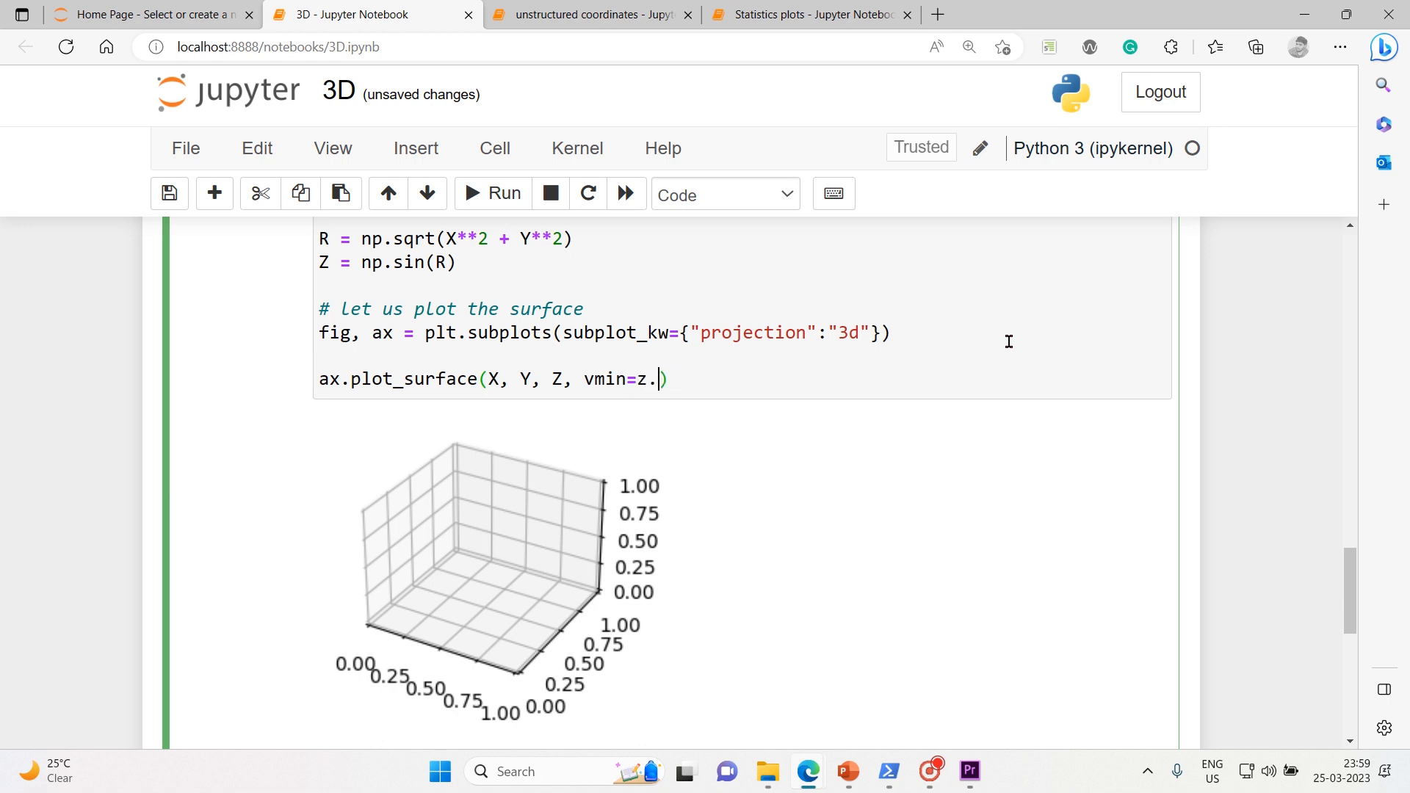
type("min()")
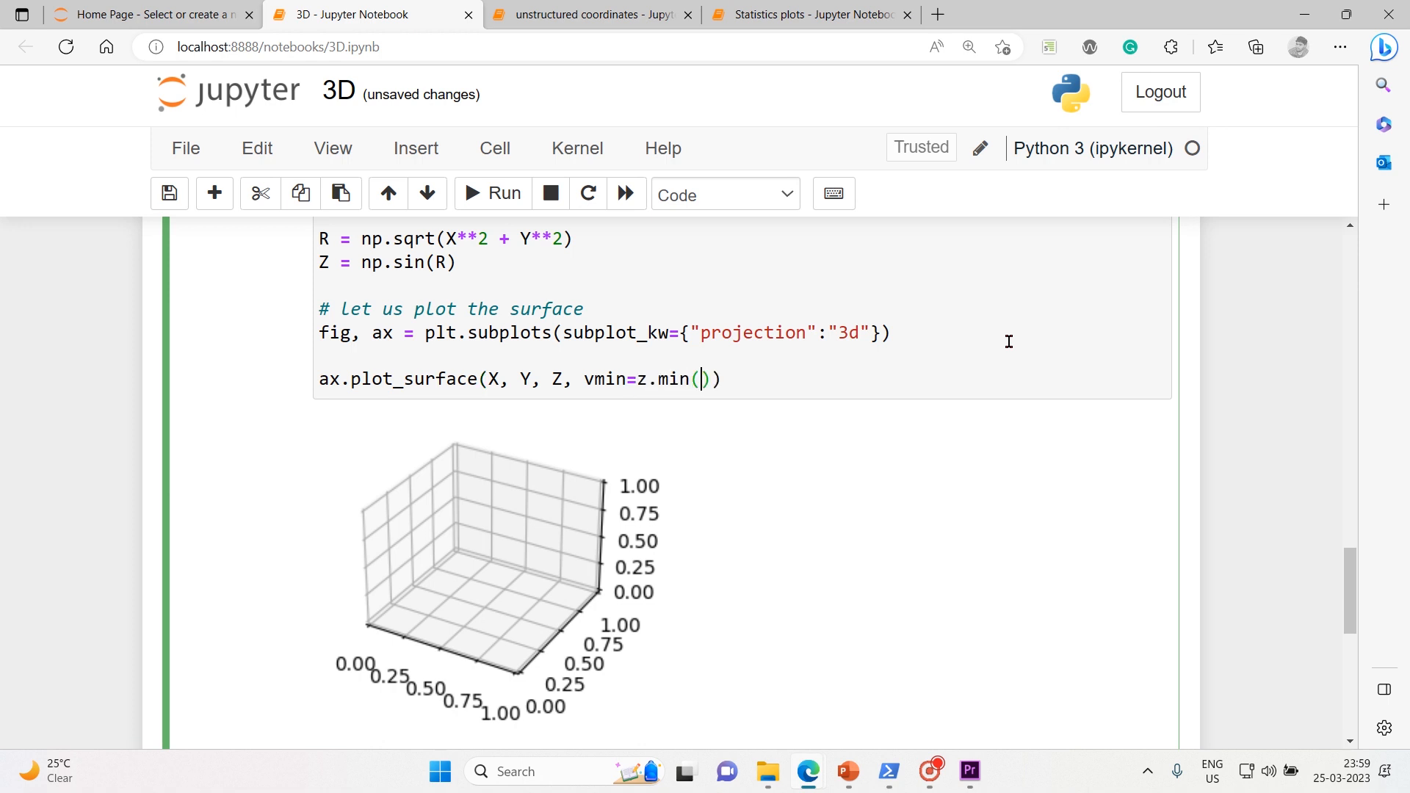
type(",")
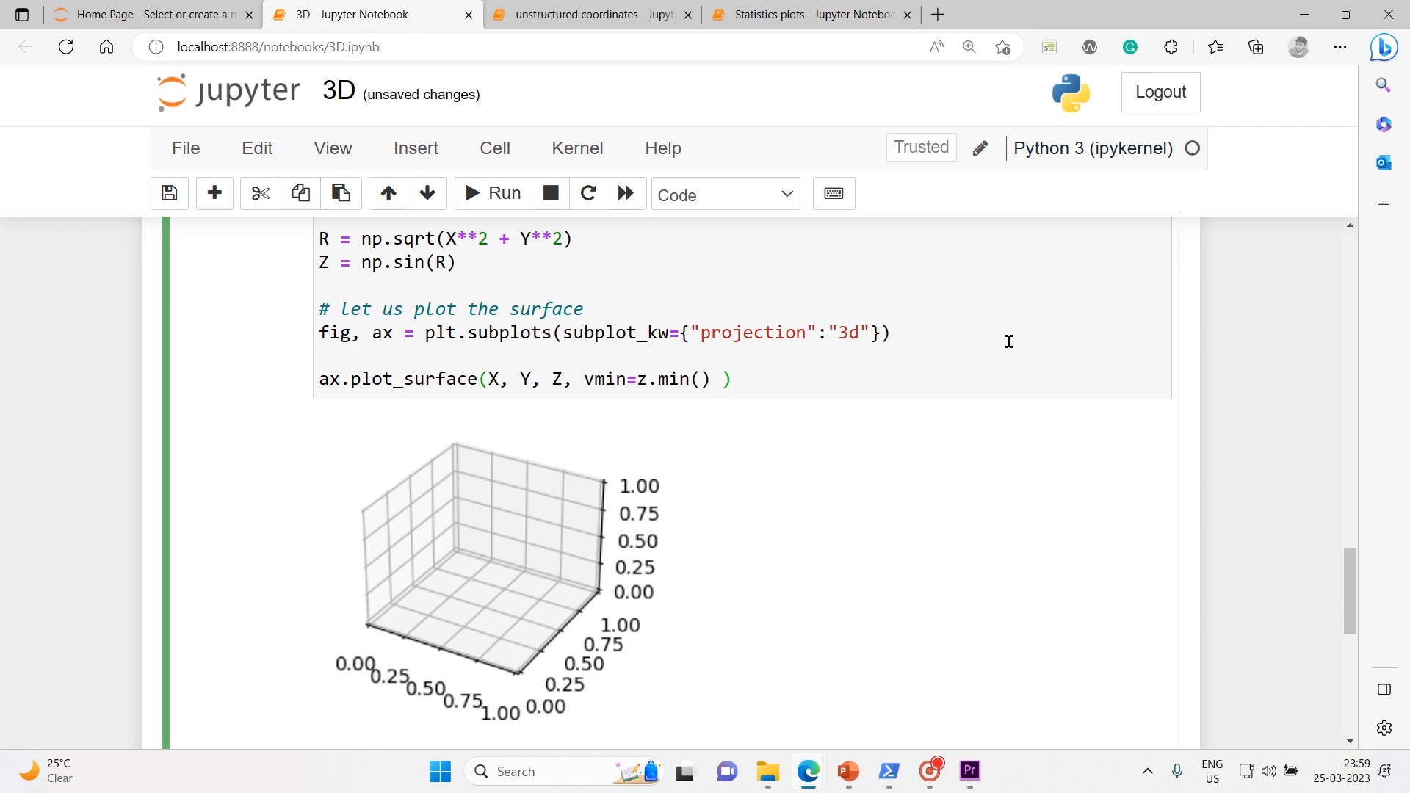
type("* 2,")
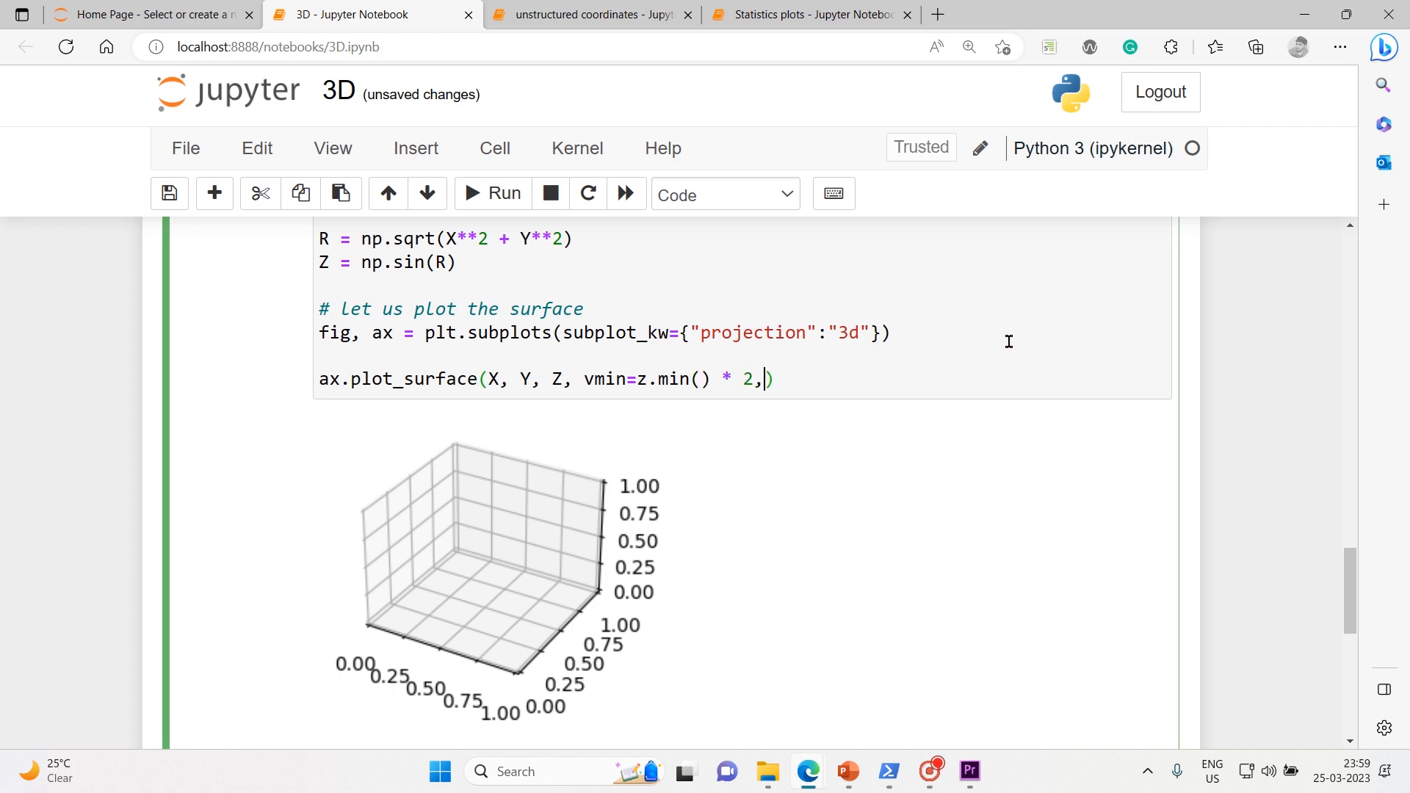
type("c")
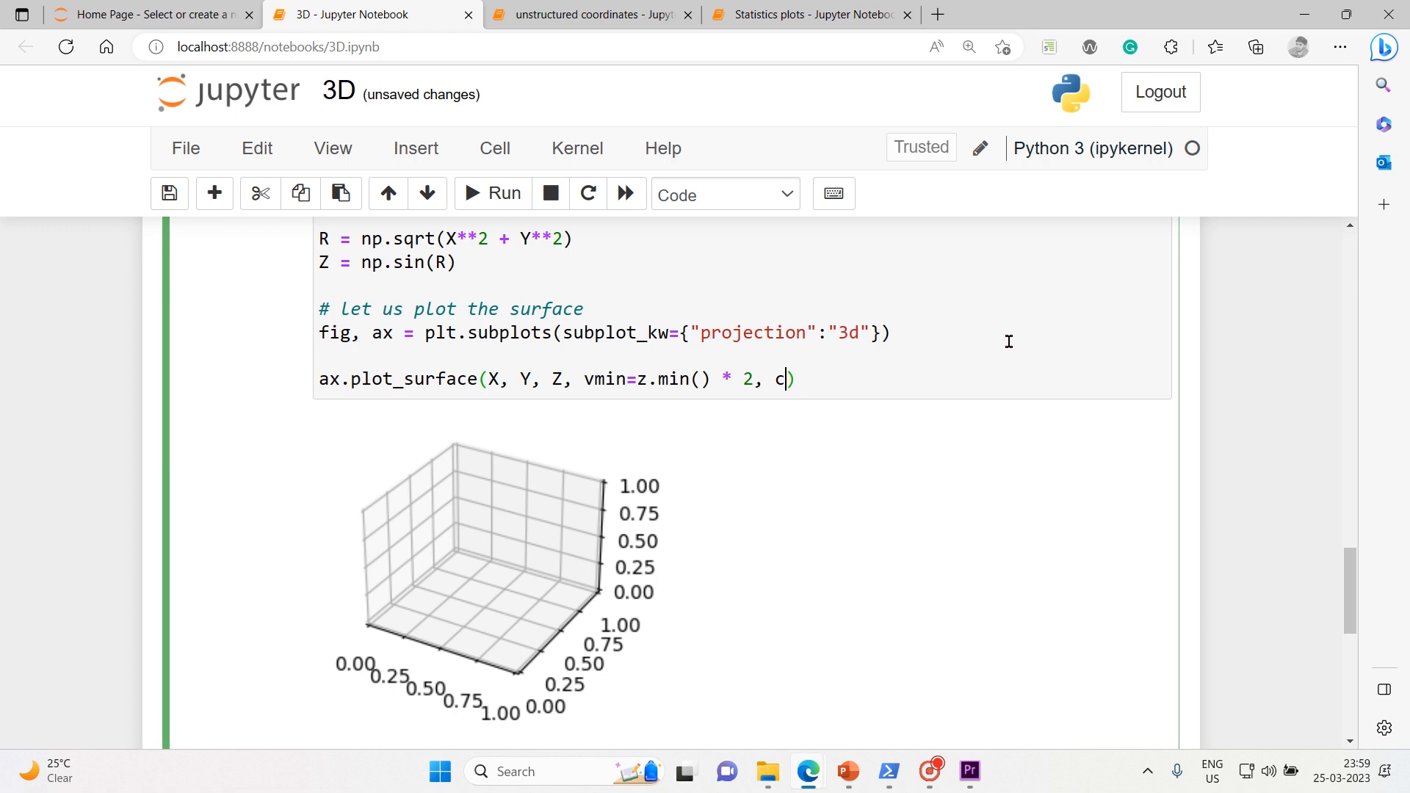
type("map=")
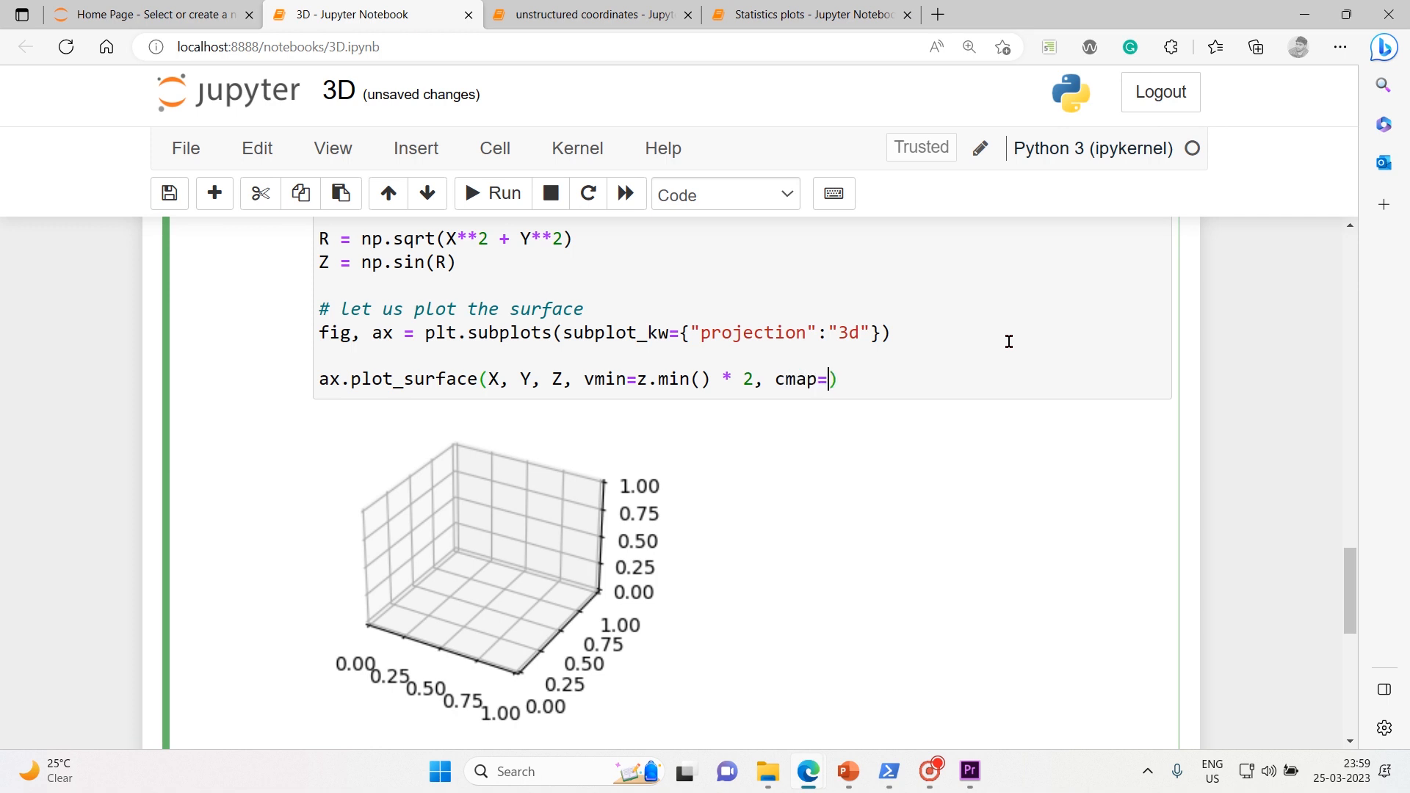
type("cm.")
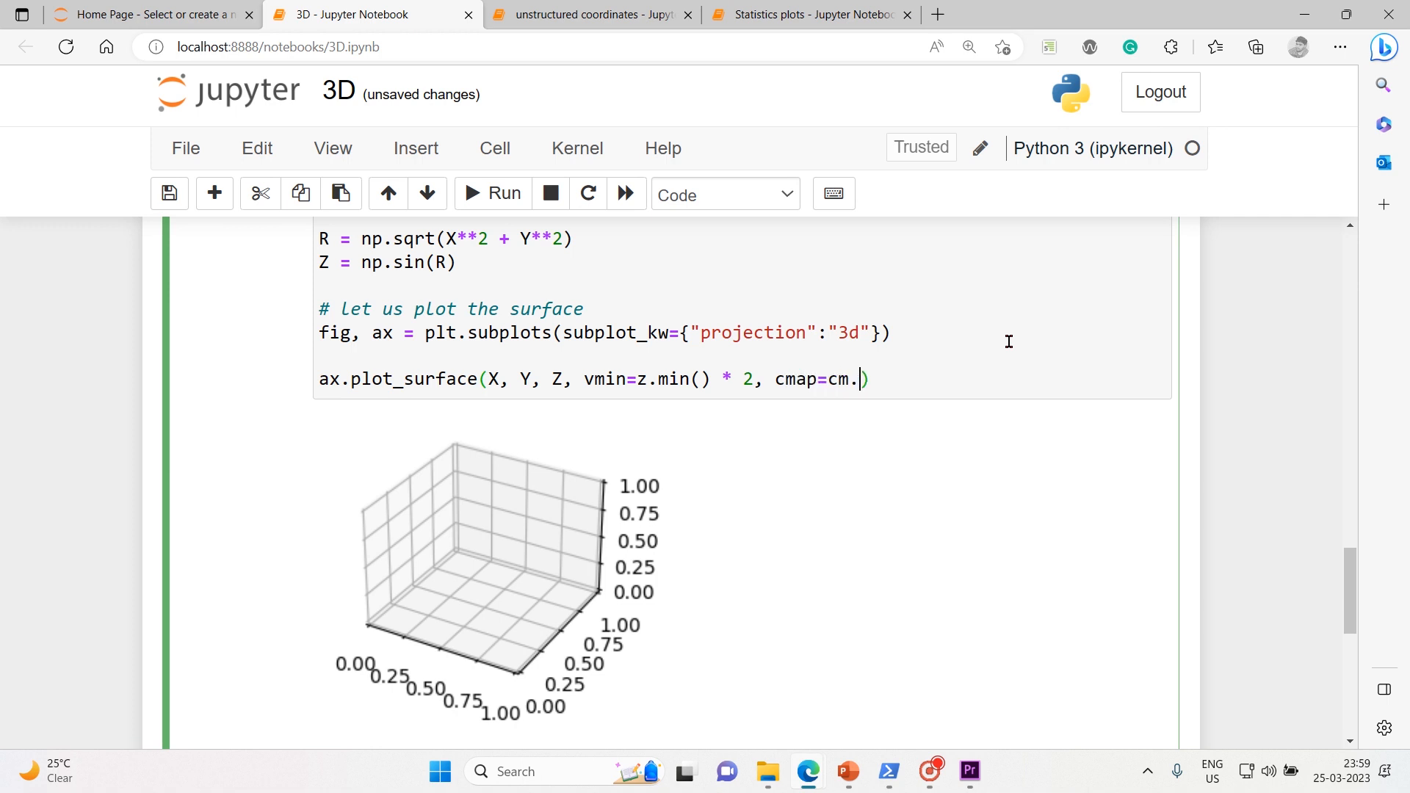
type("Blues")
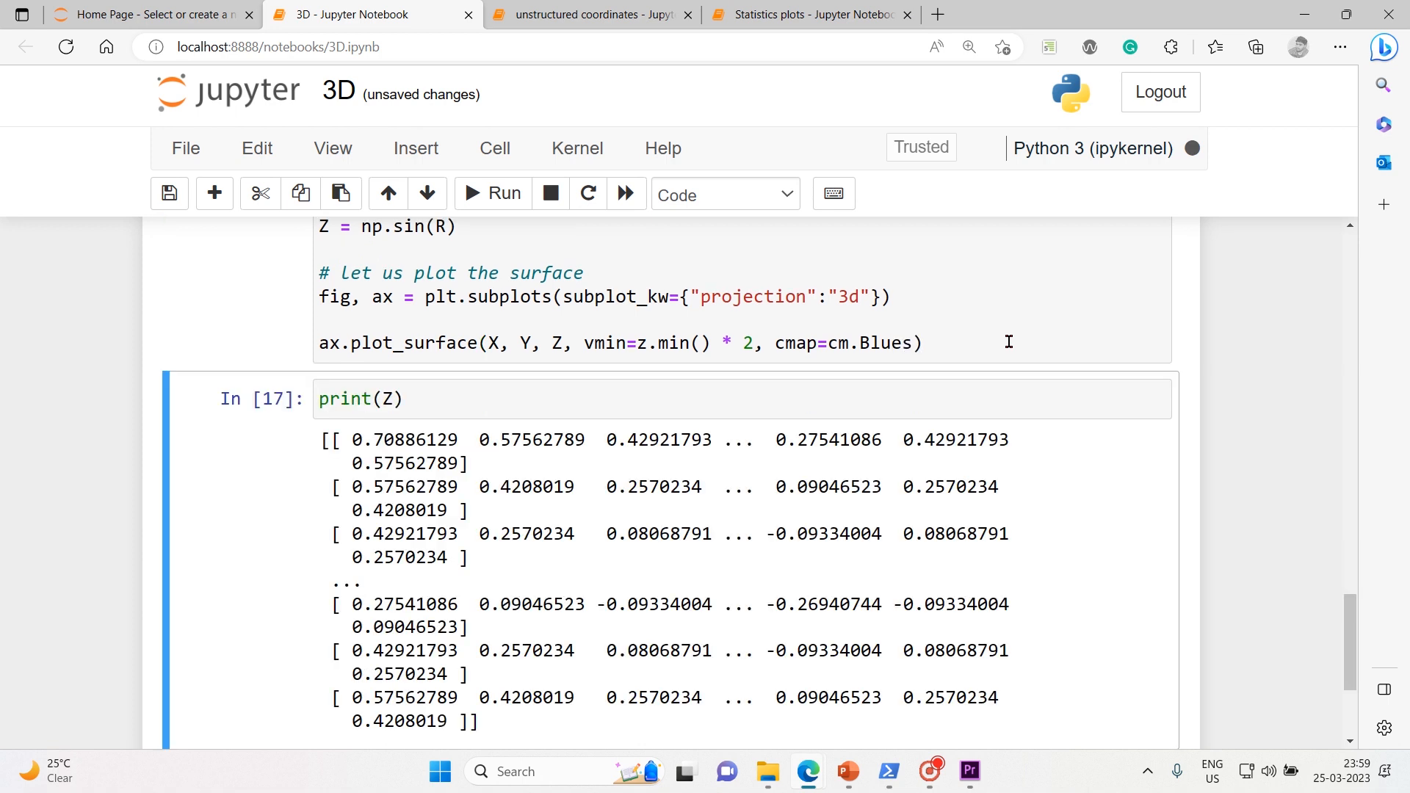
Step: Run the cell, fix z.min() to Z.min() after the NameError, and rerun
left_click(493, 193)
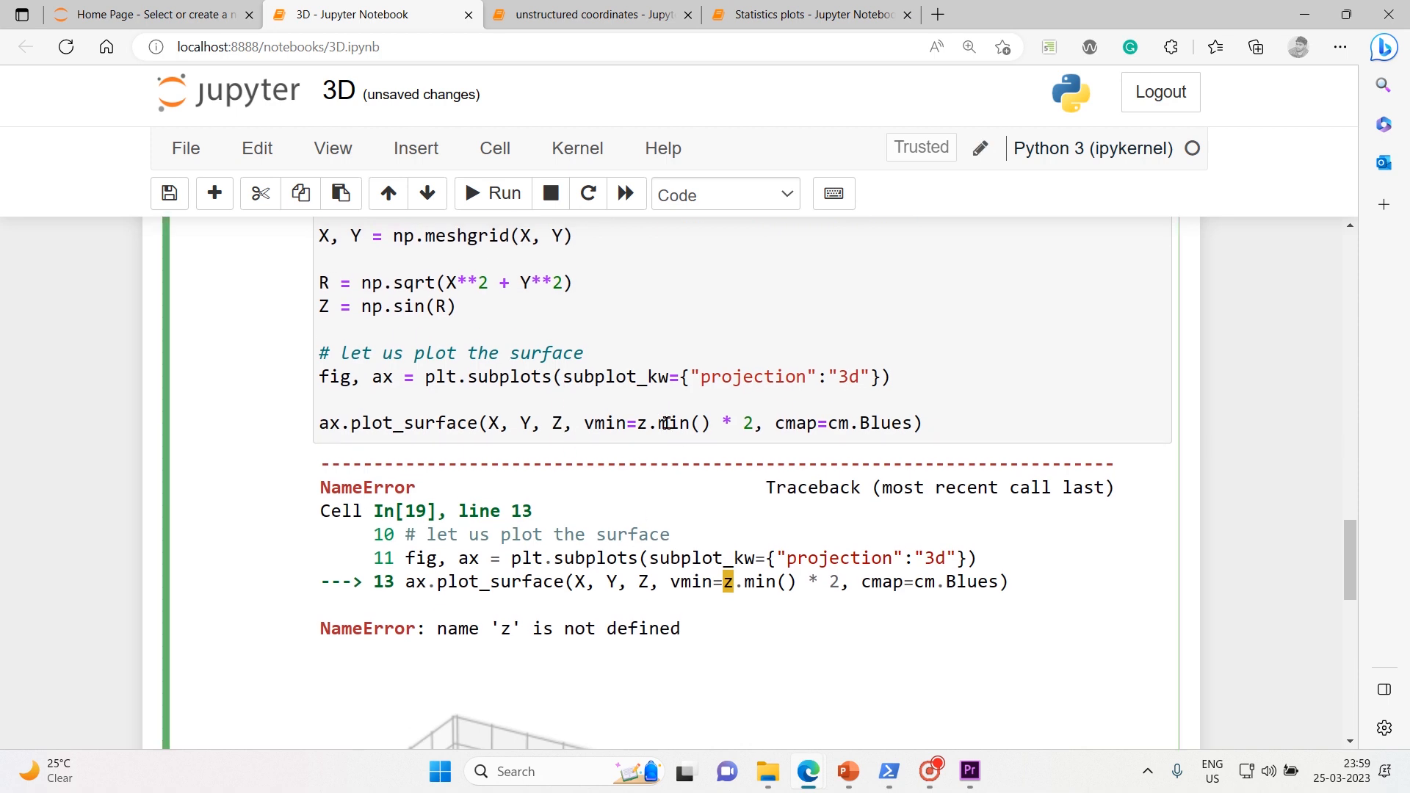
key("Backspace")
type("Z")
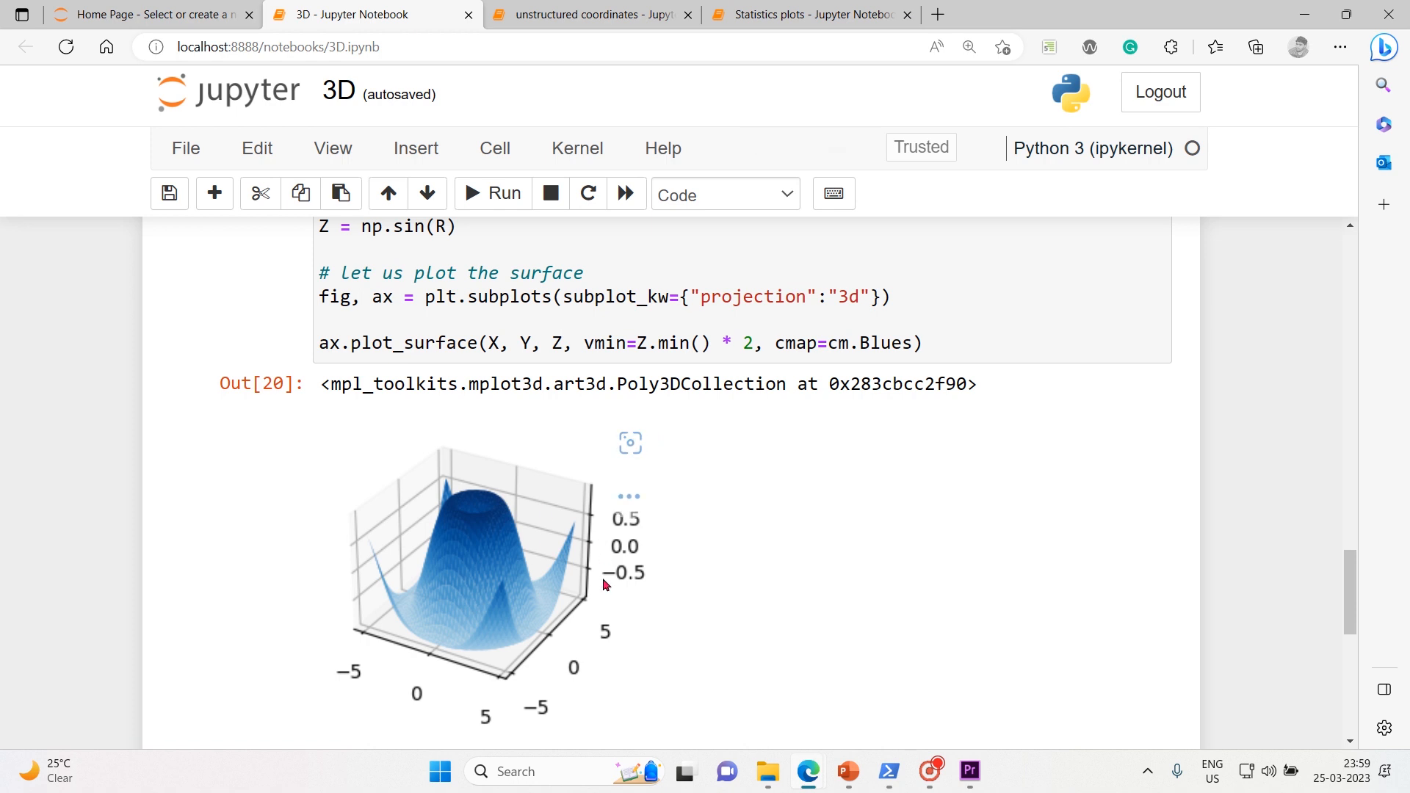
mouse_move(501, 589)
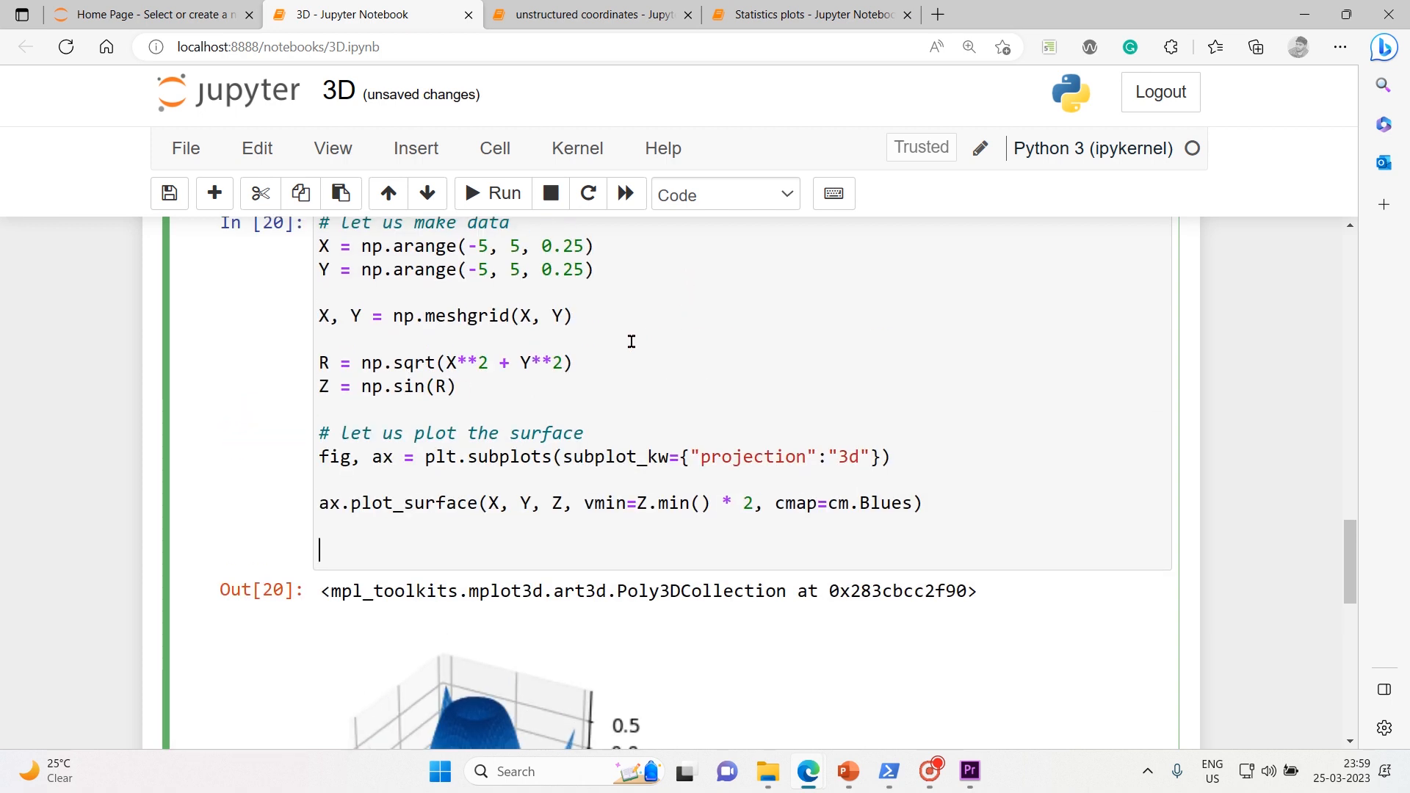
Step: Copy the empty tick-label ax.set line and plt.show() from the scatterplot cell into the surface cell
scroll("down", 3)
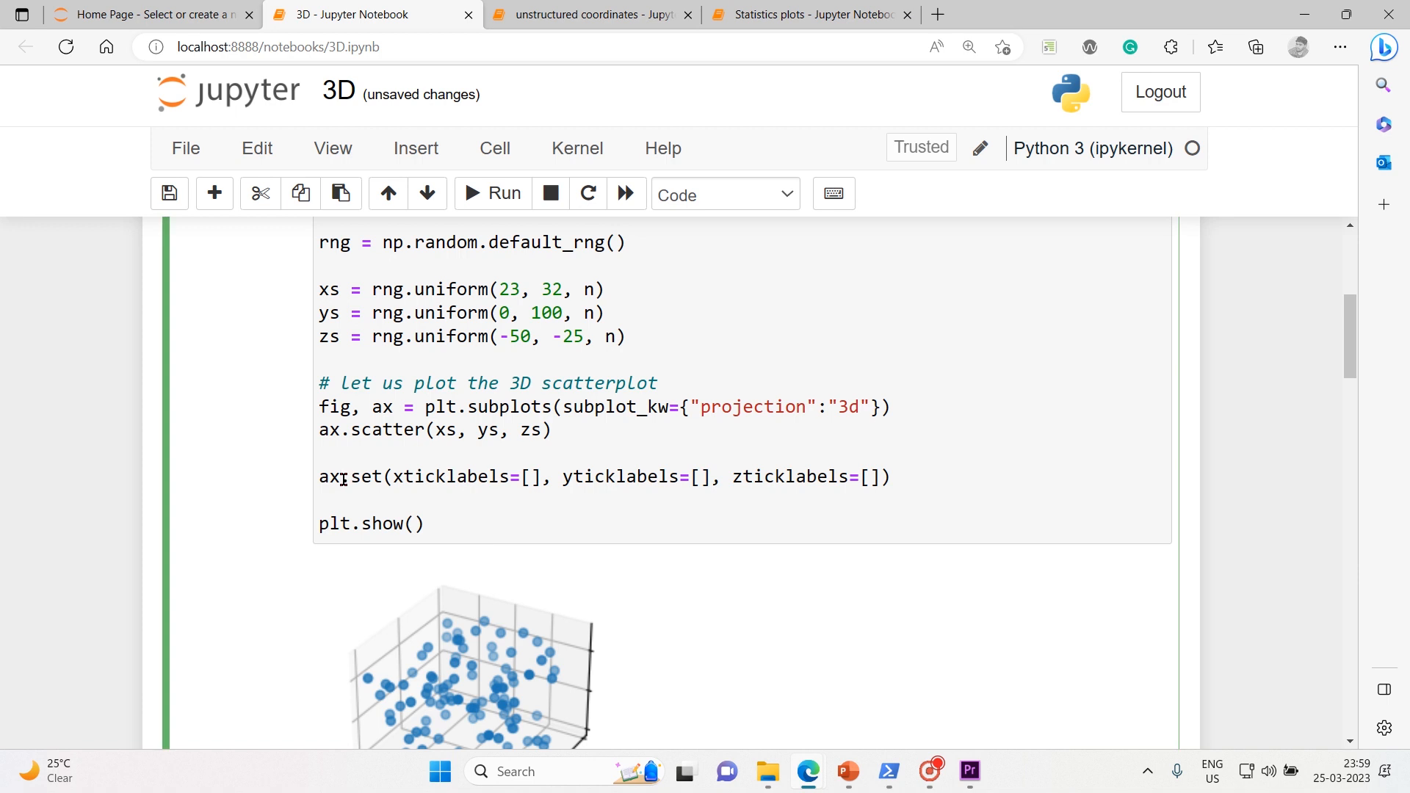
left_click_drag(318, 476, 425, 524)
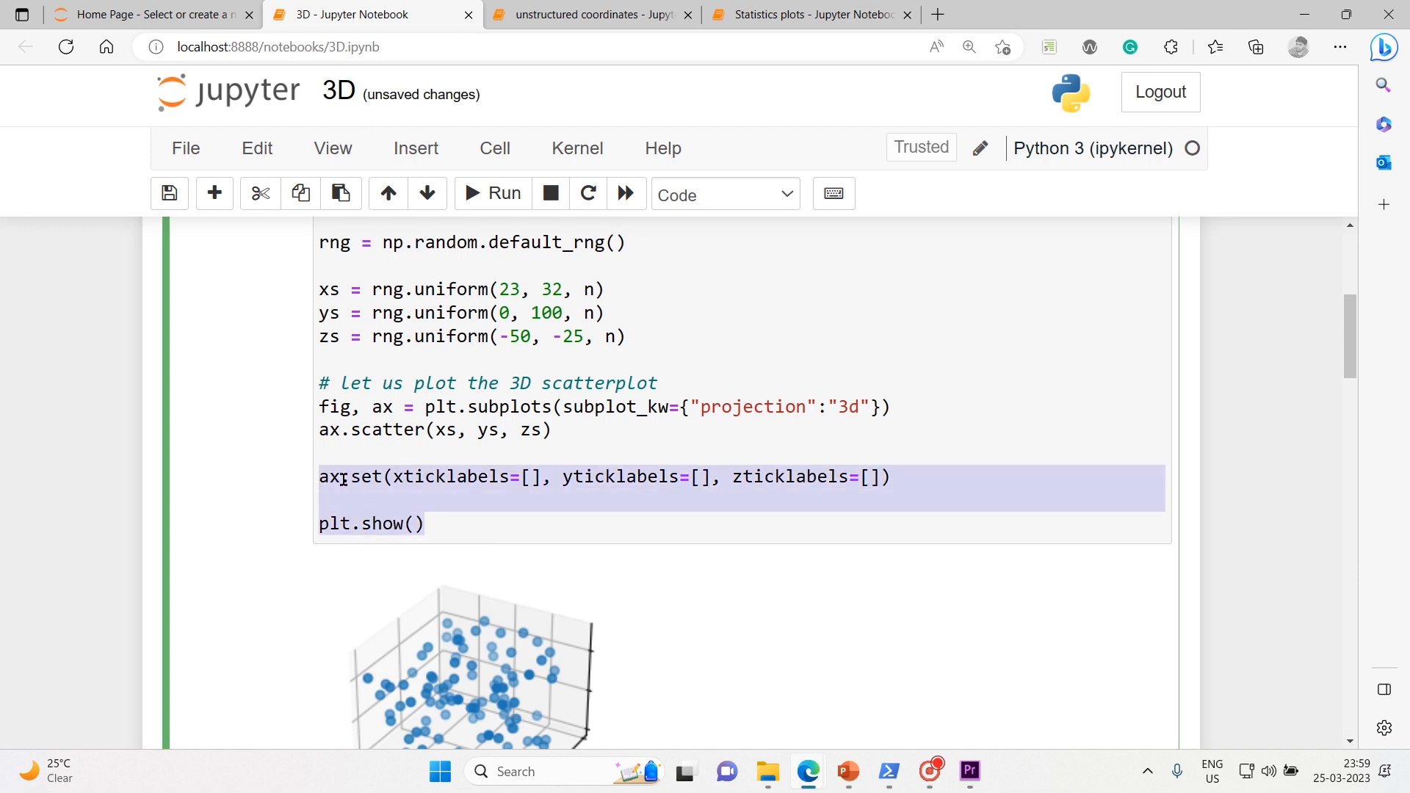
scroll("down", 3)
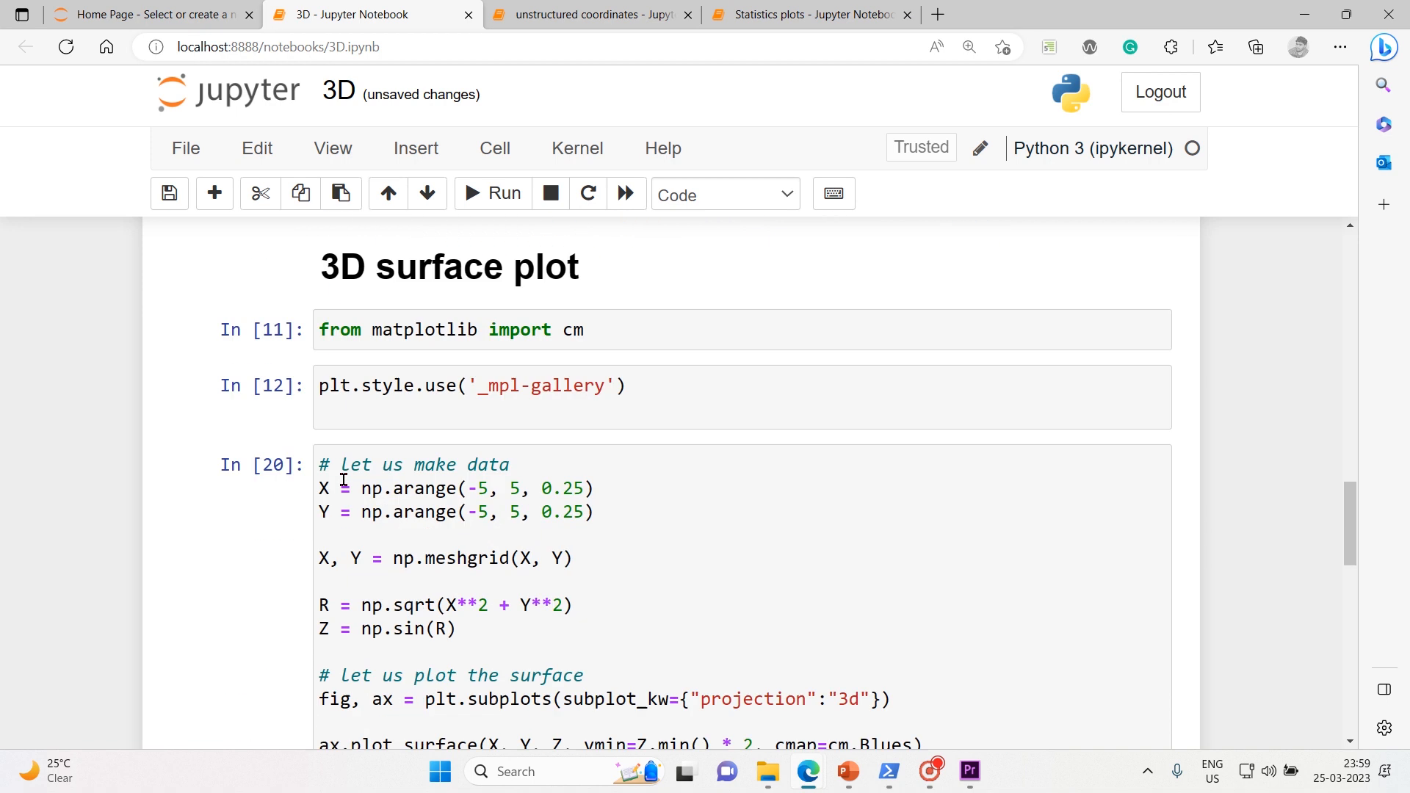
left_click(493, 193)
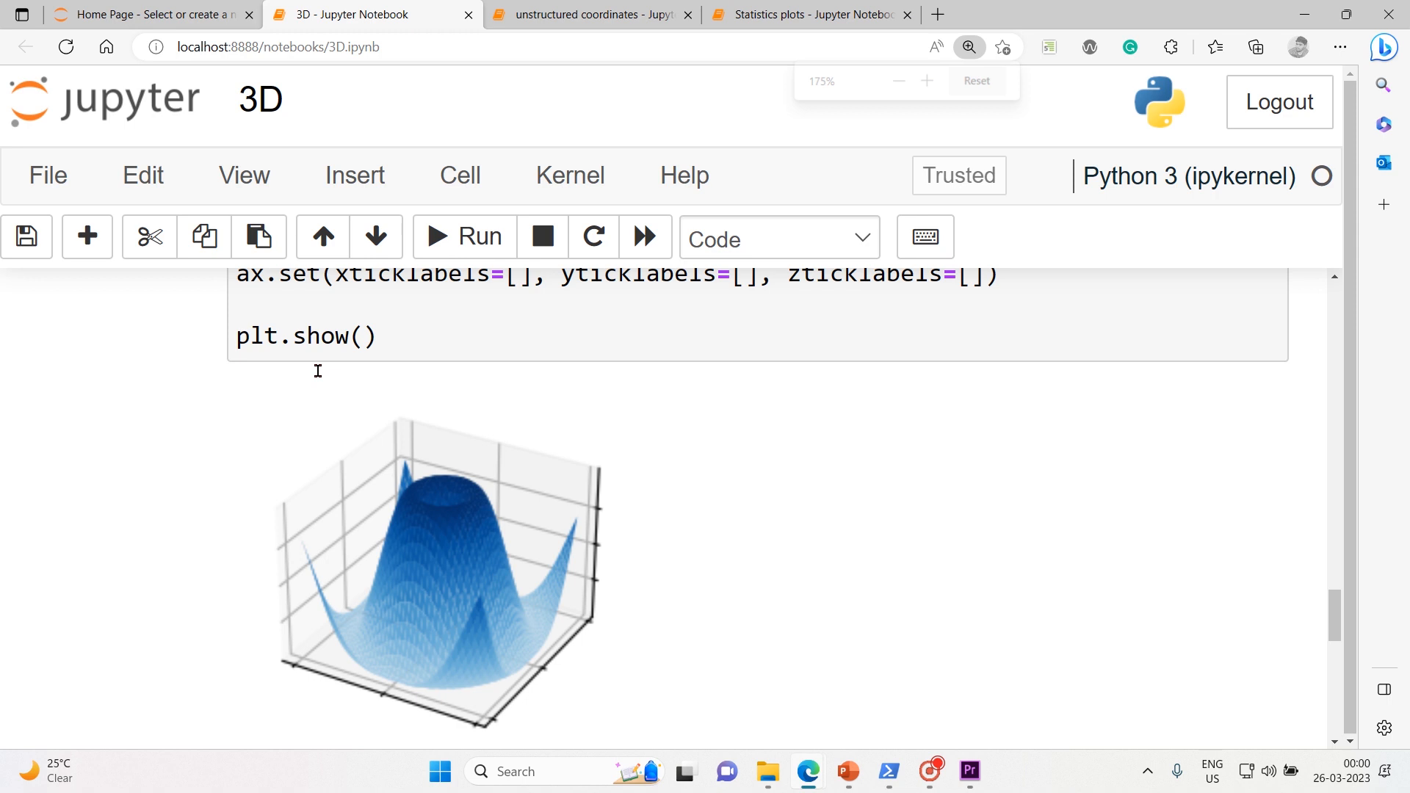
scroll("down", 3)
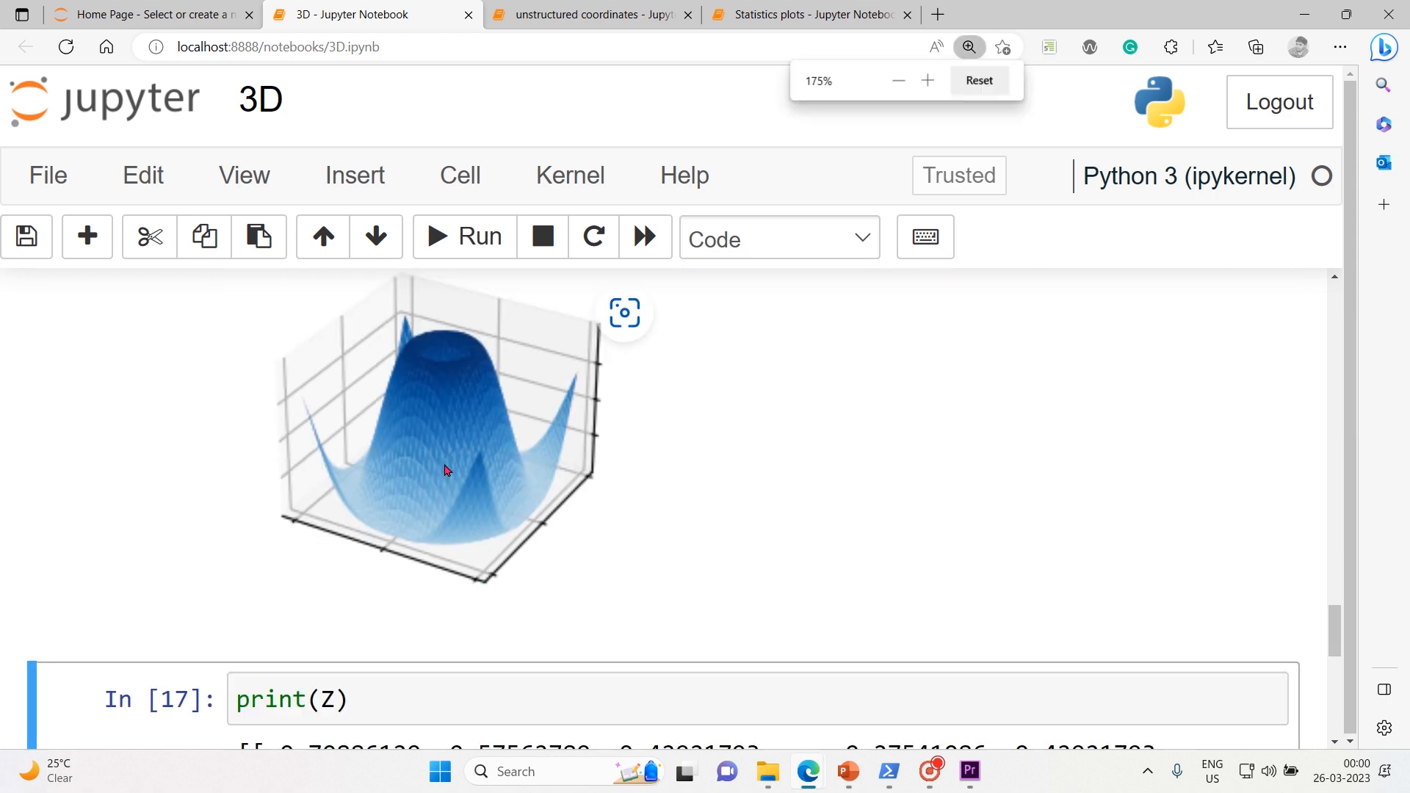